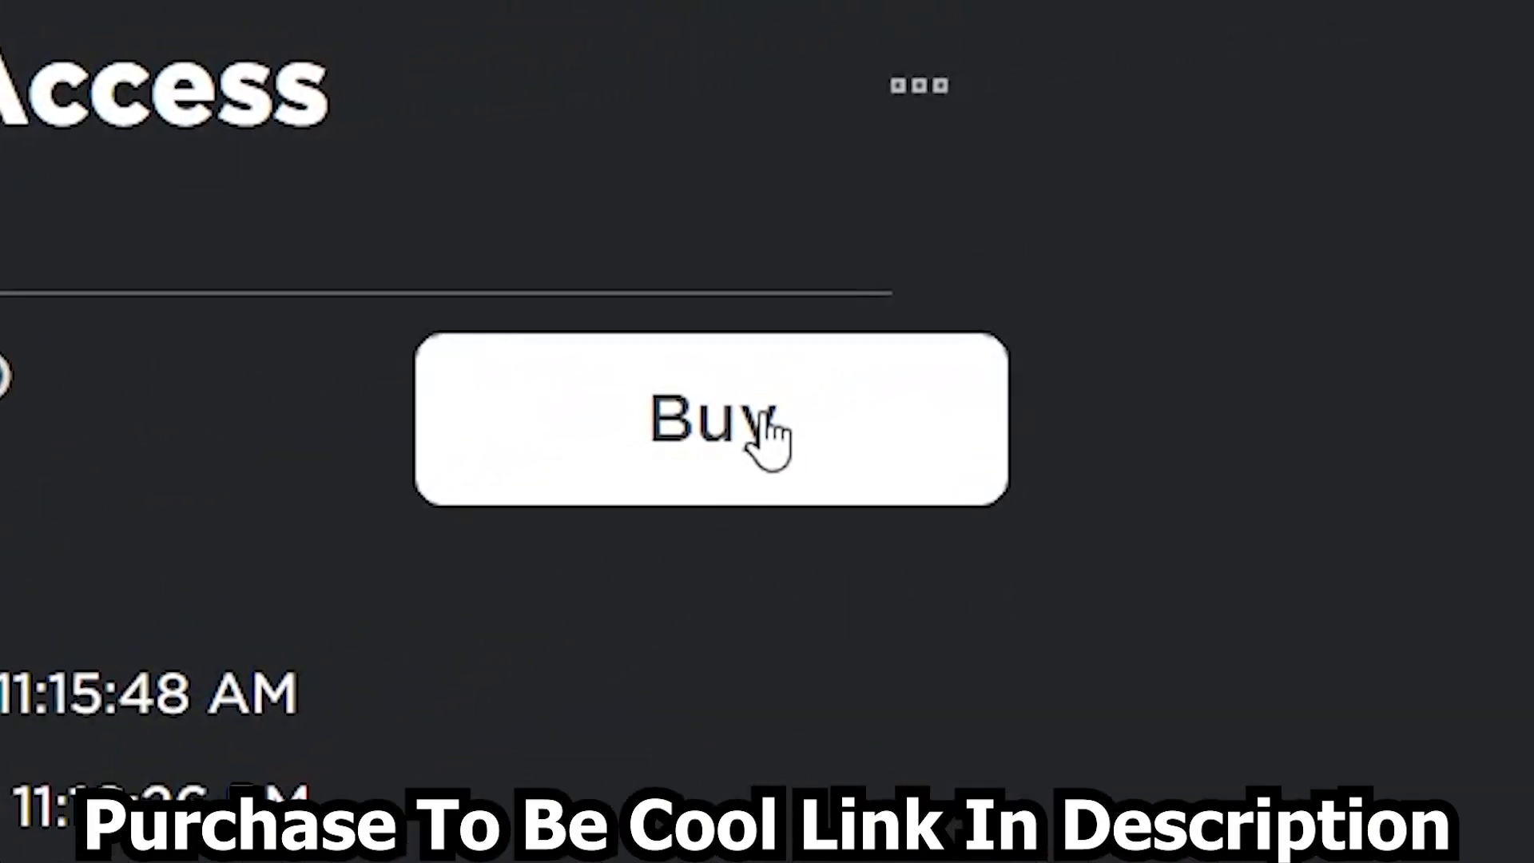
Bring Discord forward and show the server's empty private #recording channel
click(709, 421)
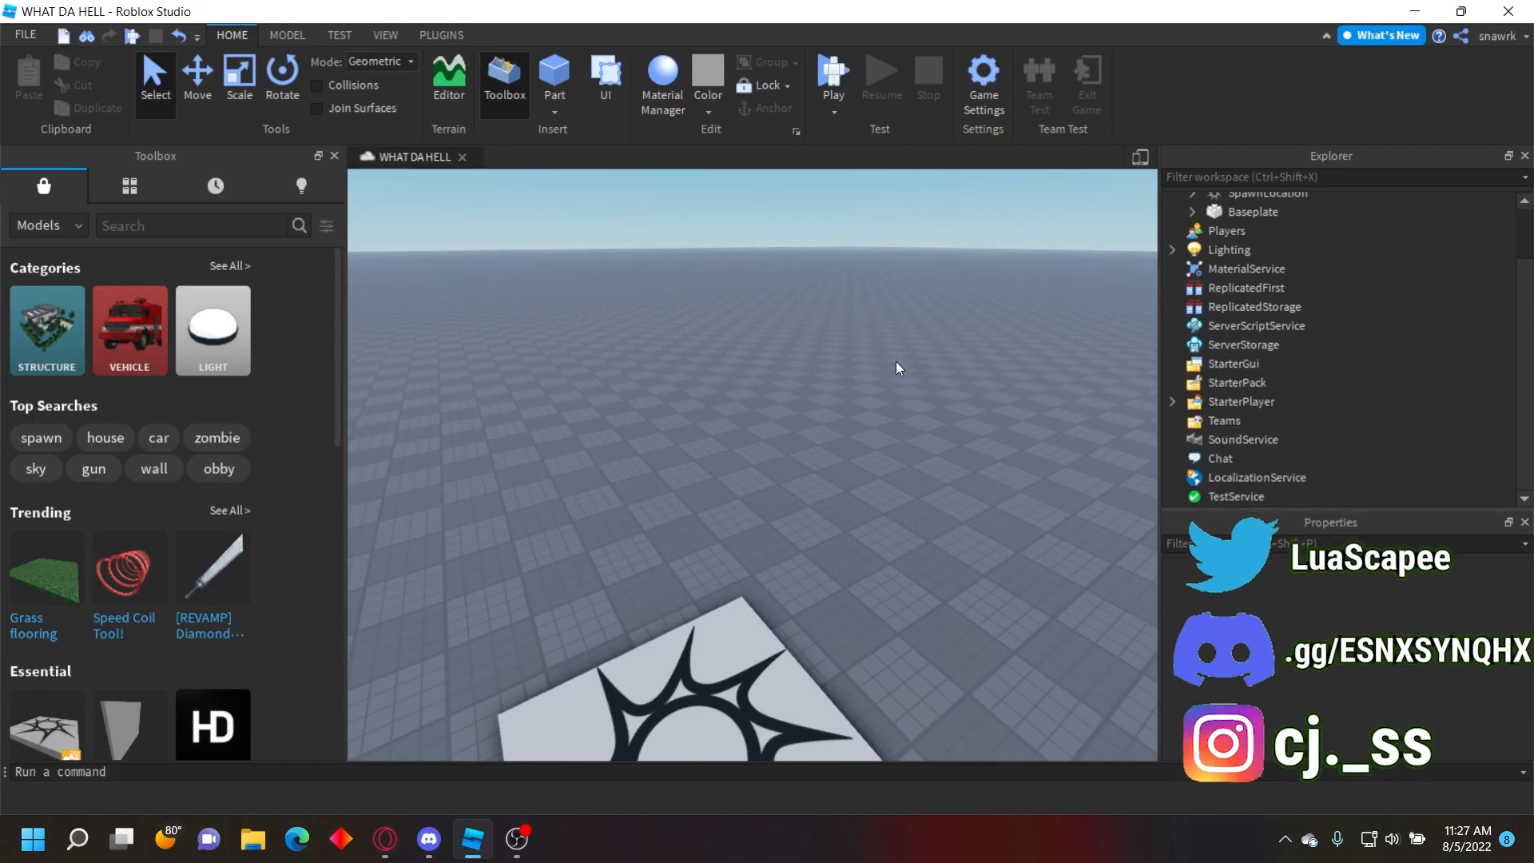
click(428, 838)
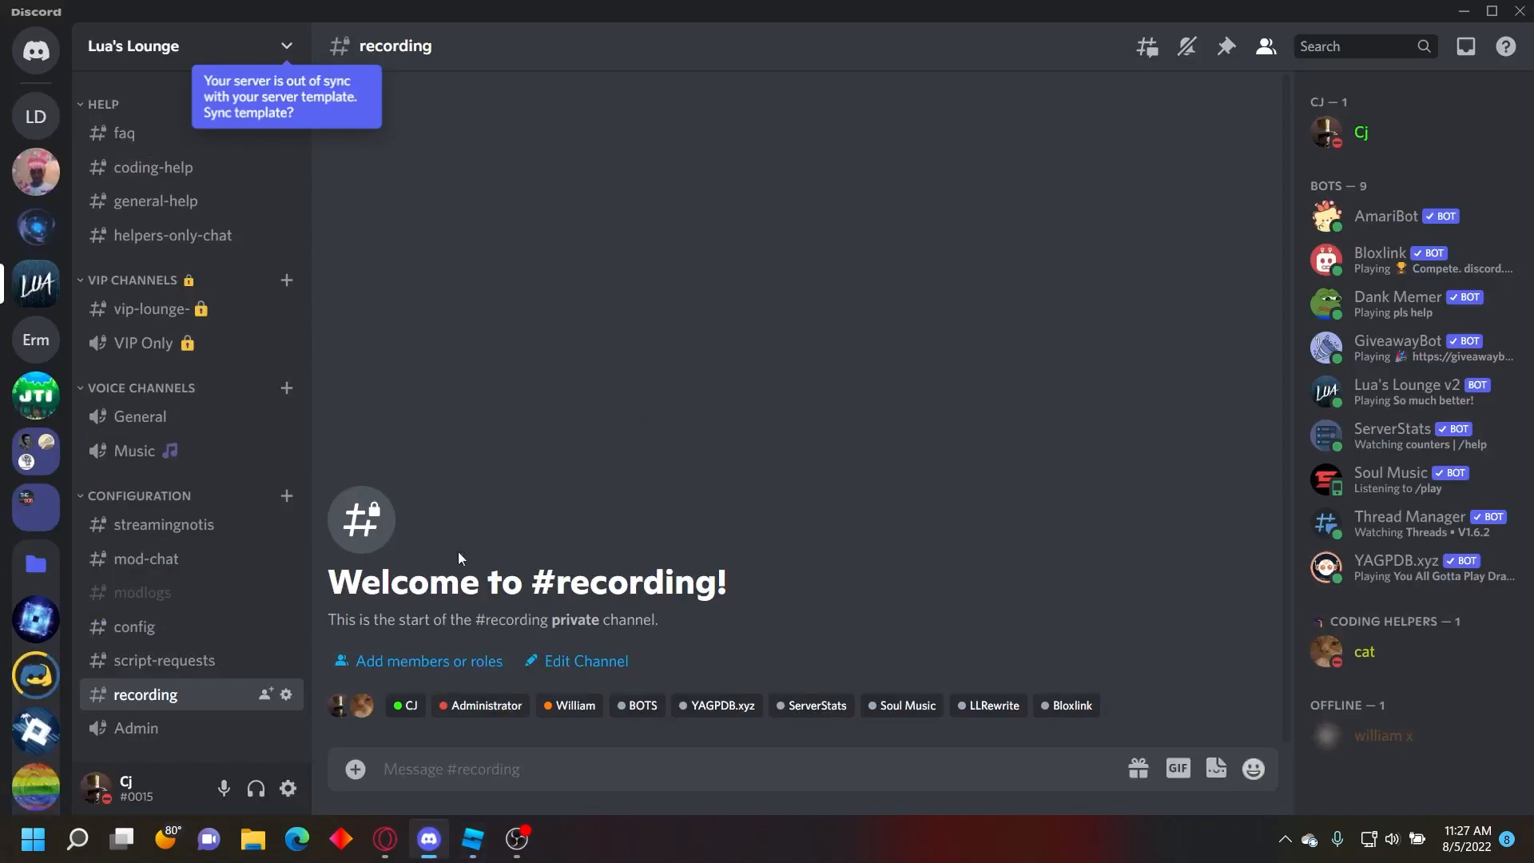
mouse_move(644, 654)
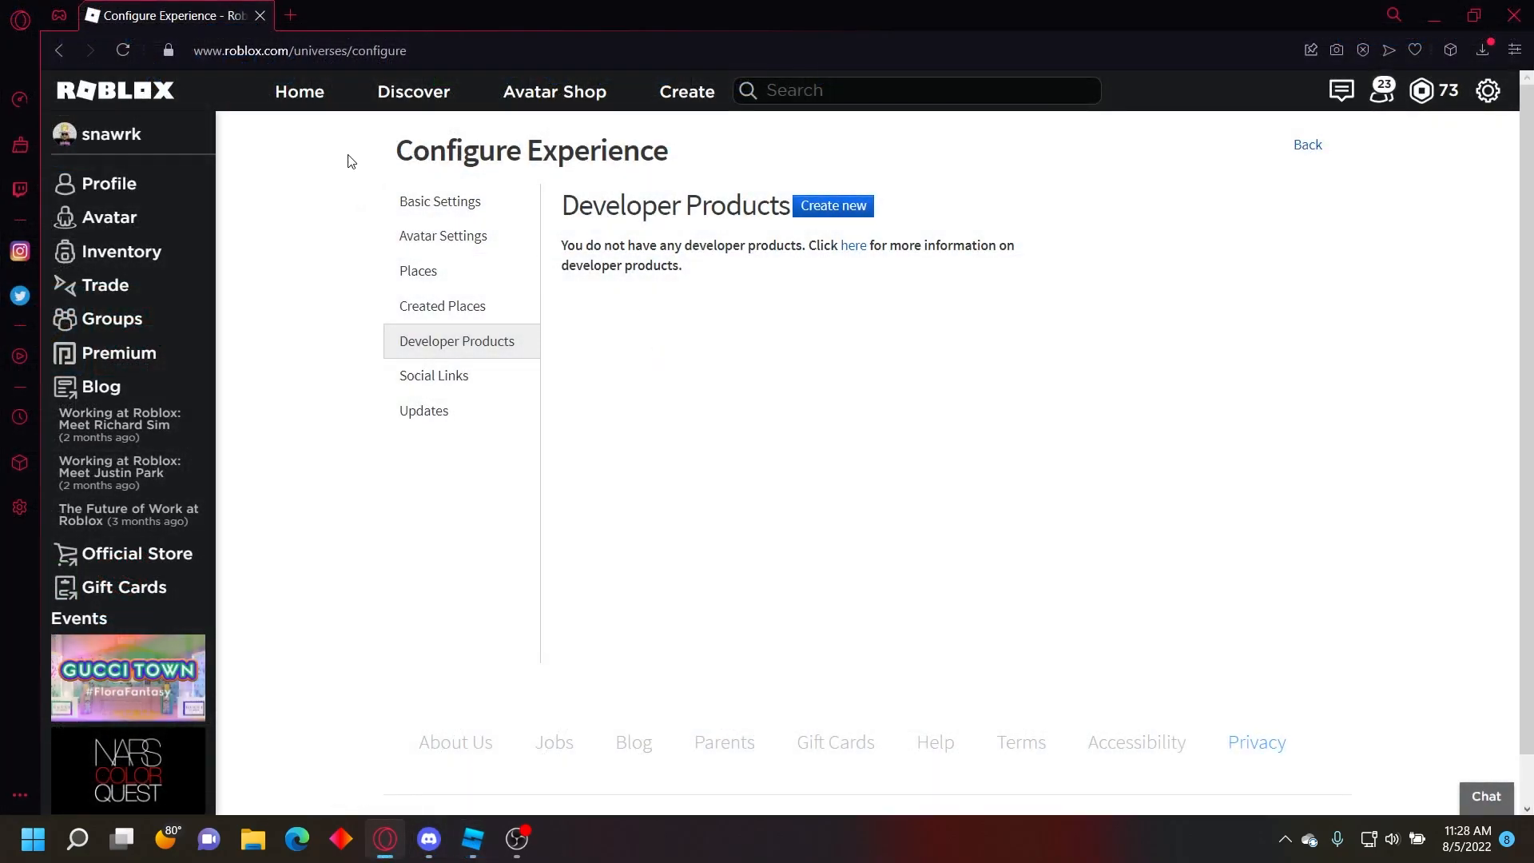
mouse_move(519, 238)
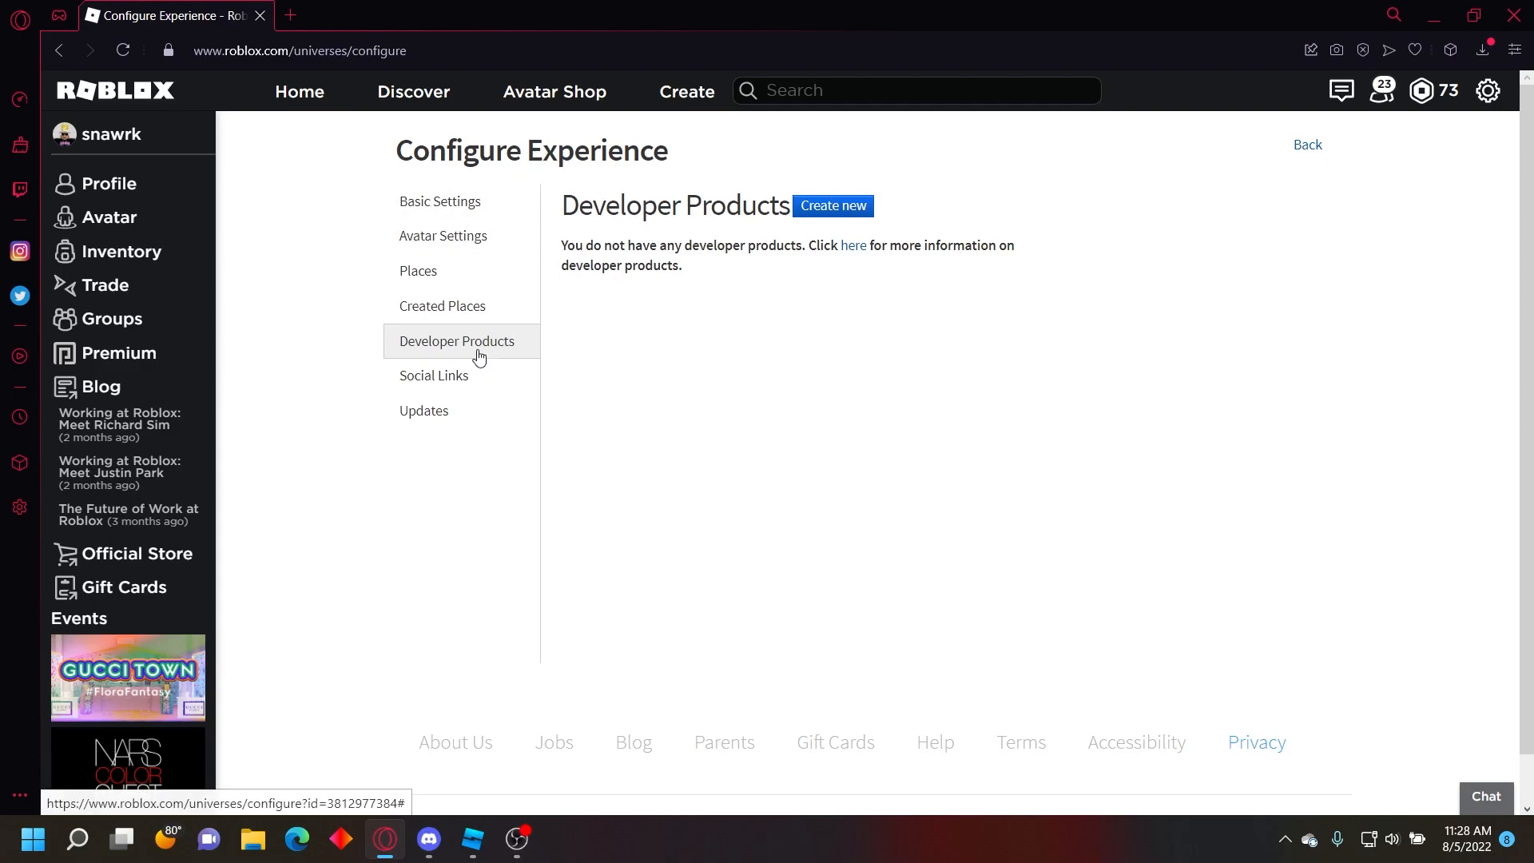
mouse_move(806, 183)
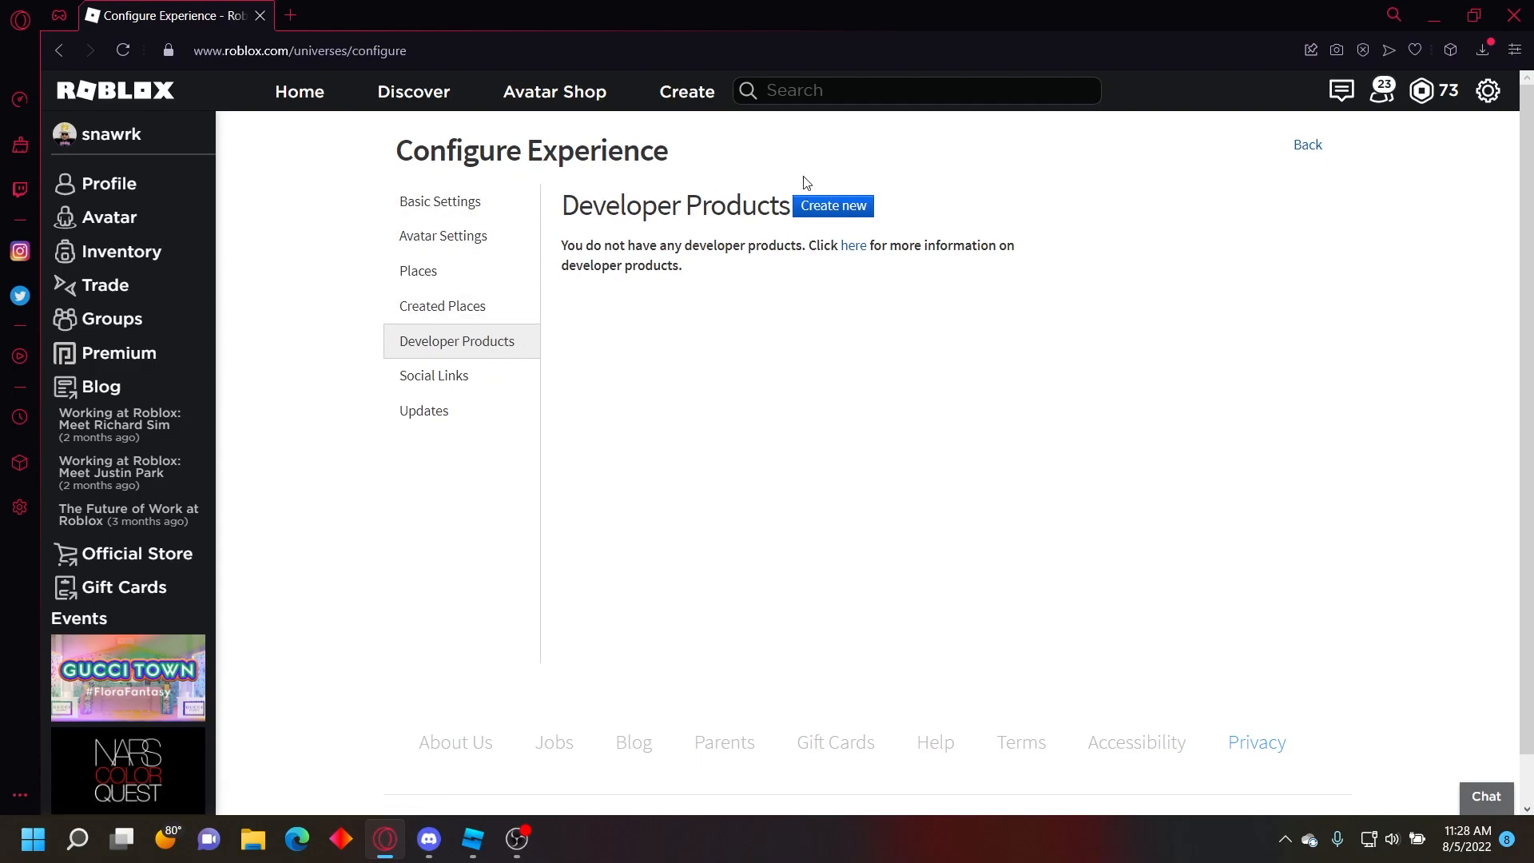
Create the '5 R$ Donation' developer product with a description and a 5 Robux price
click(831, 205)
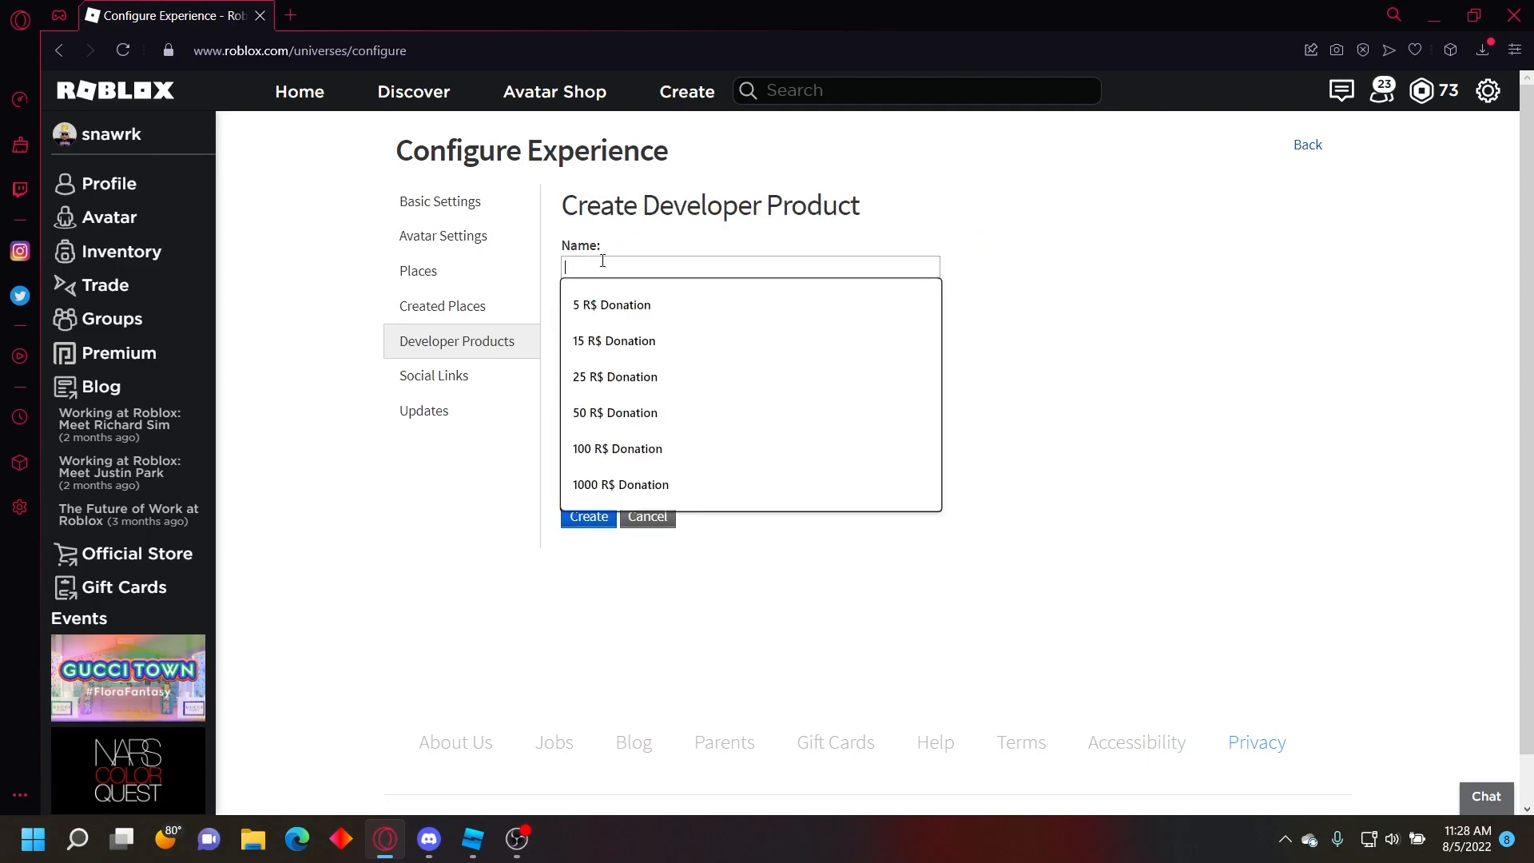
click(613, 304)
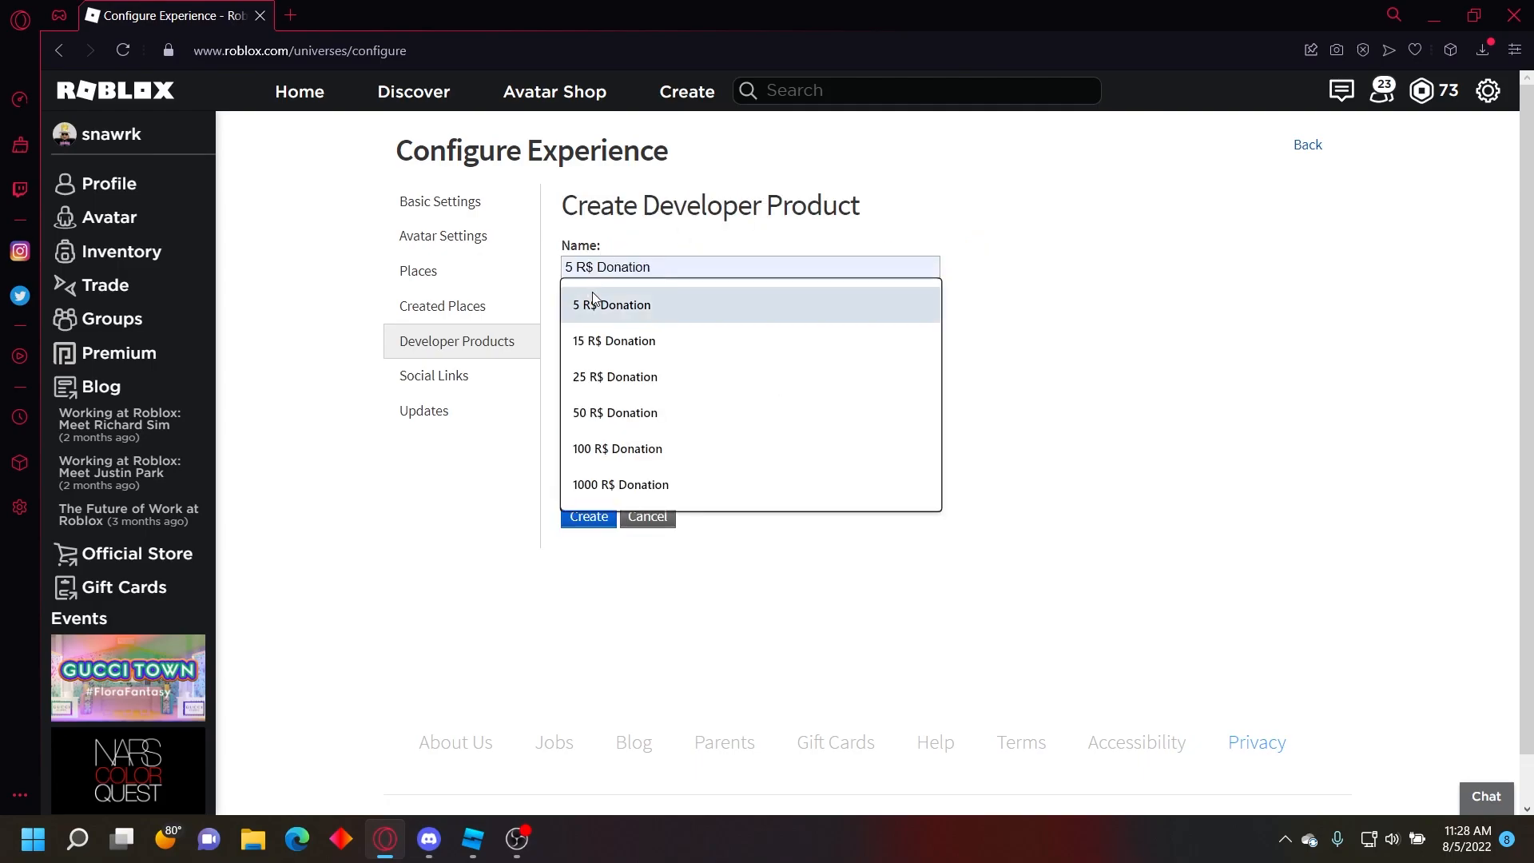
click(611, 305)
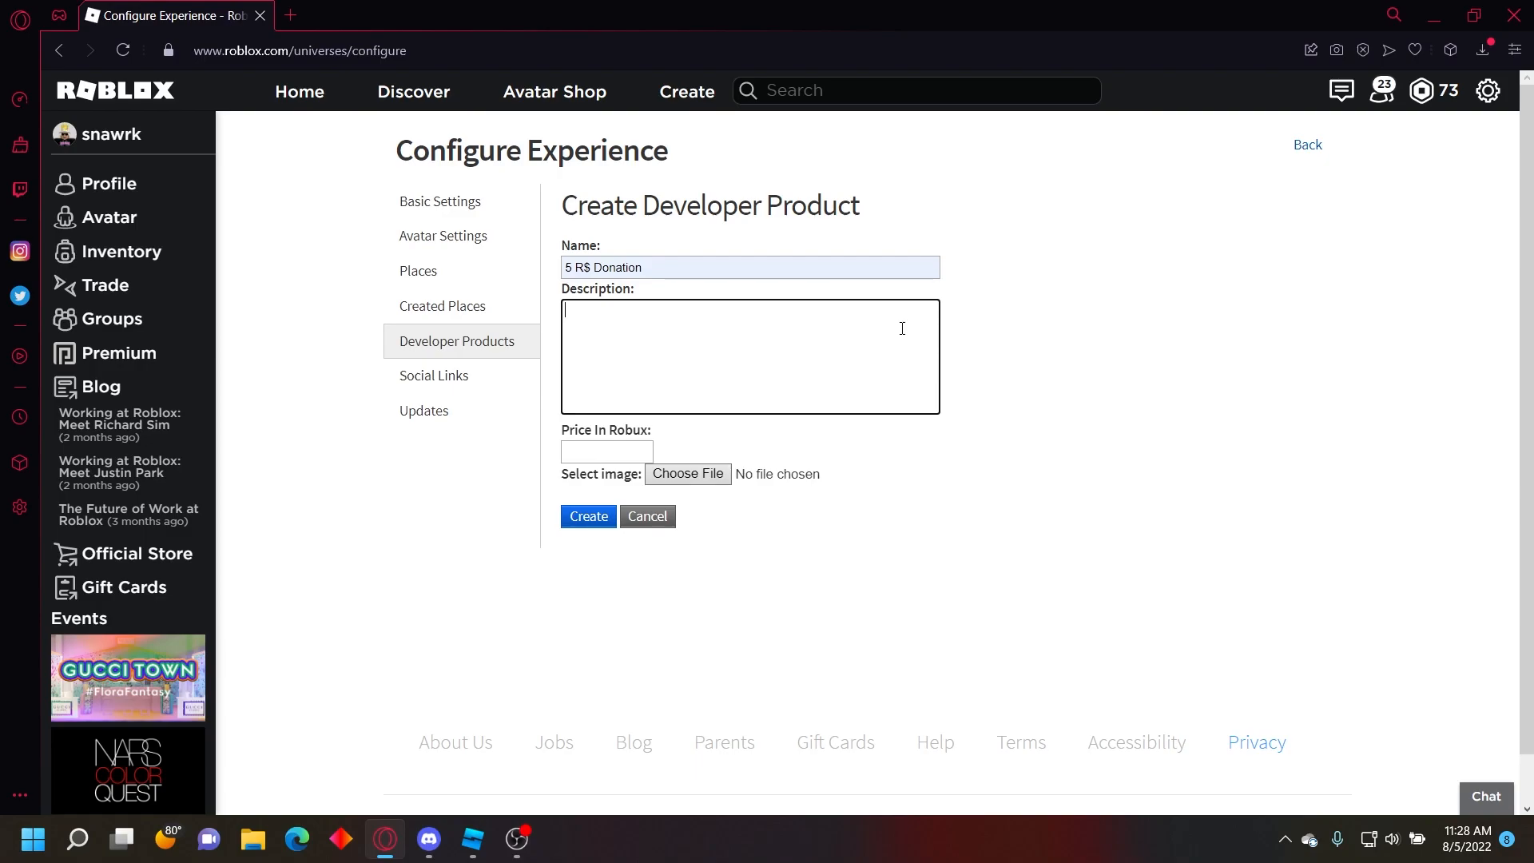
text(donate 5 robux)
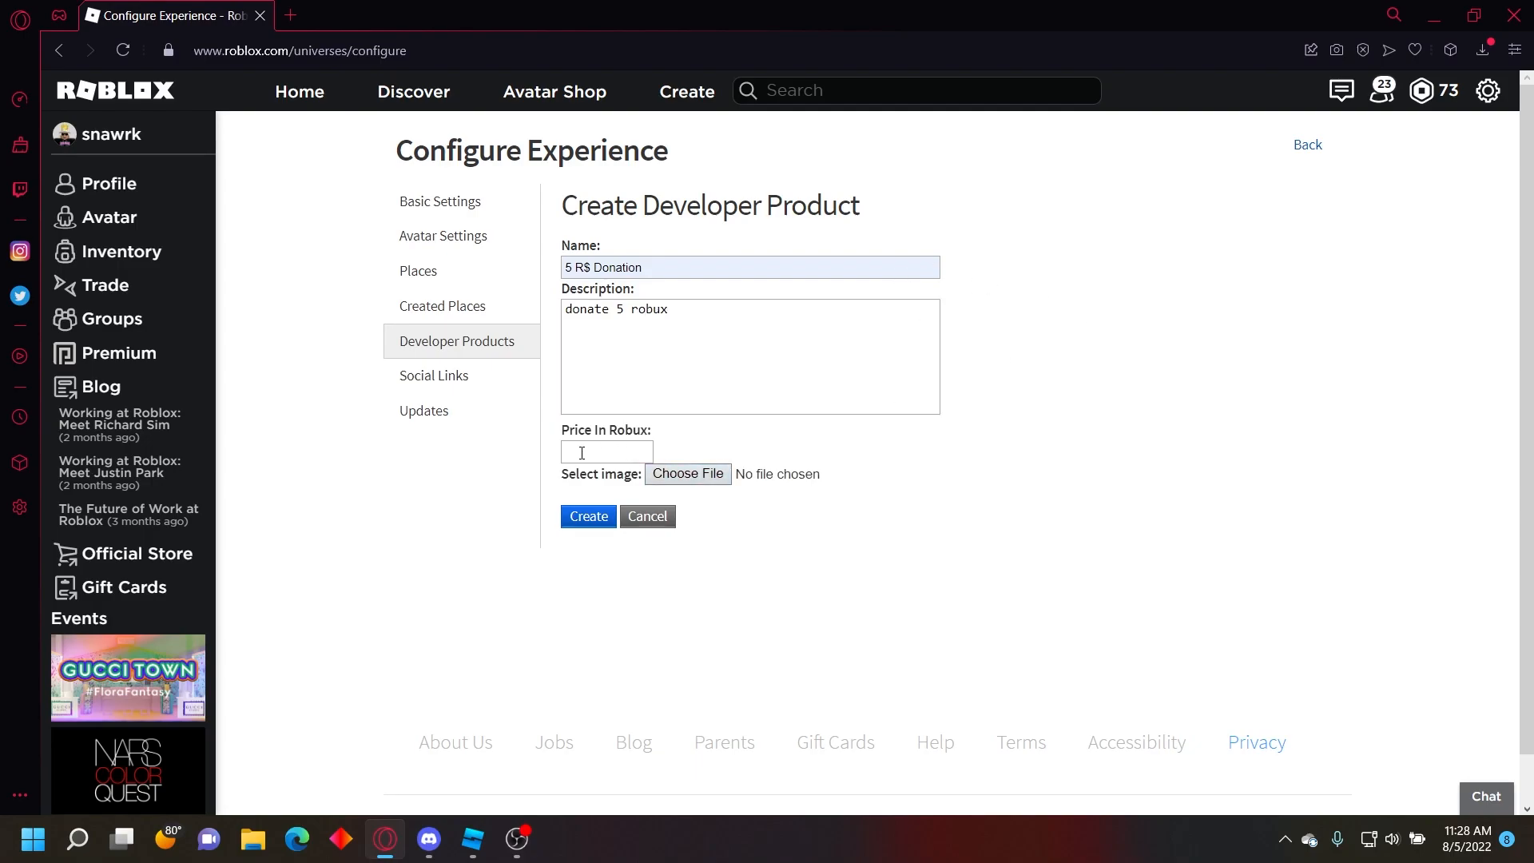
text(5)
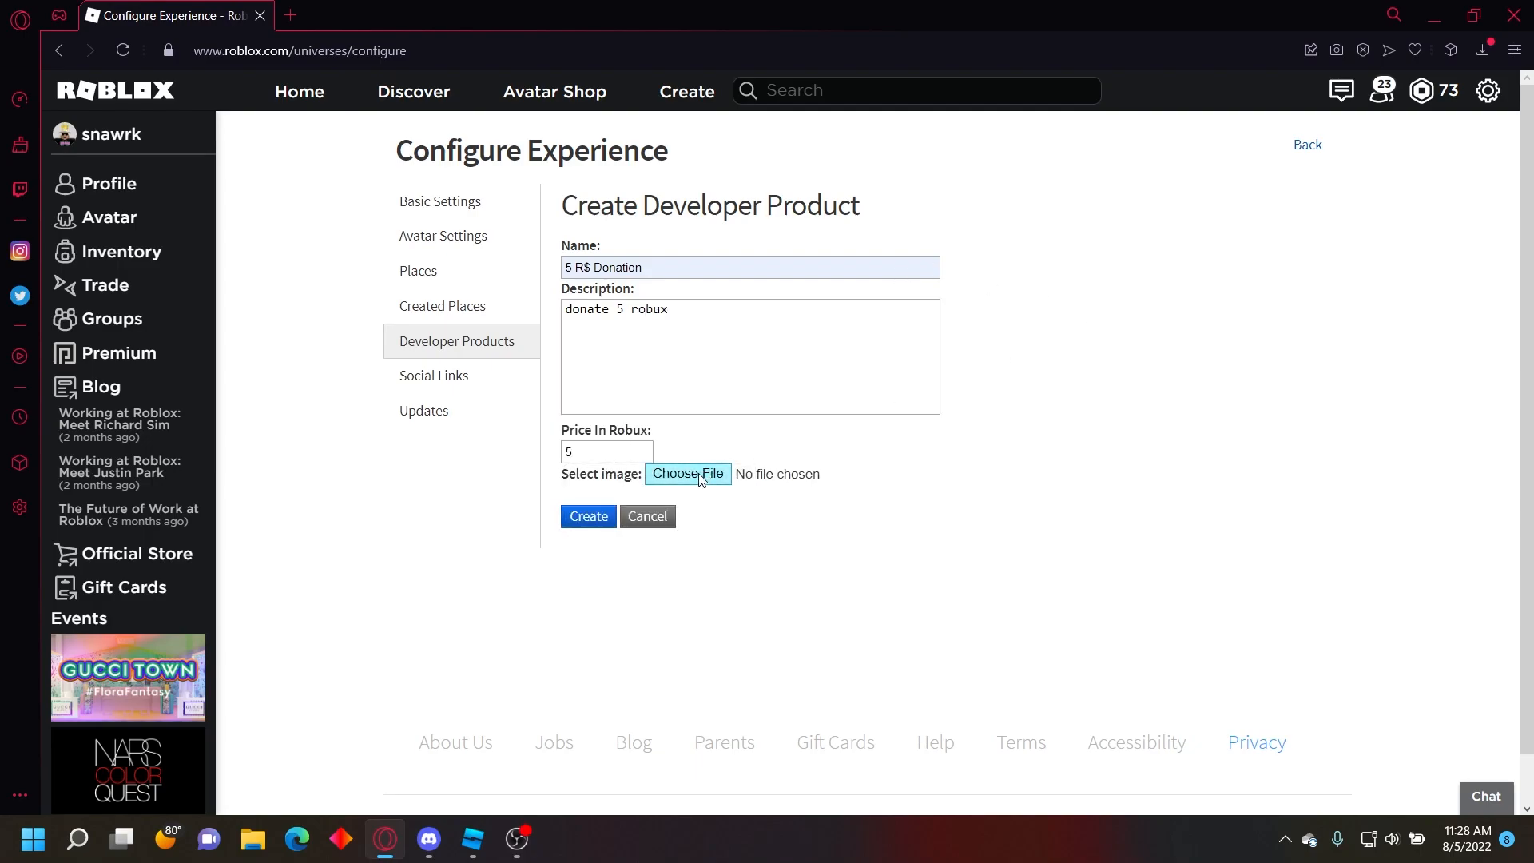
mouse_move(729, 336)
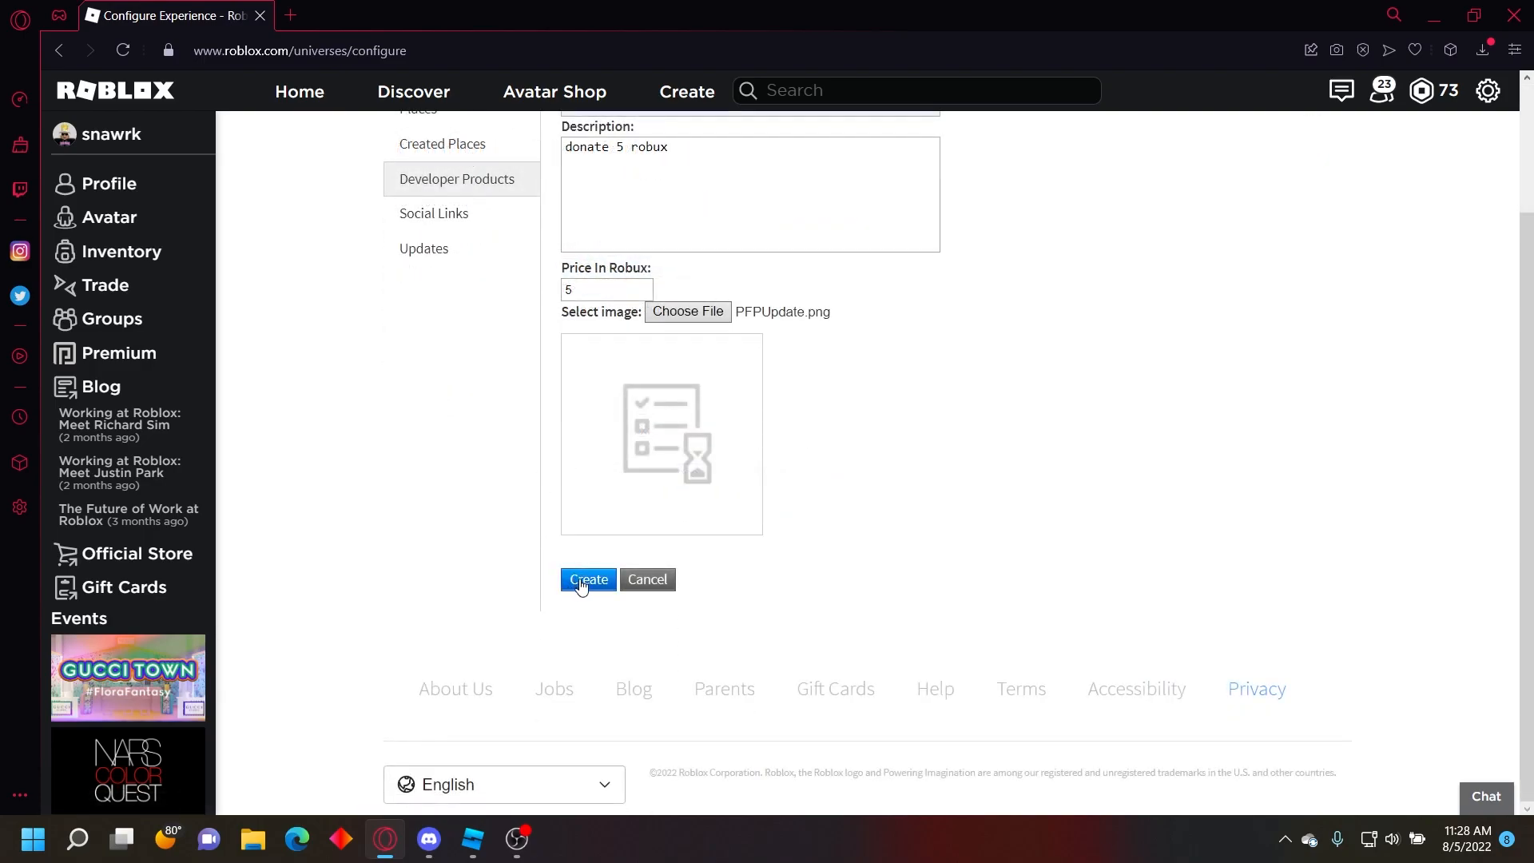
click(588, 578)
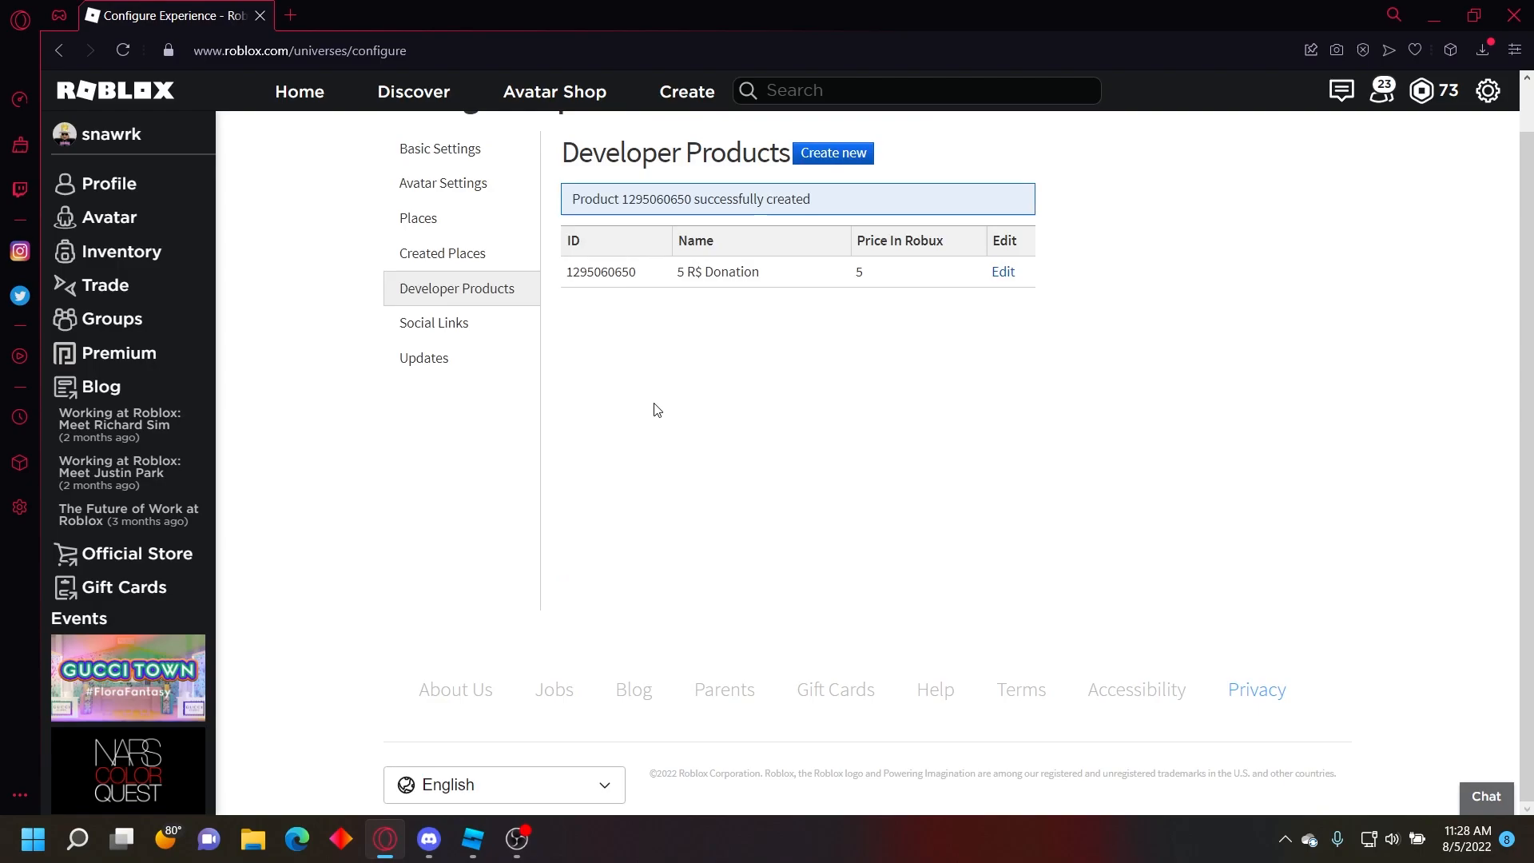
Copy the product ID, then nest WebhookService inside a new ServerScriptService Script
double_click(601, 324)
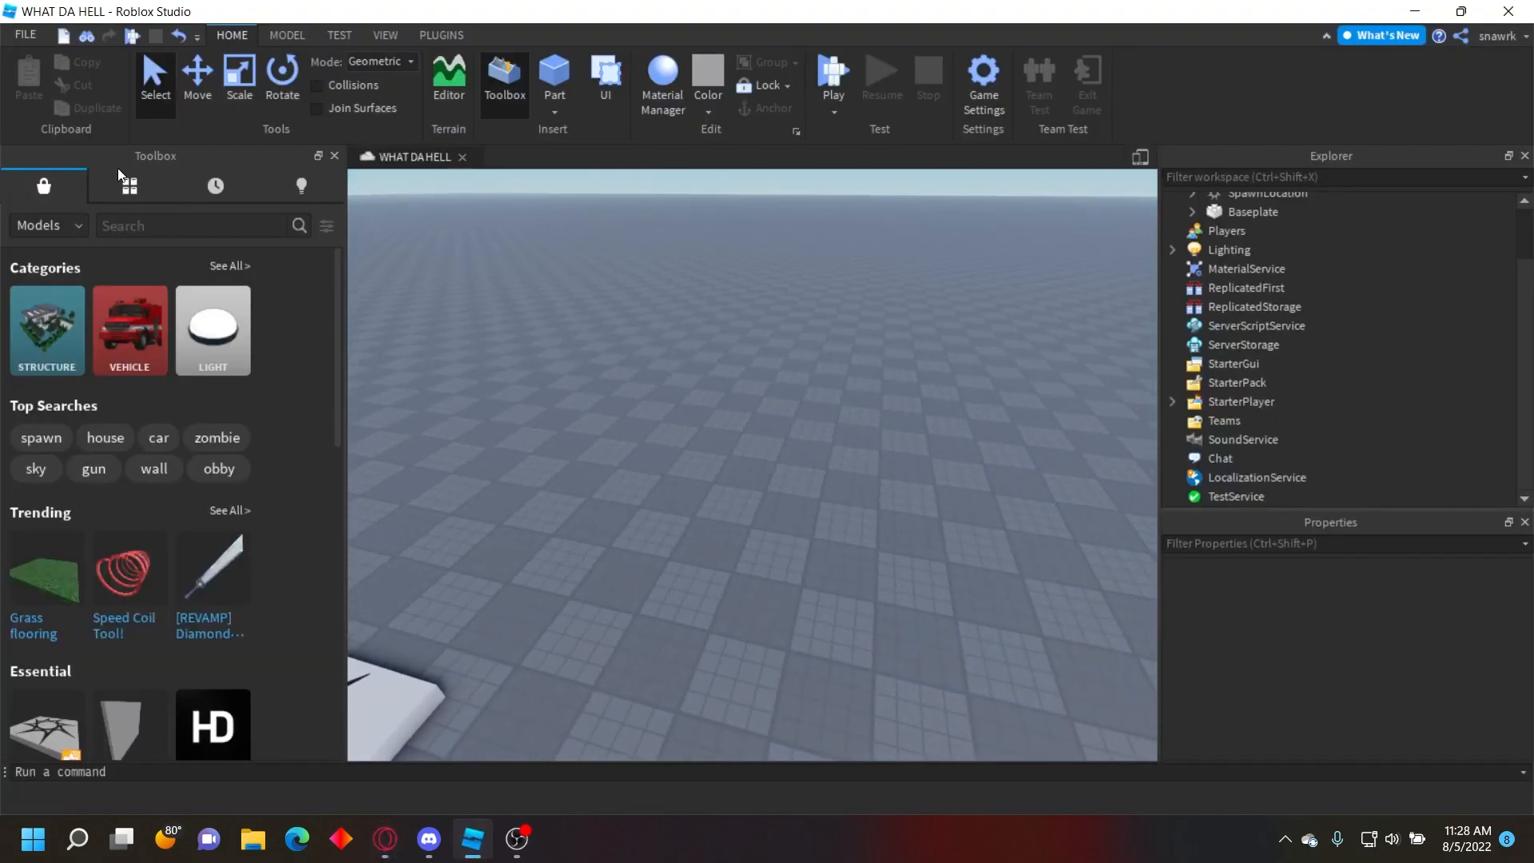
click(128, 186)
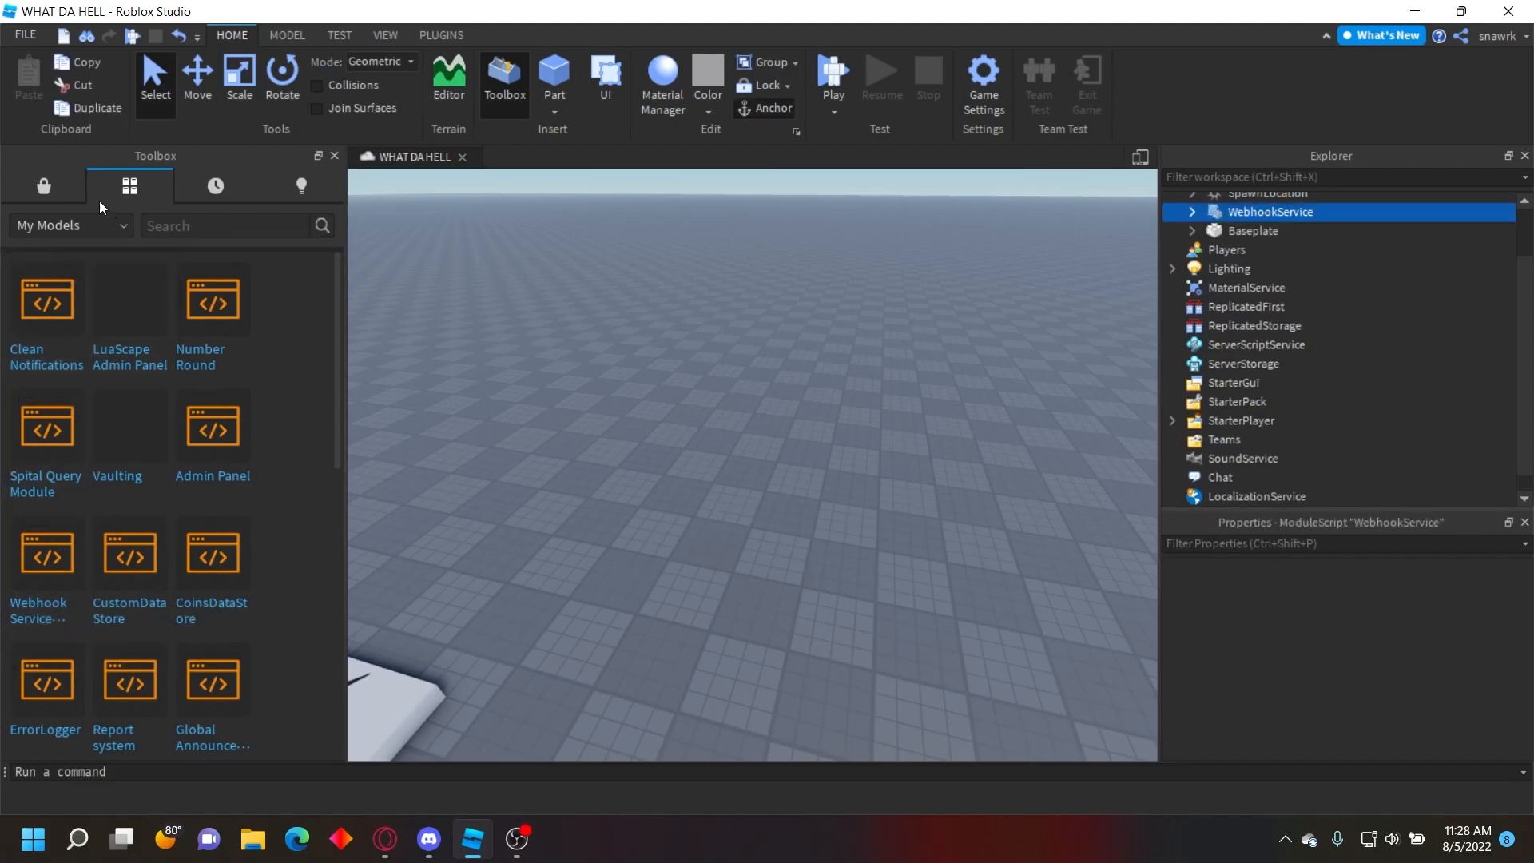
click(43, 186)
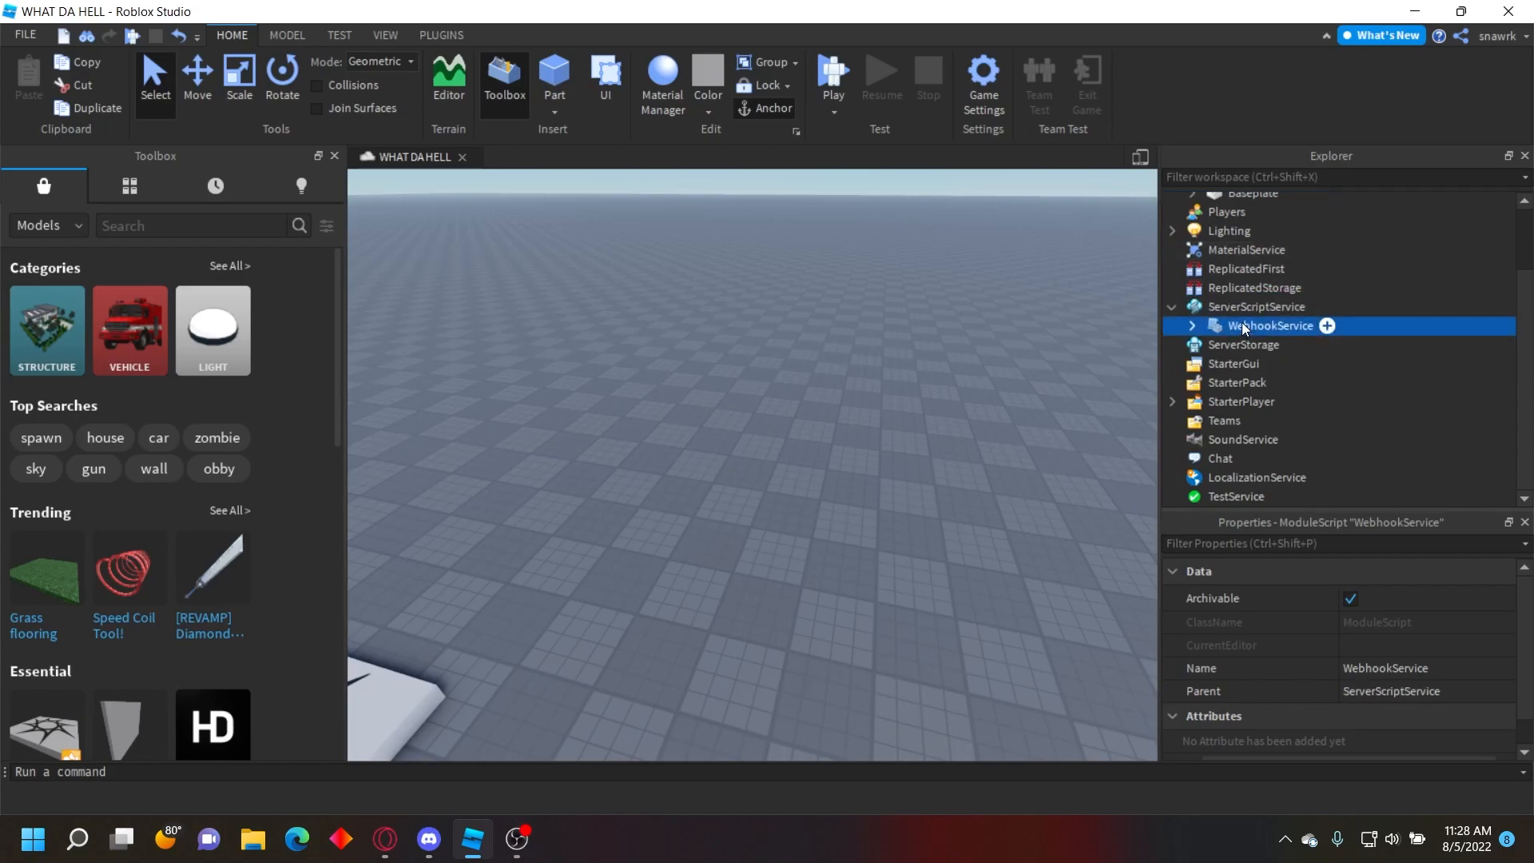
right_click(1260, 306)
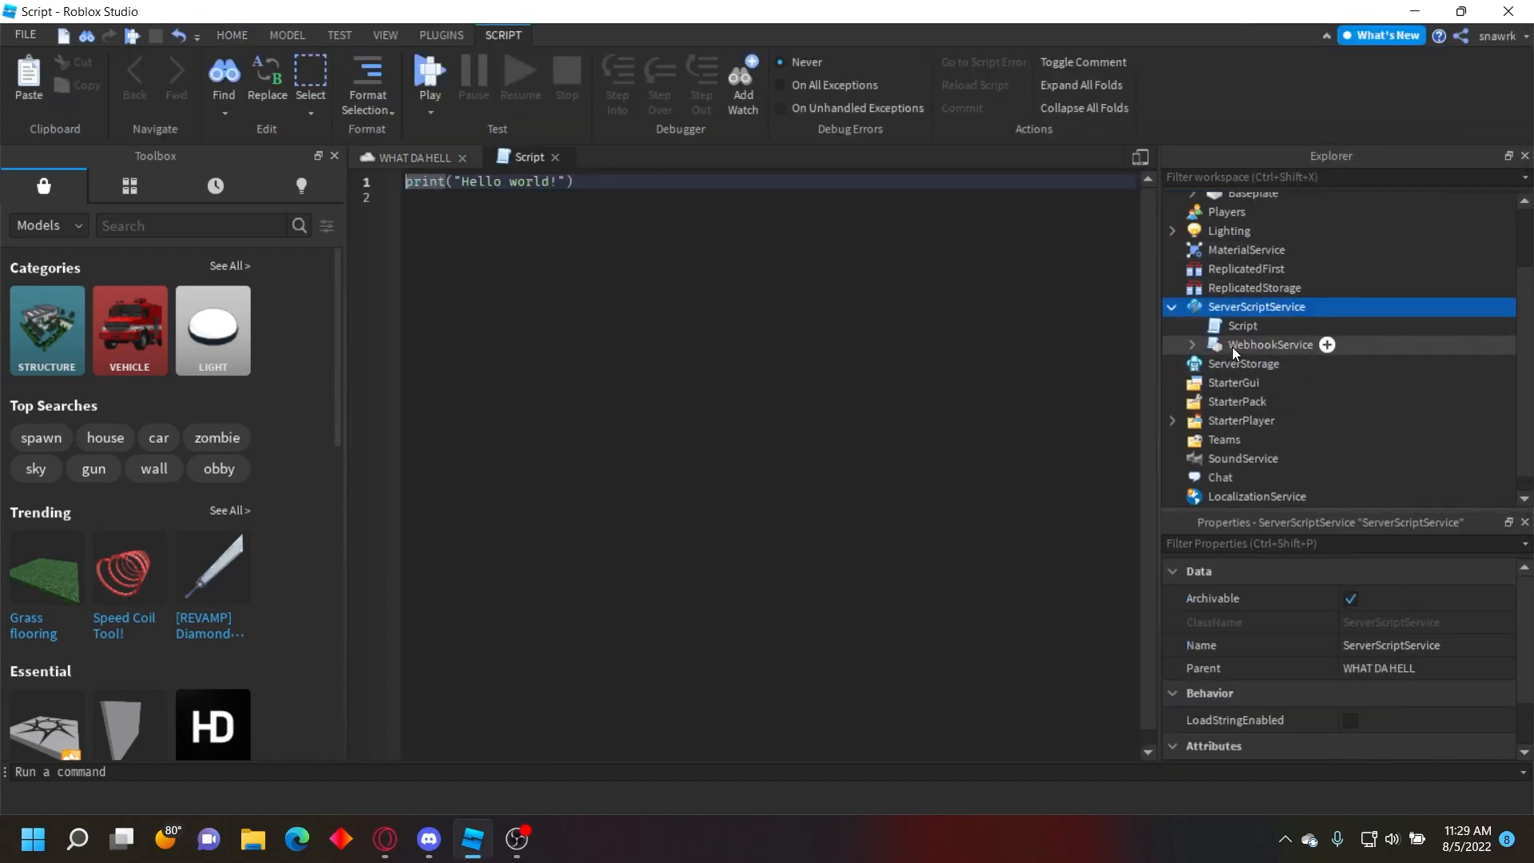
click(1270, 344)
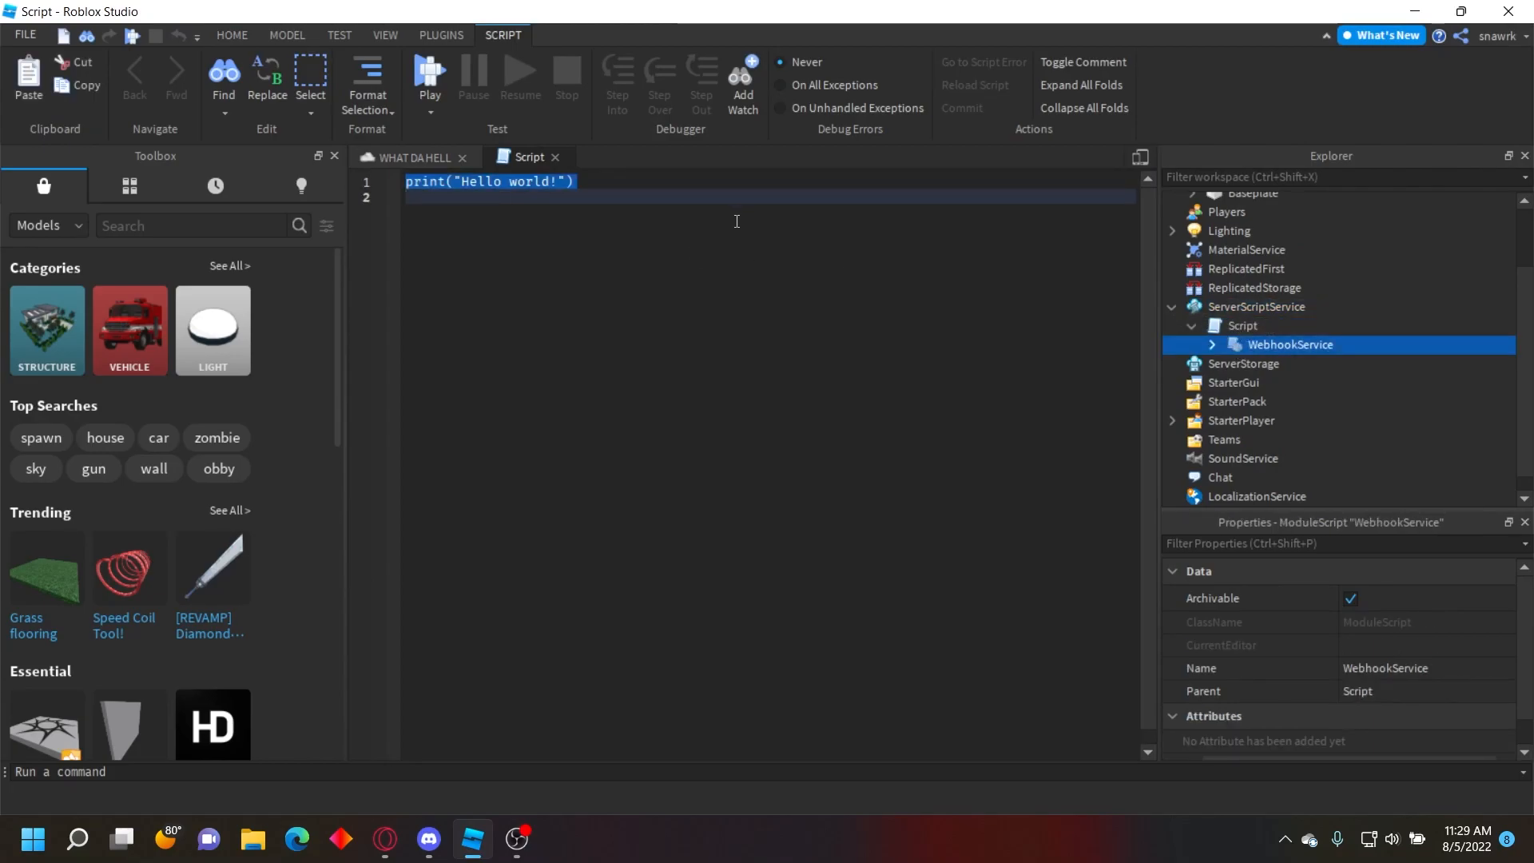
click(232, 34)
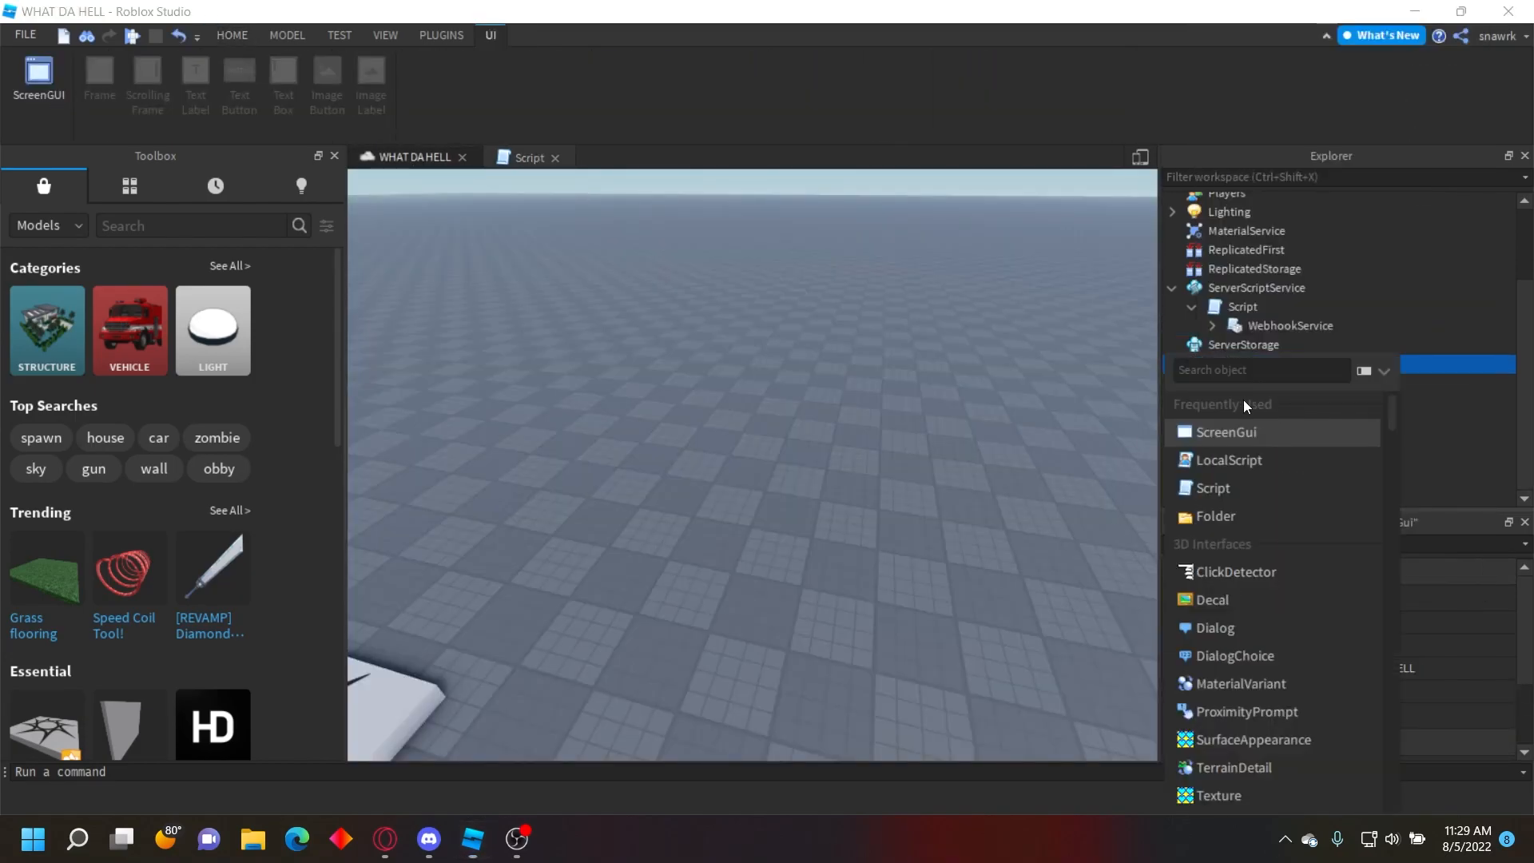
Add a 'store' ScreenGui with a 'Donate 5 robux' TextButton holding a LocalScript
click(1226, 432)
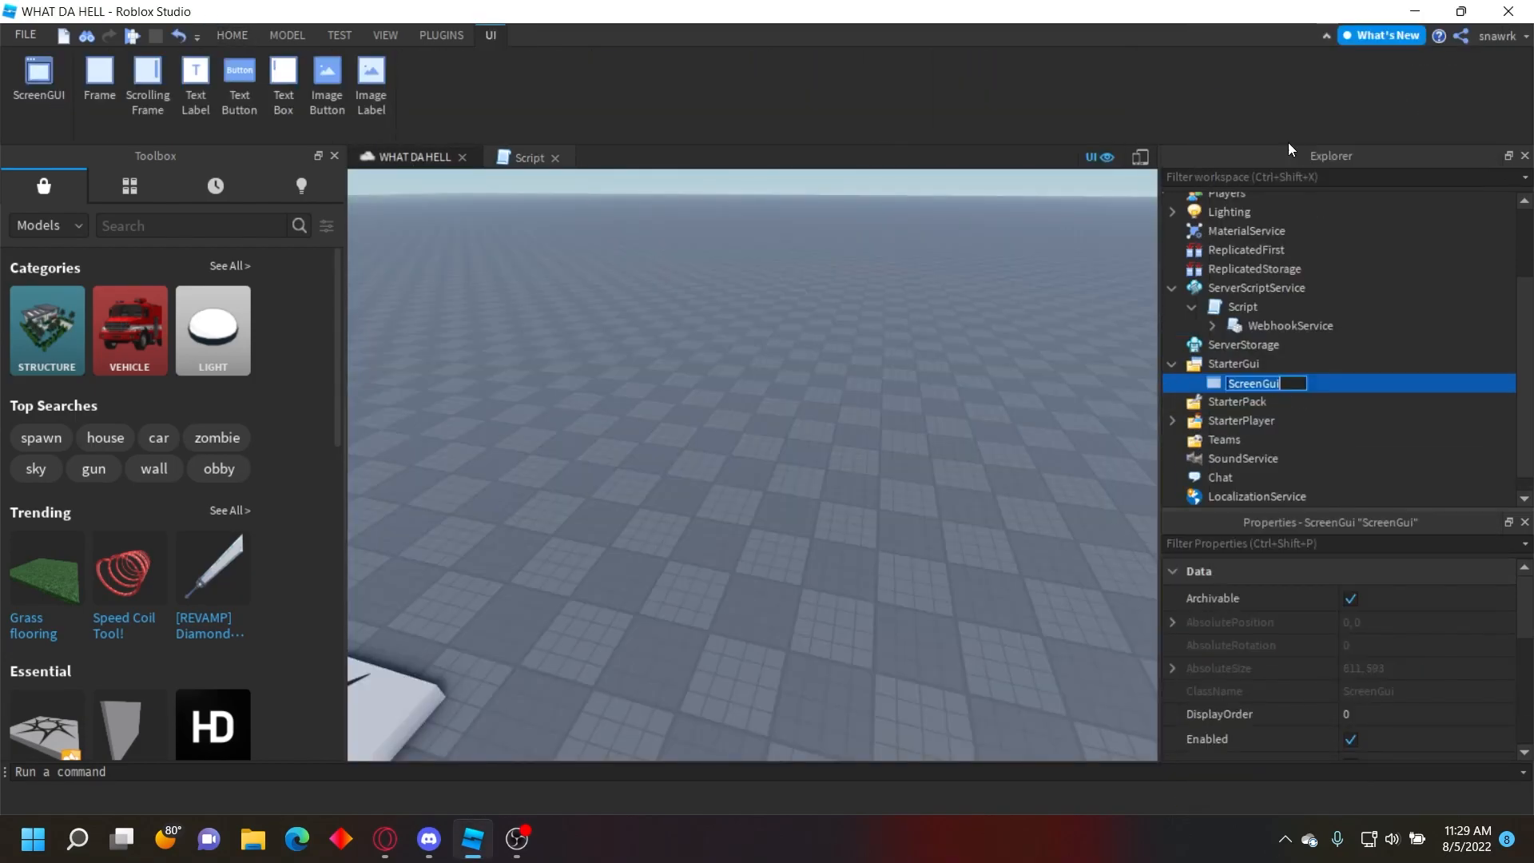
text(store)
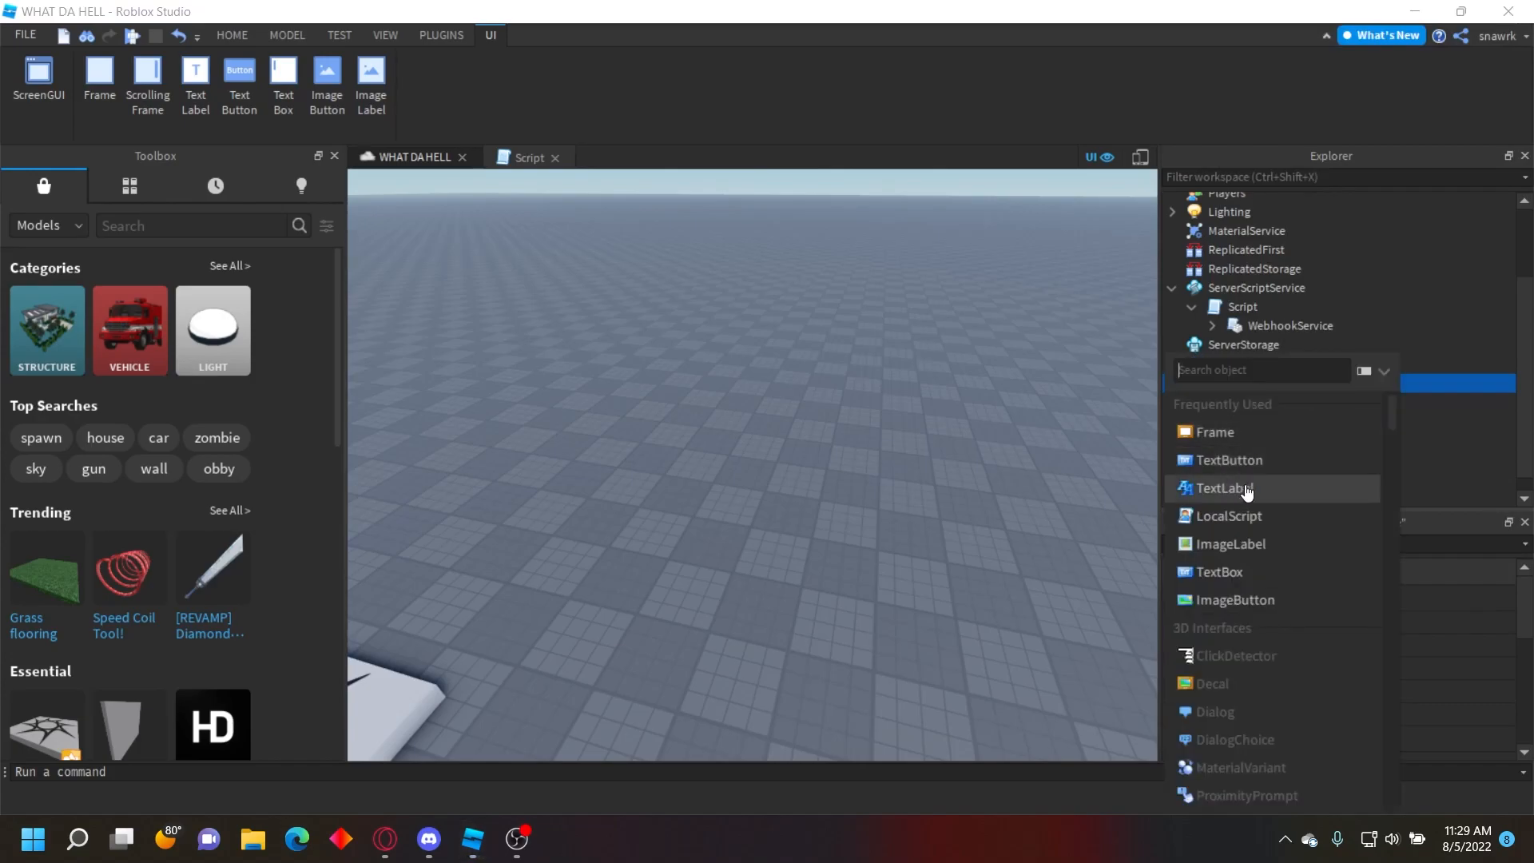
click(1229, 460)
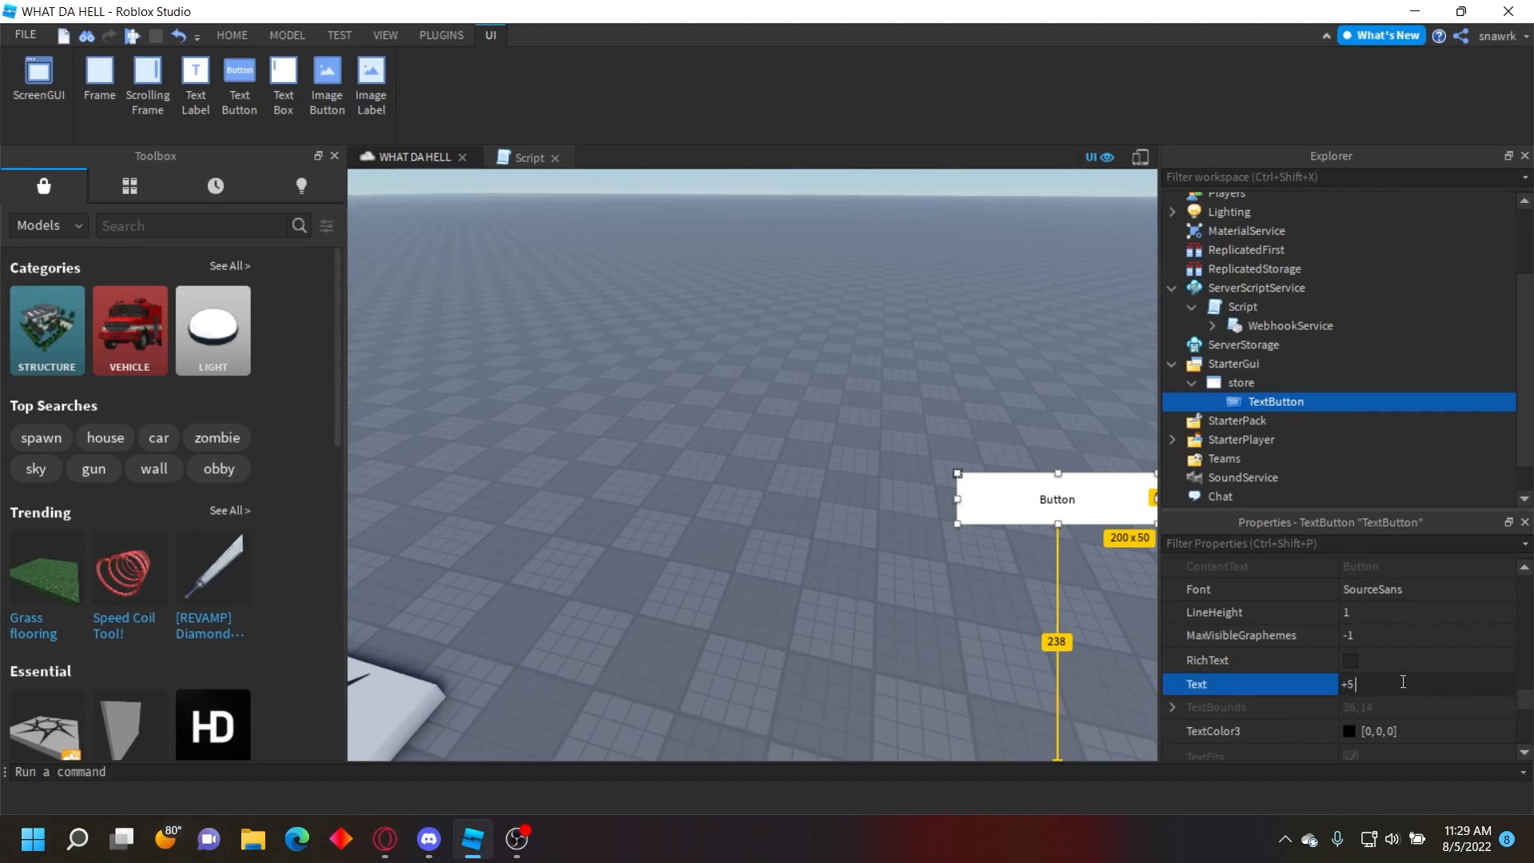
text(Donate 5 robux)
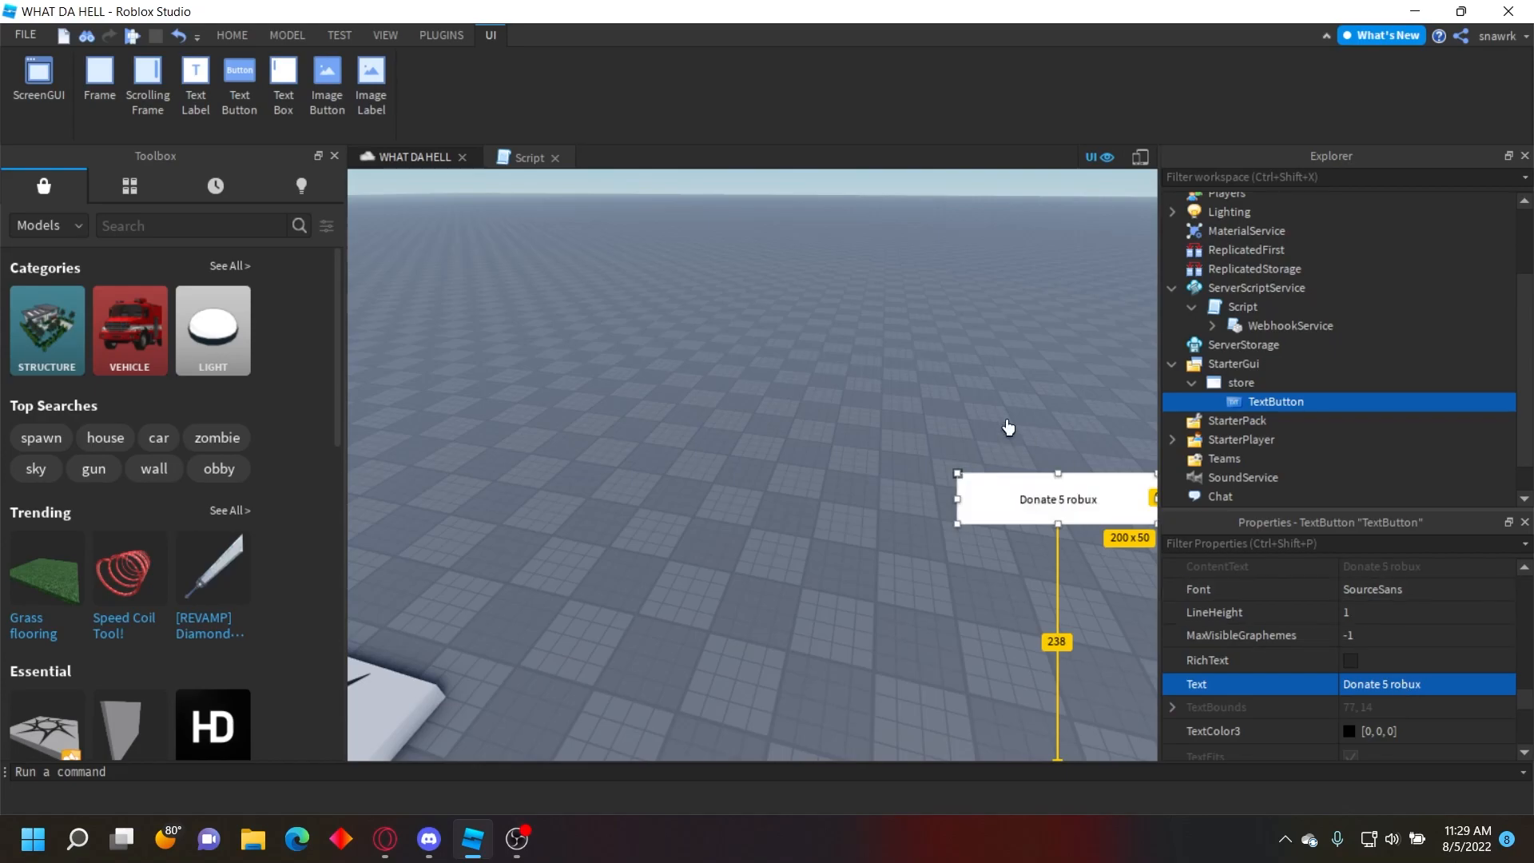
right_click(1252, 269)
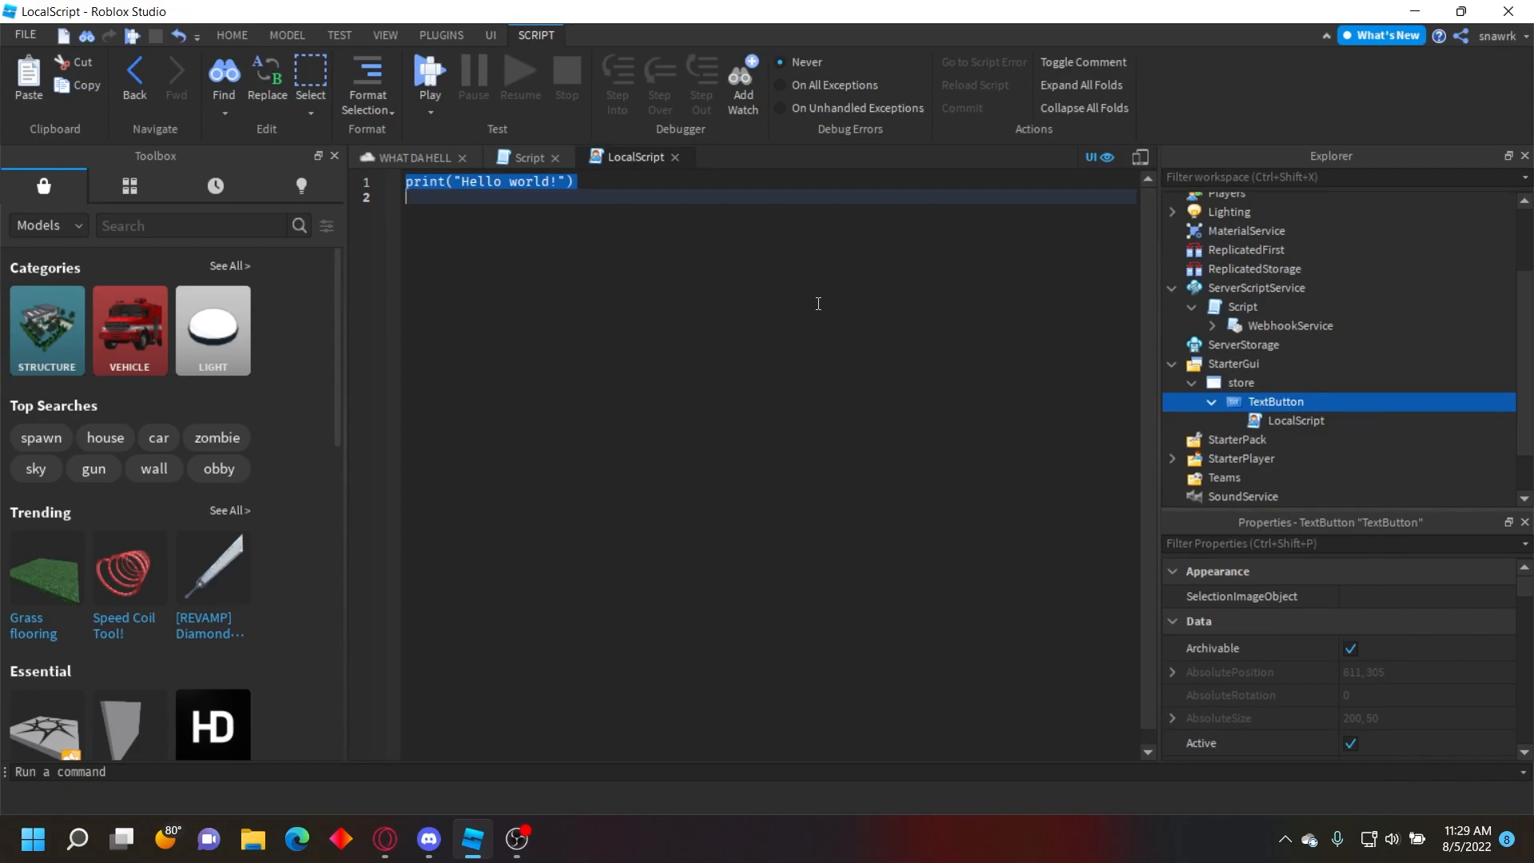
text(local mps = g)
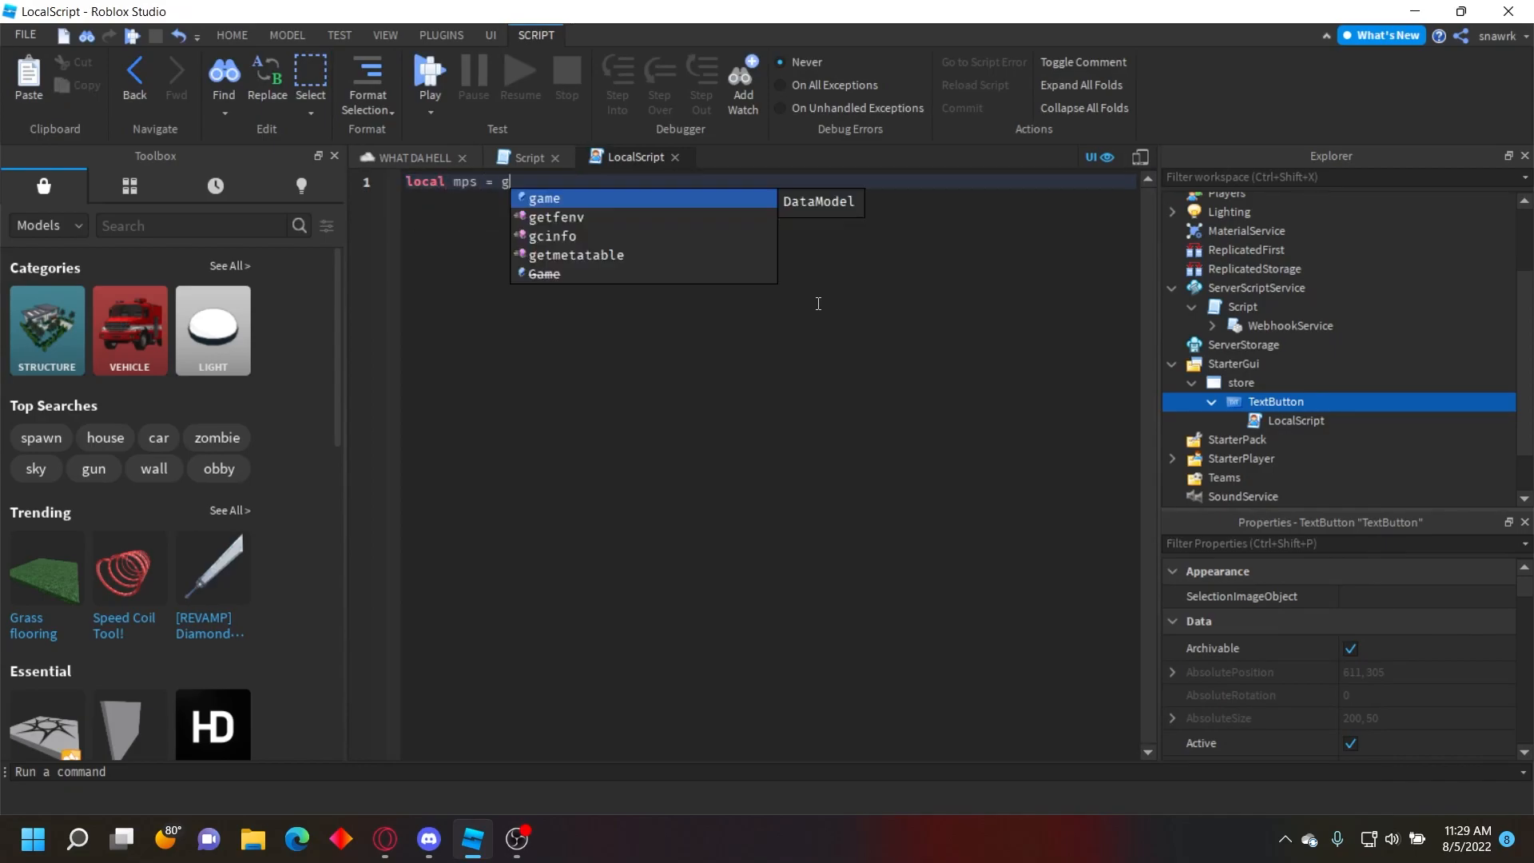
text(:GetService("marketplaceService)
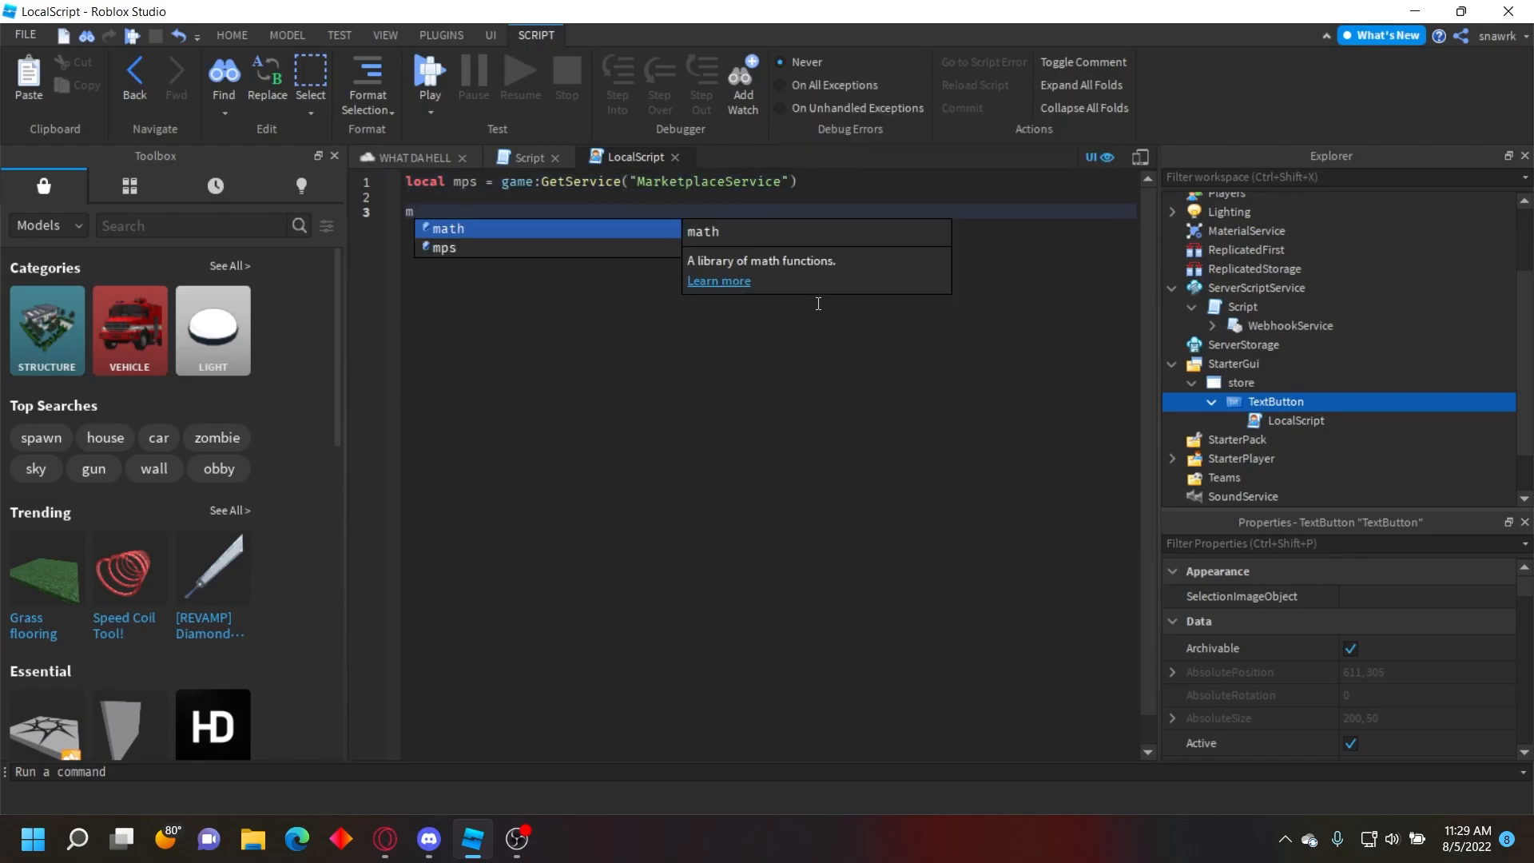
text(script.Parent.MouseButton1Click:Connect(function()
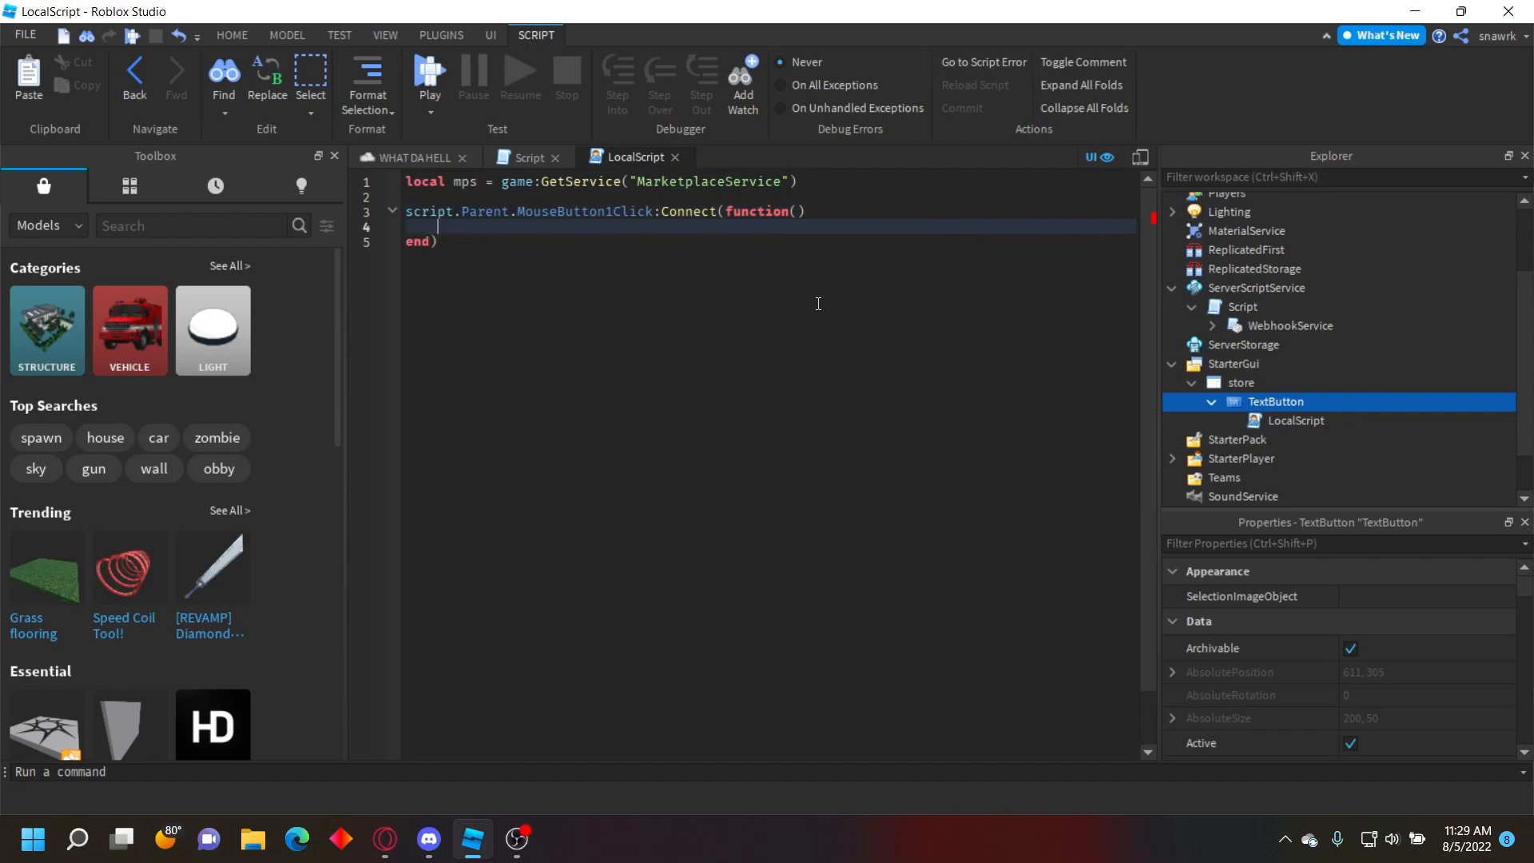
text(mps)
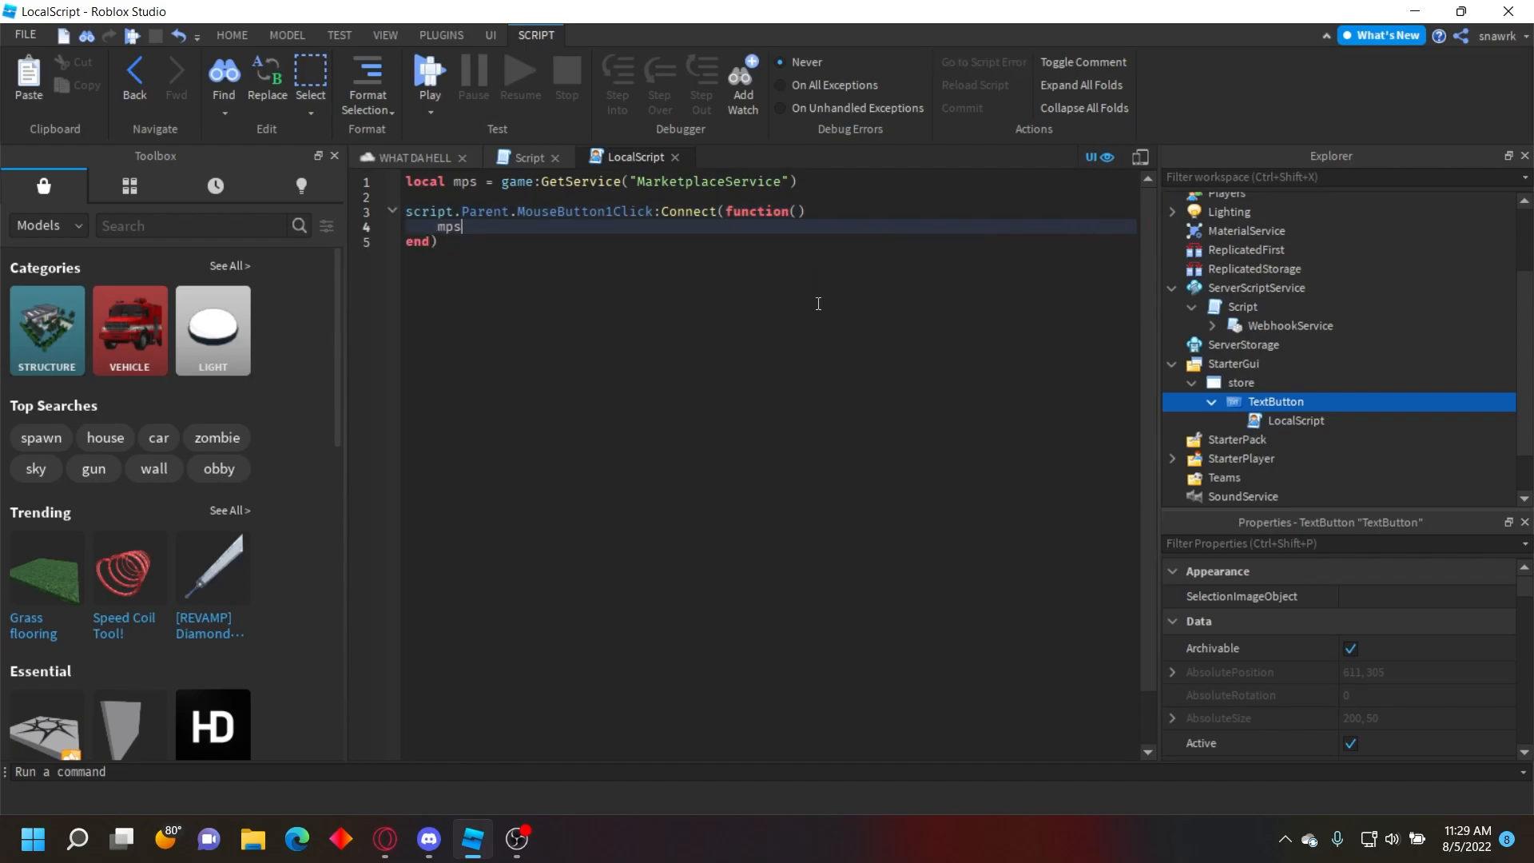
text(:promptproductPurchase(p)
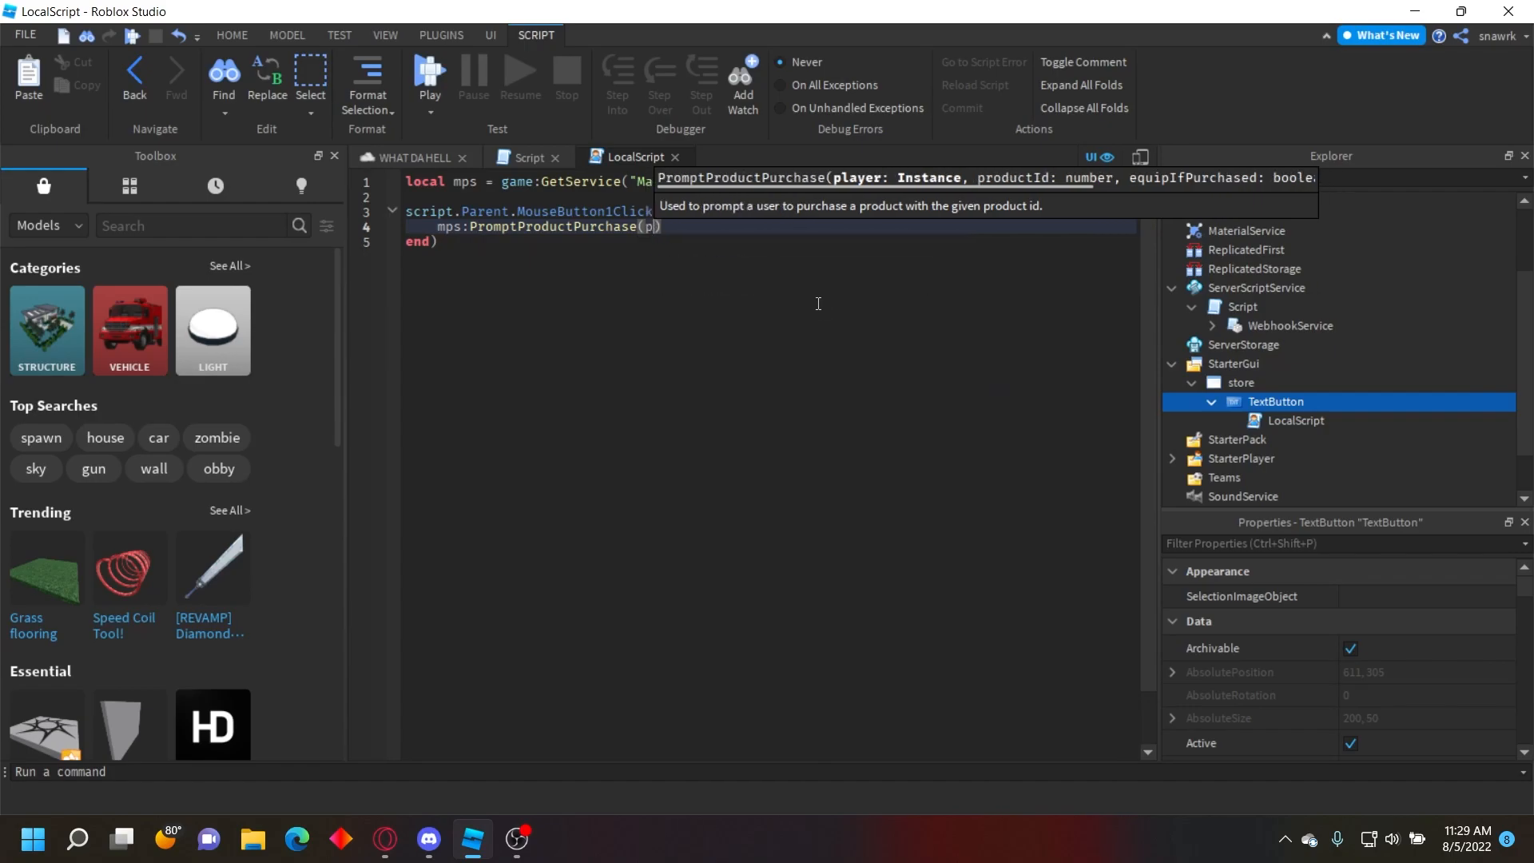
text(game.Players.LocalPlayer, 1295060650)
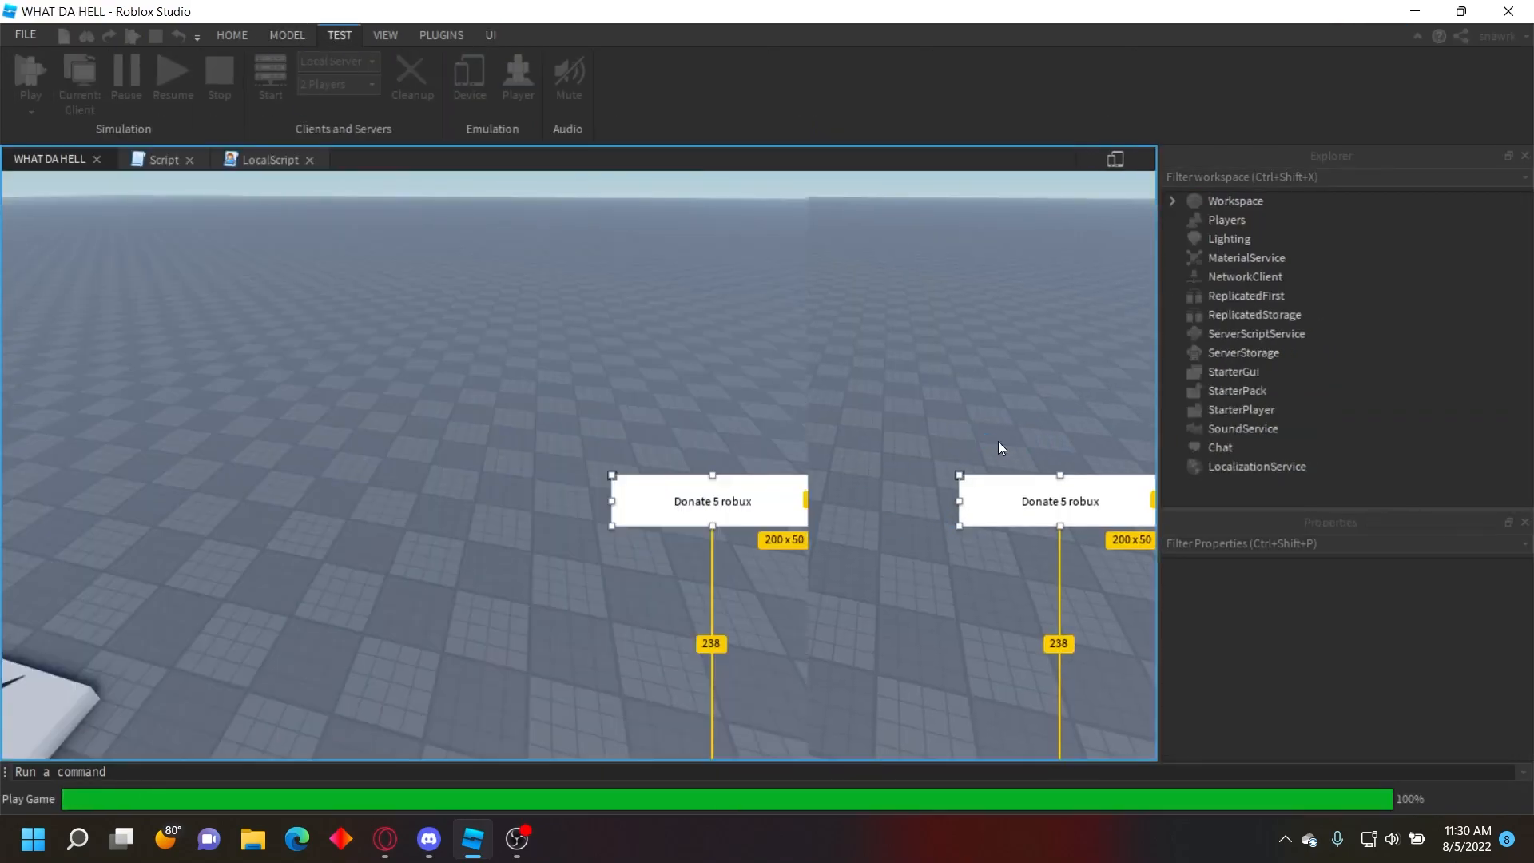
Start a playtest and click the in-game Donate 5 robux button
click(29, 79)
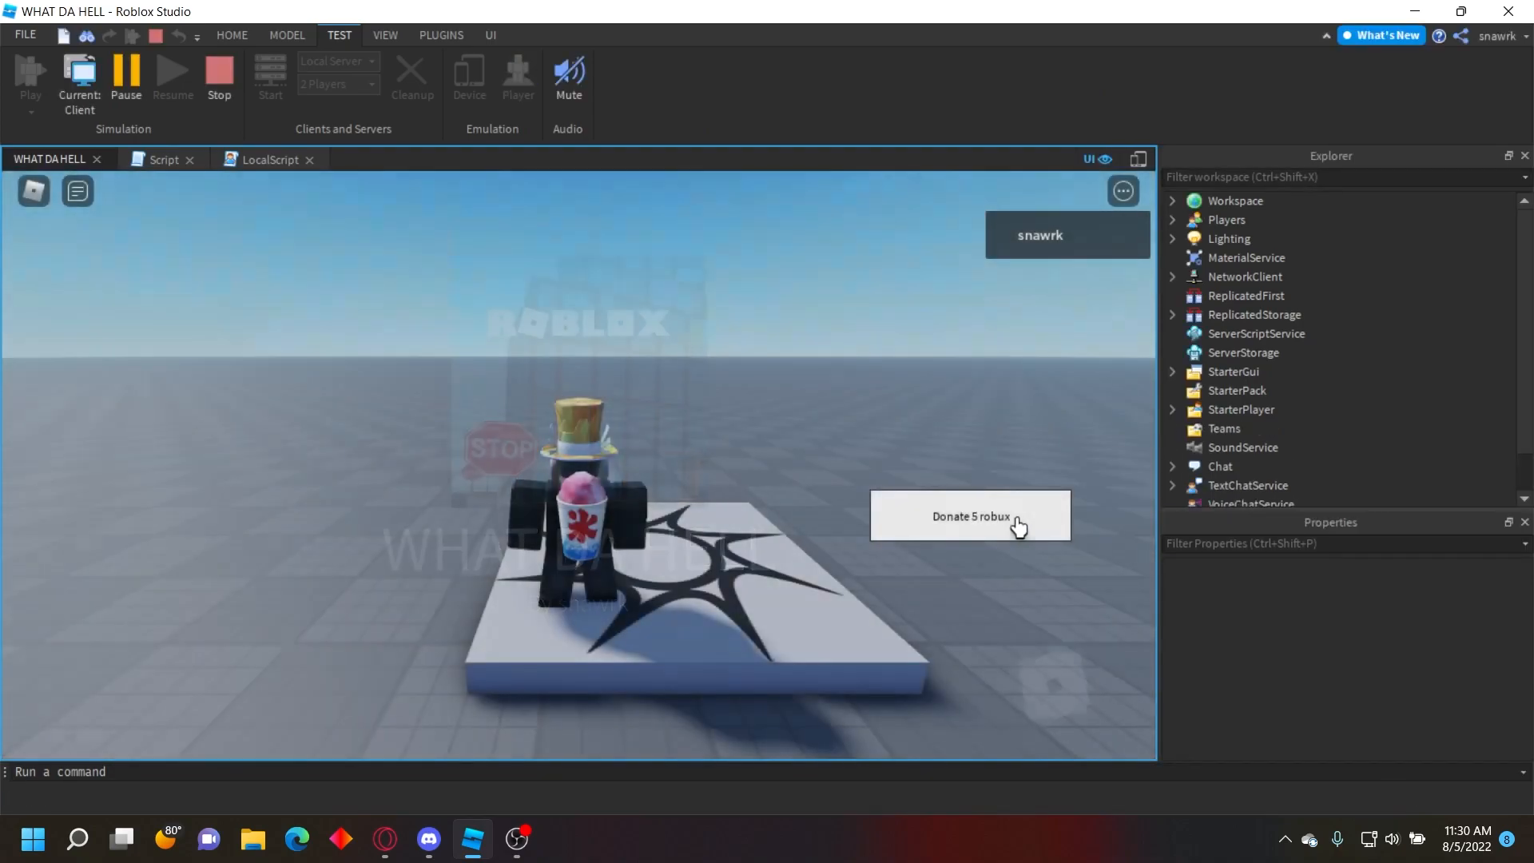
click(969, 516)
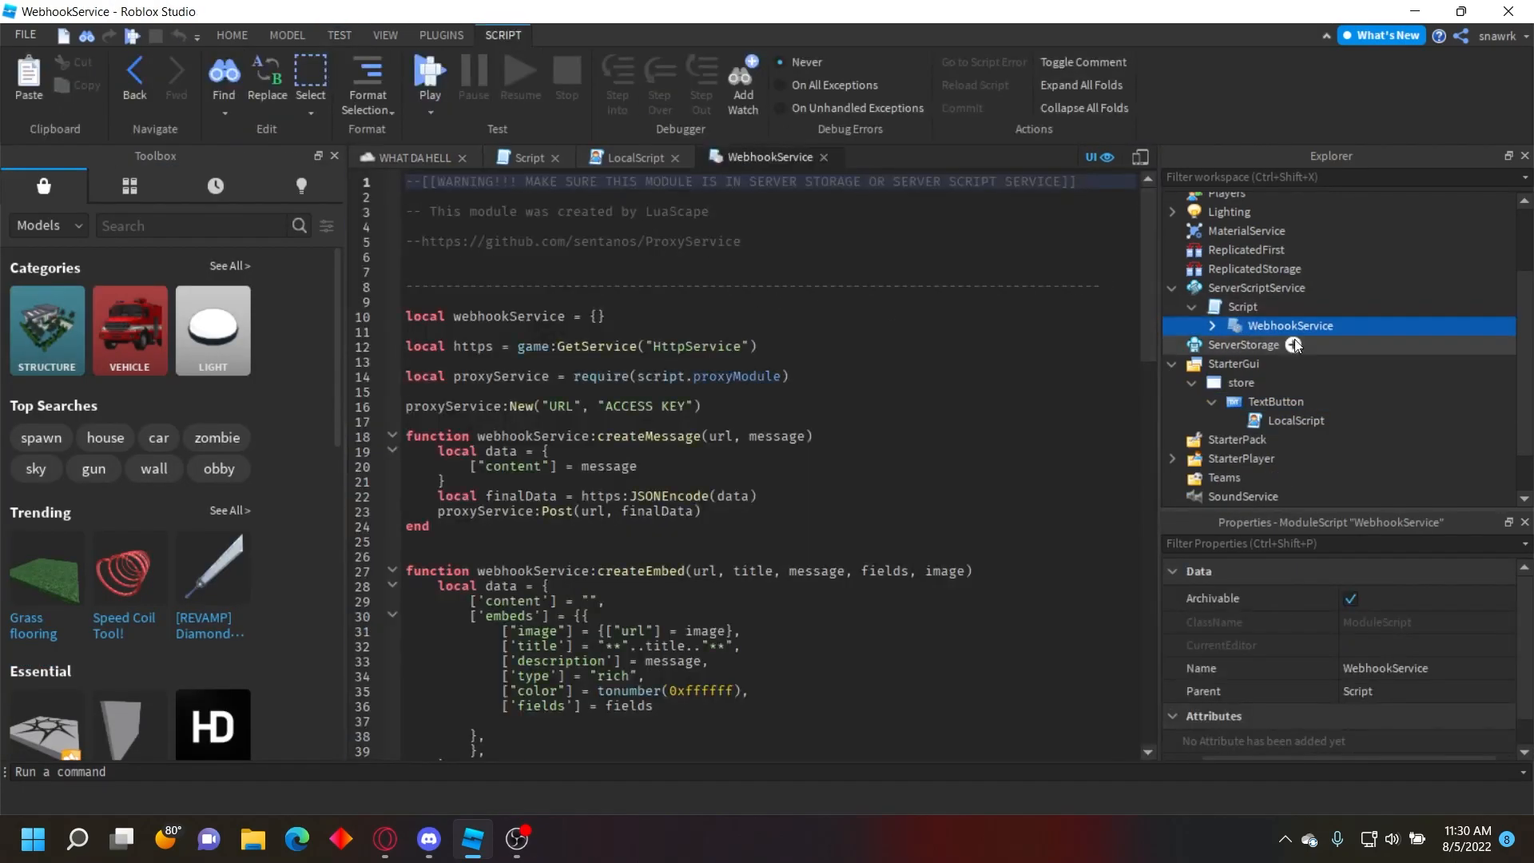
Open the ServerScriptService Script with its default Hello world print
double_click(522, 405)
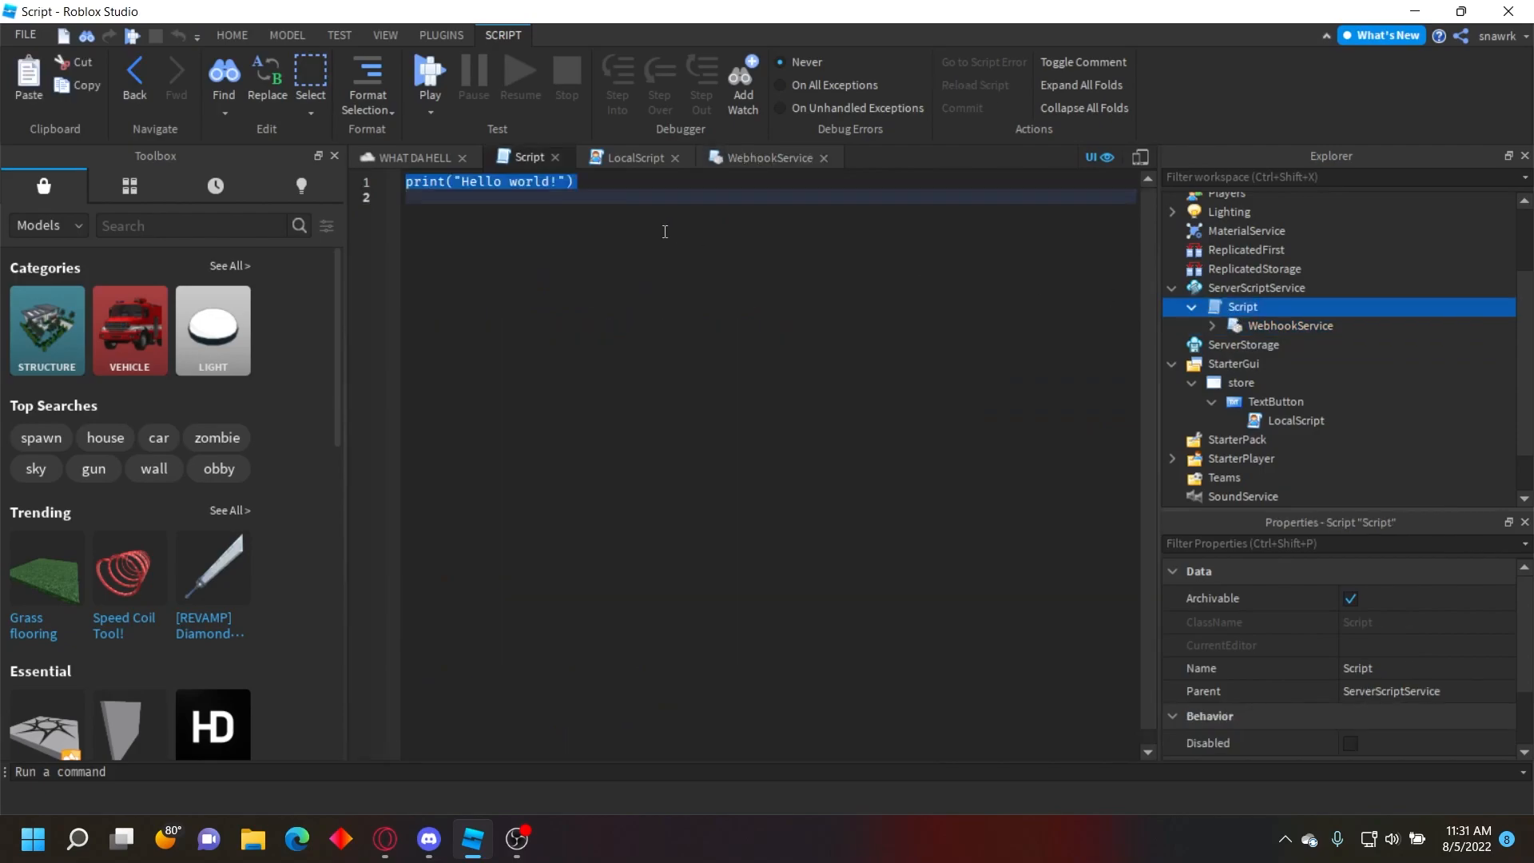
Replace the print with 'local discord = require(...)' and a url variable for the Discord webhook
key(Delete)
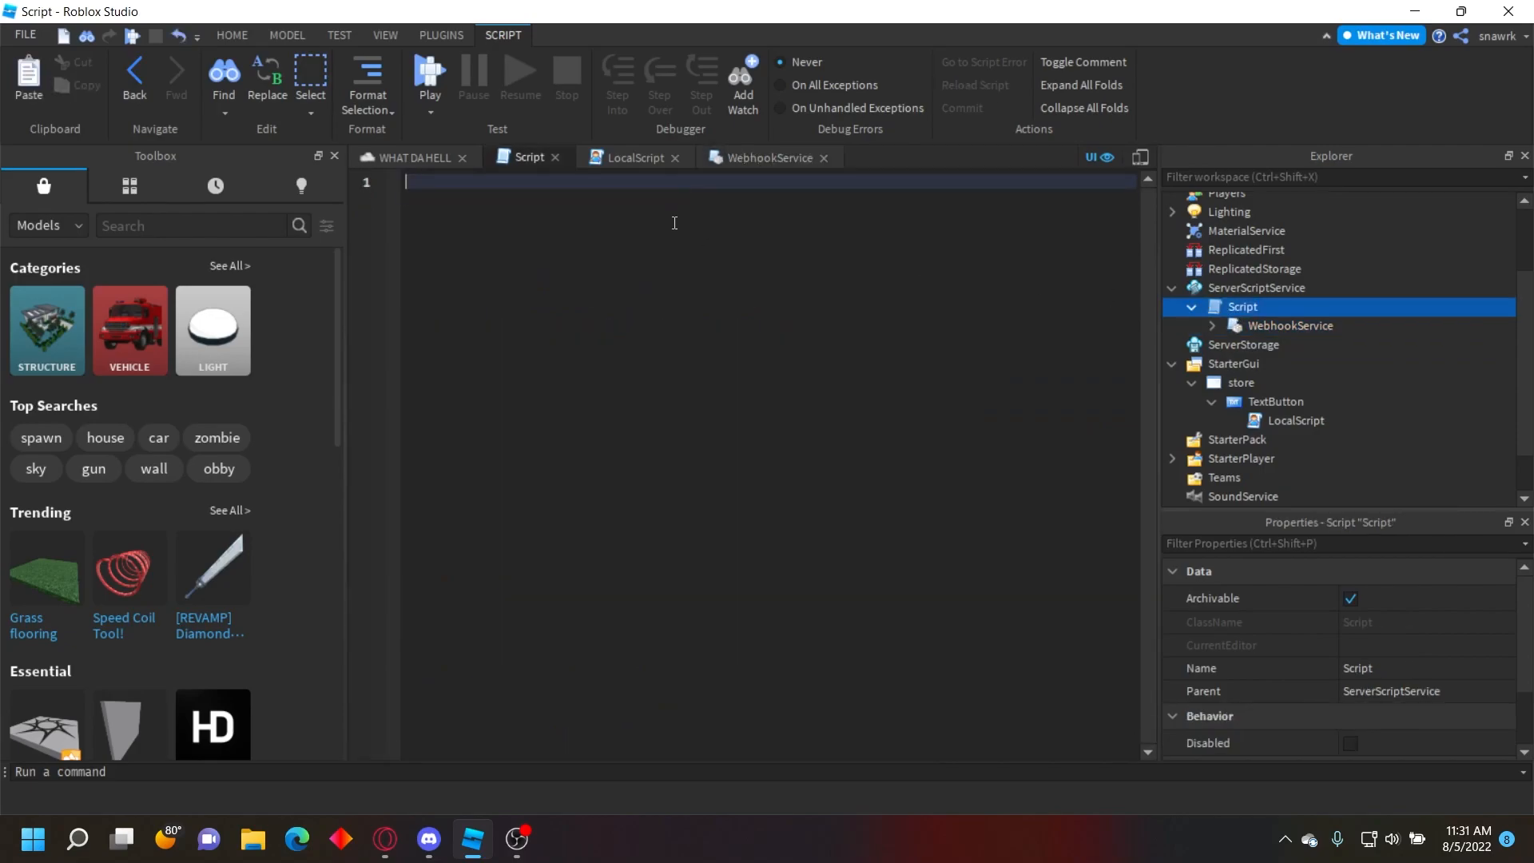
text(local)
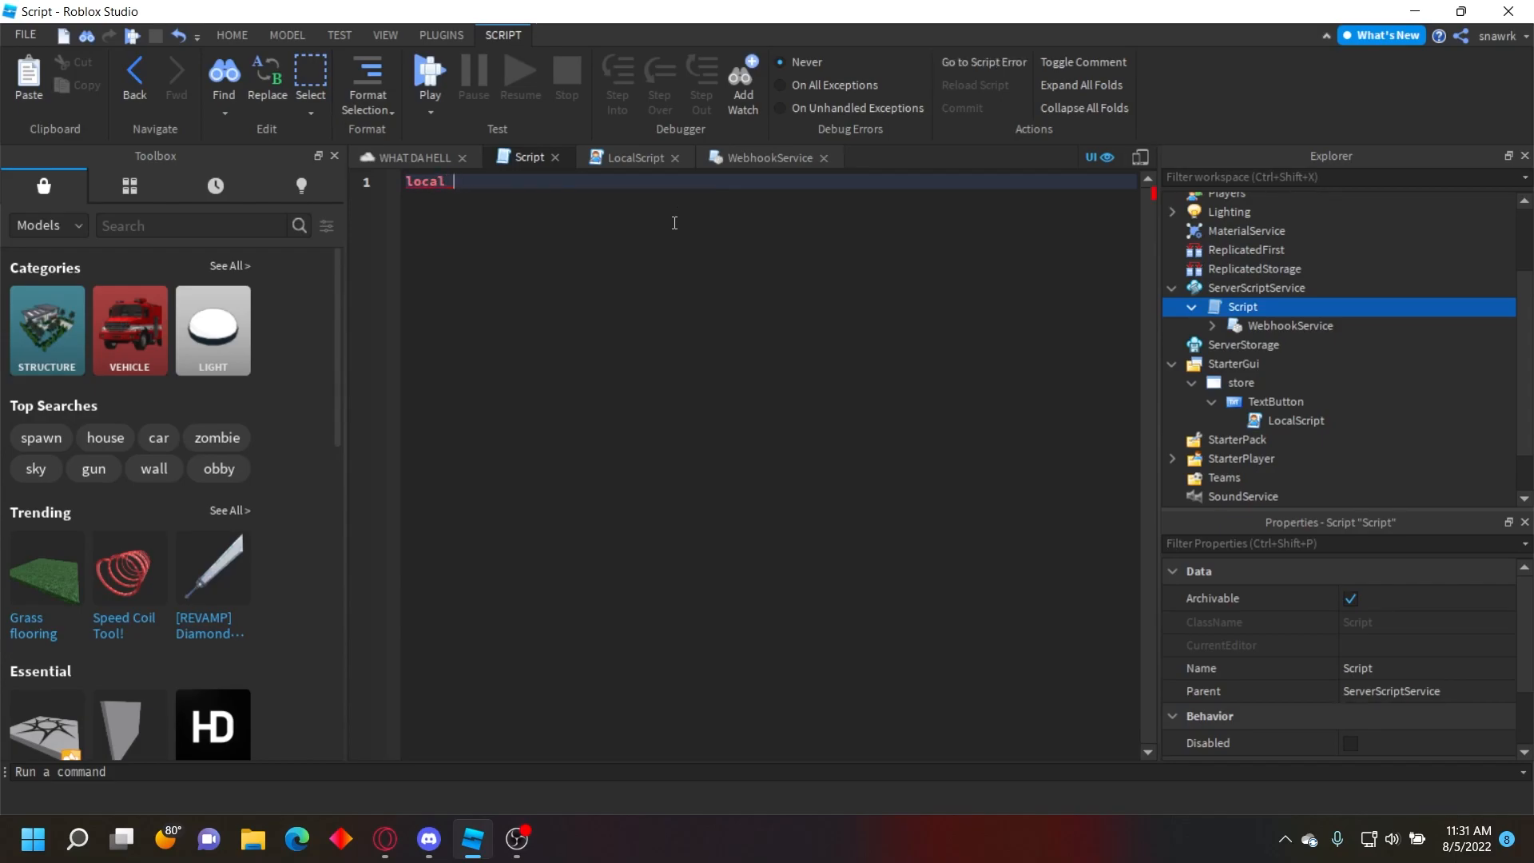
text(discord = require(script.WebhookService)
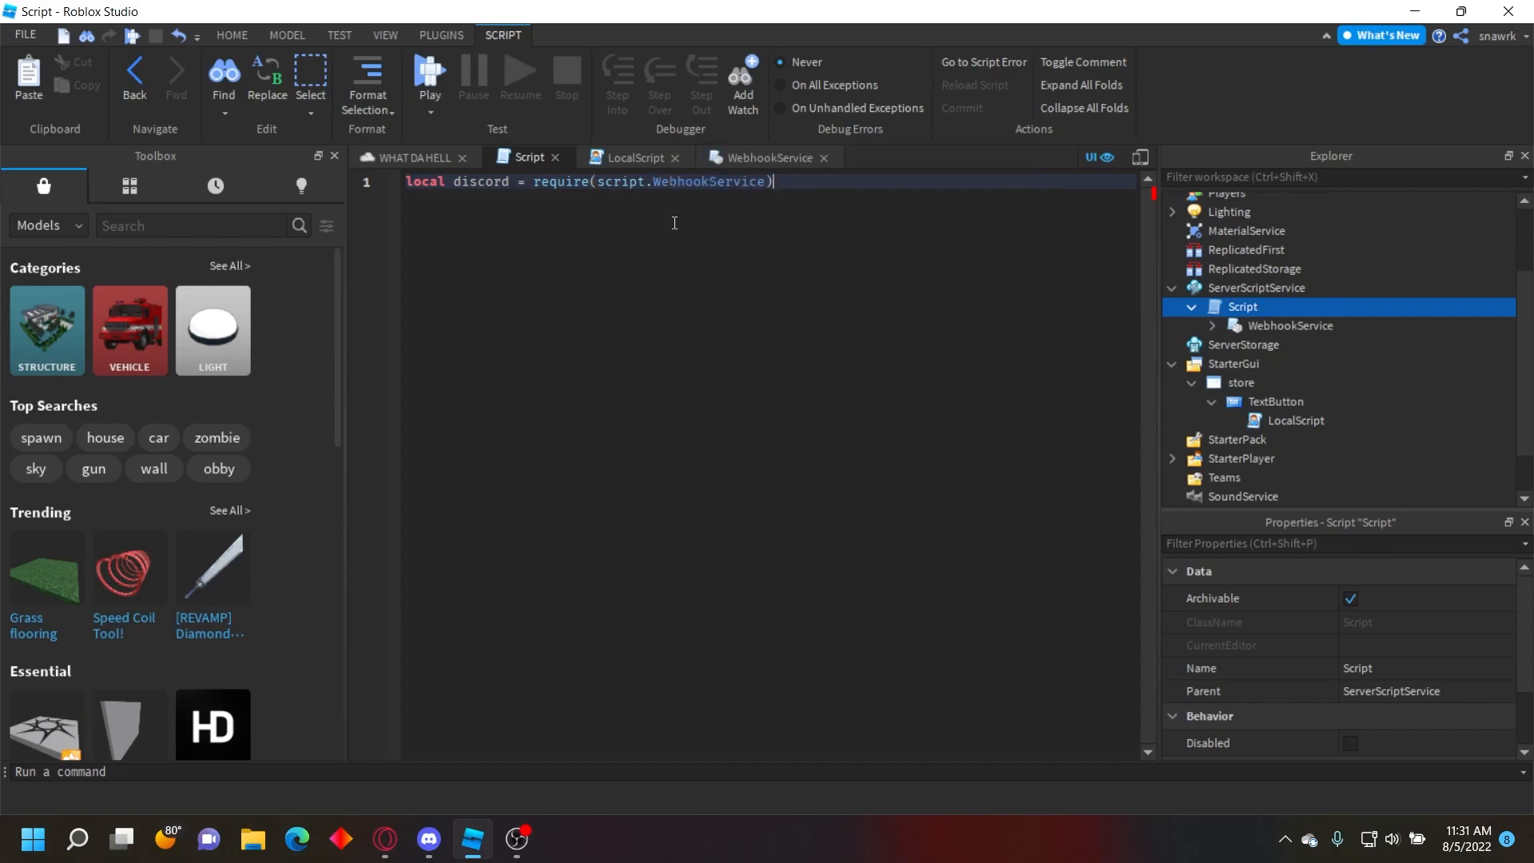
text(local uir)
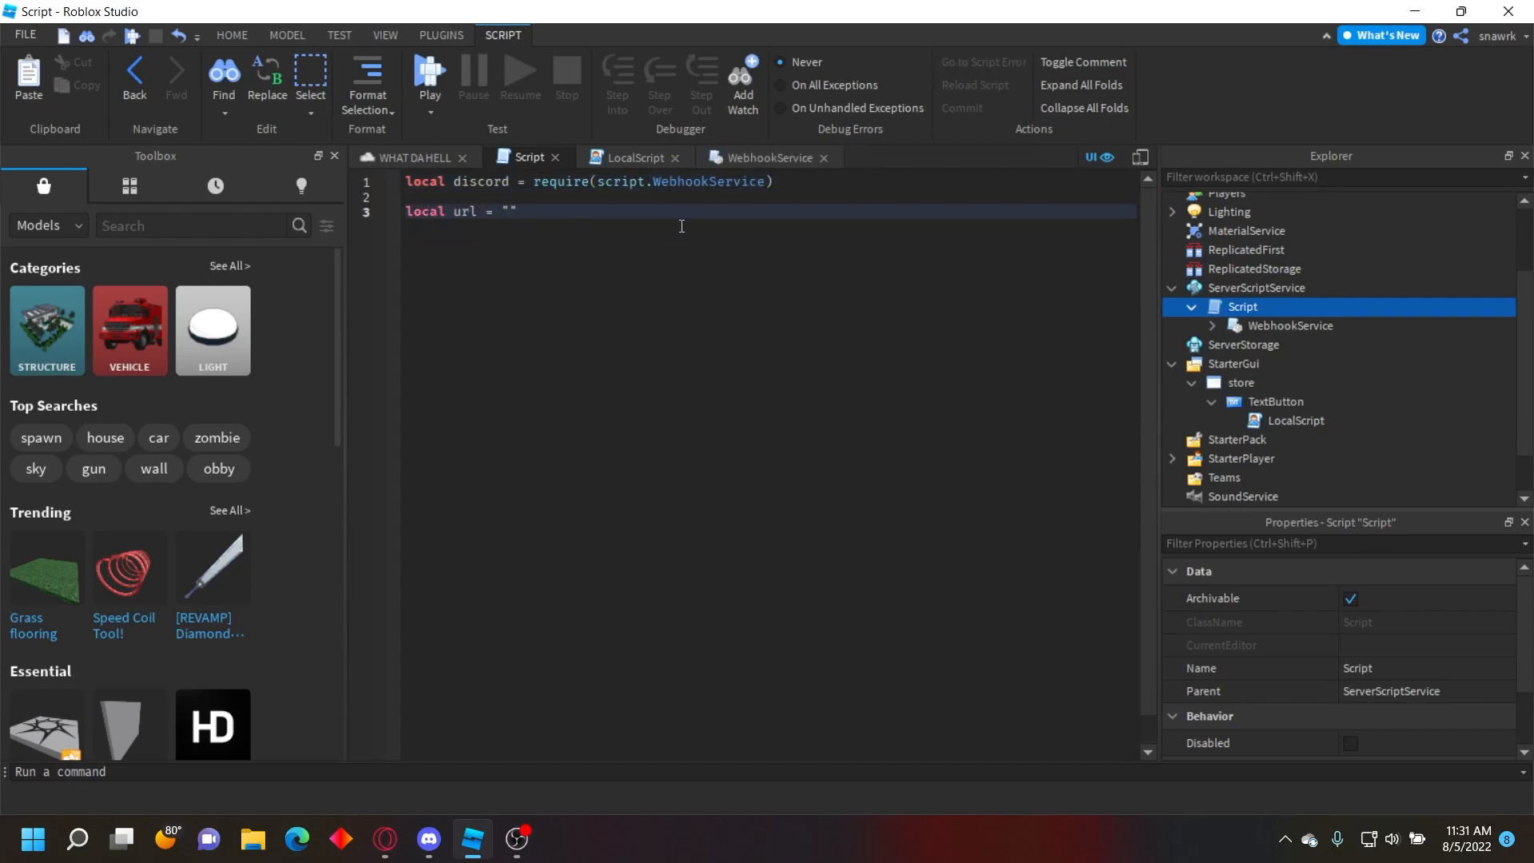
click(427, 838)
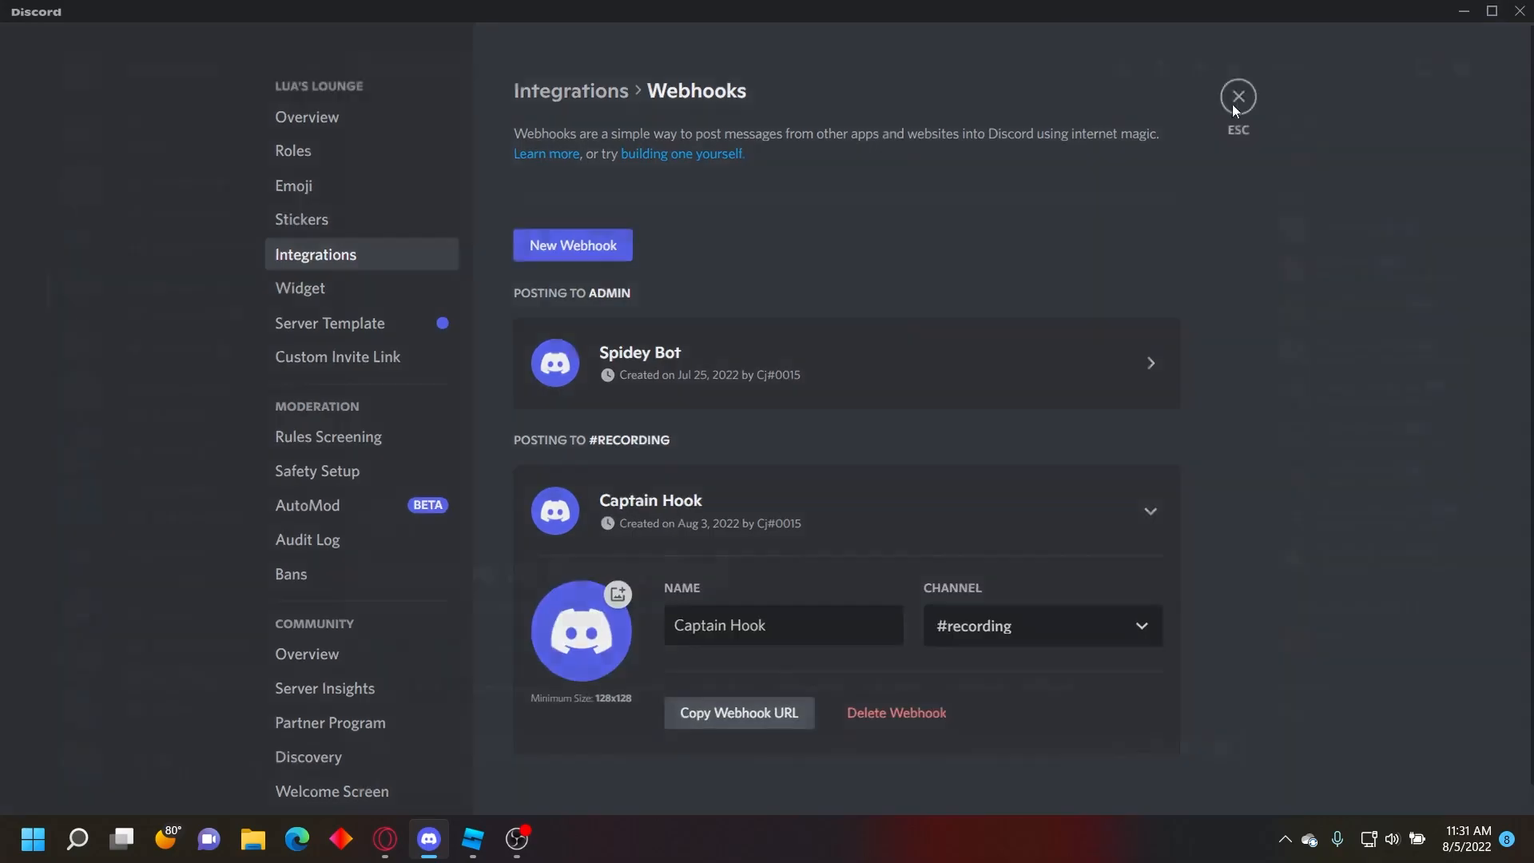
click(471, 839)
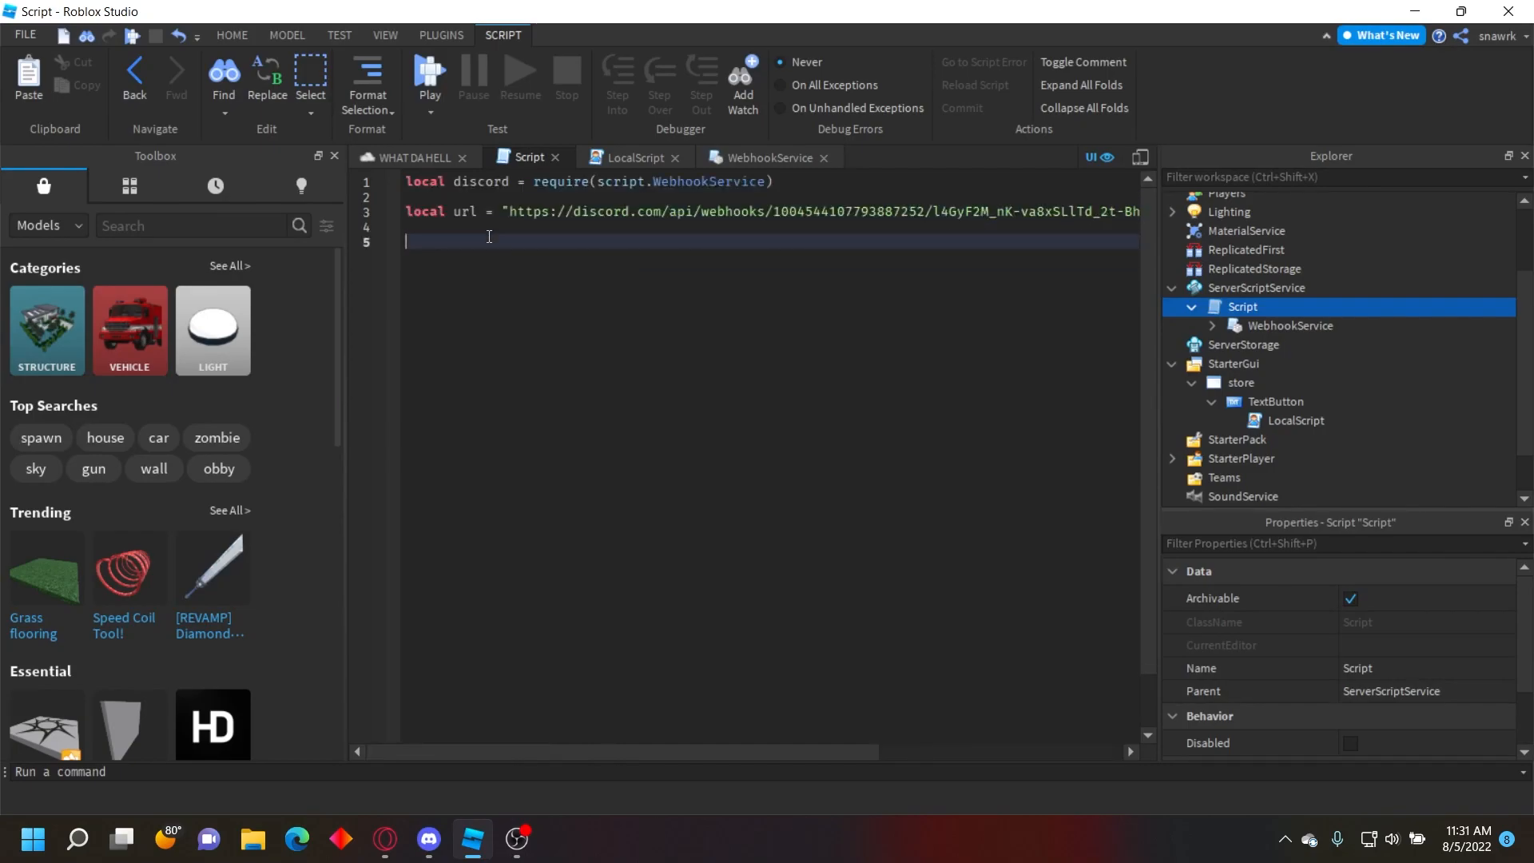
Get MarketplaceService as mps and connect PromptProductPurchaseFinished(userid, productid, isp) with 'if isp then'
text(local mps)
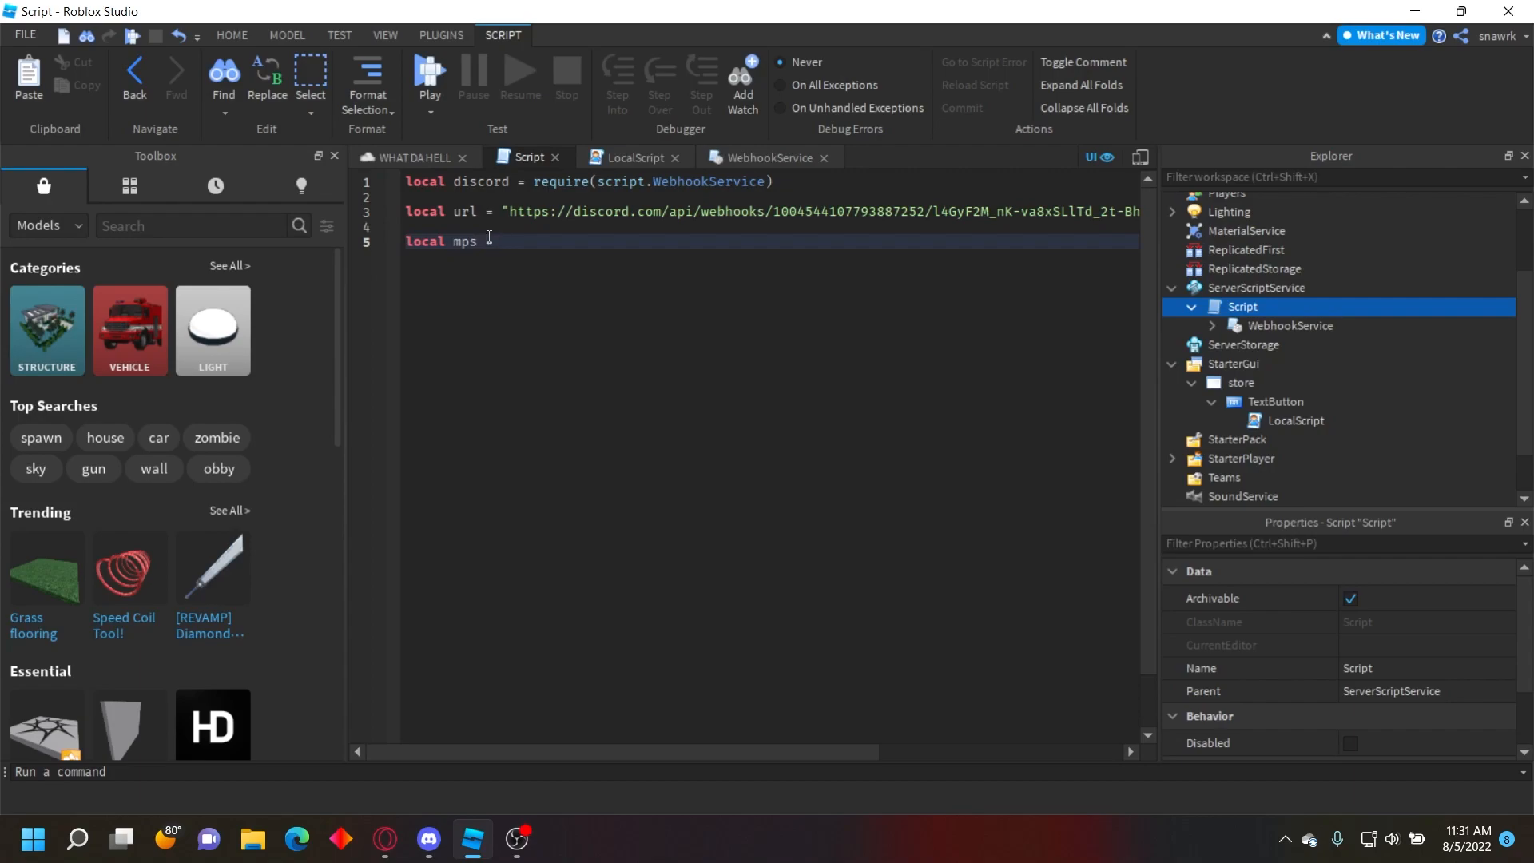
text(= game:GetService('MarketplaceService'))
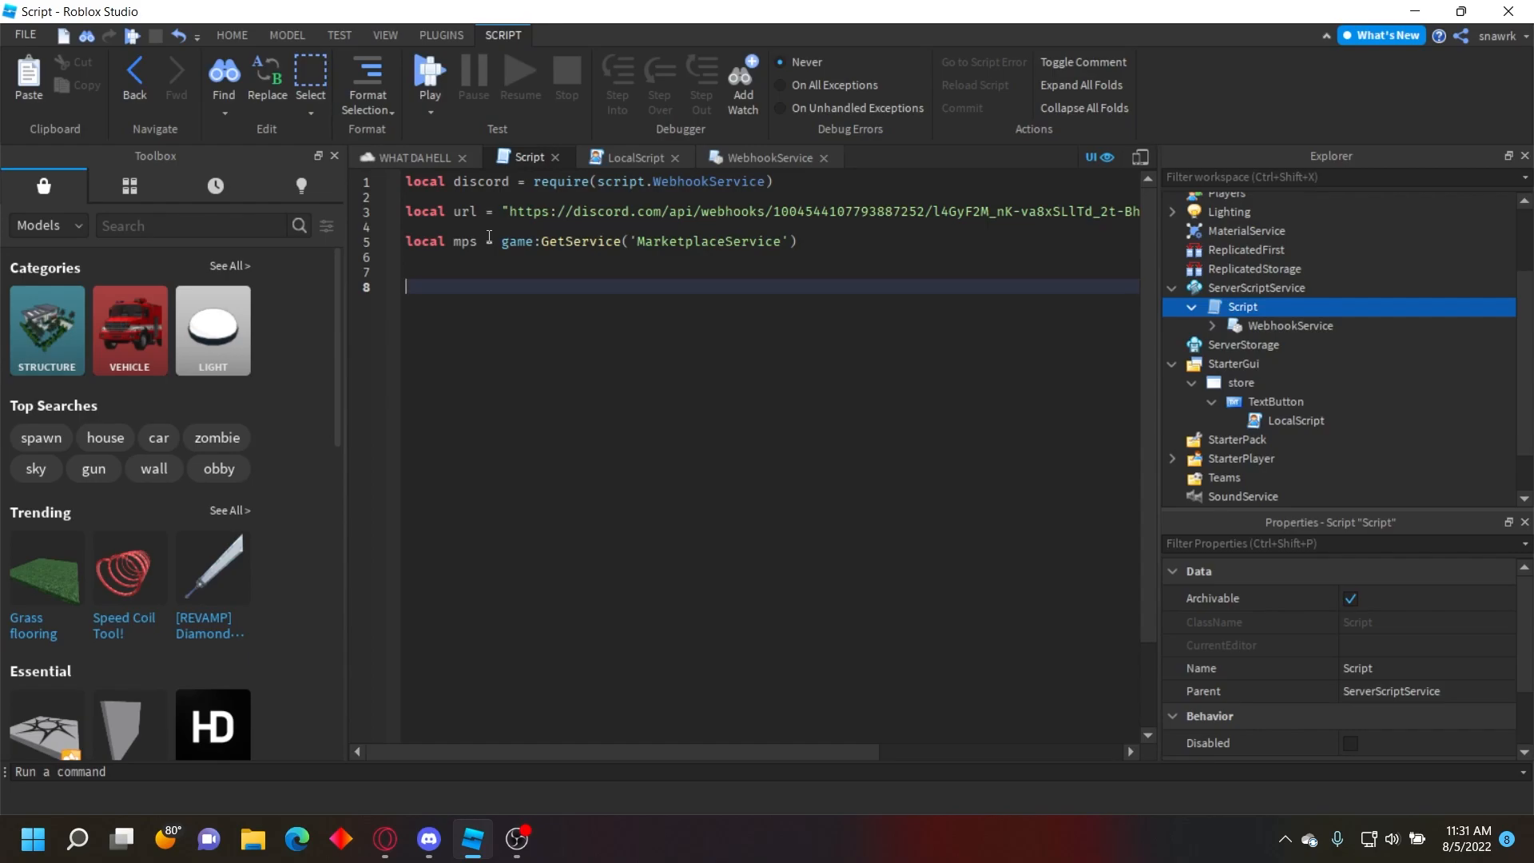
text(mps.p)
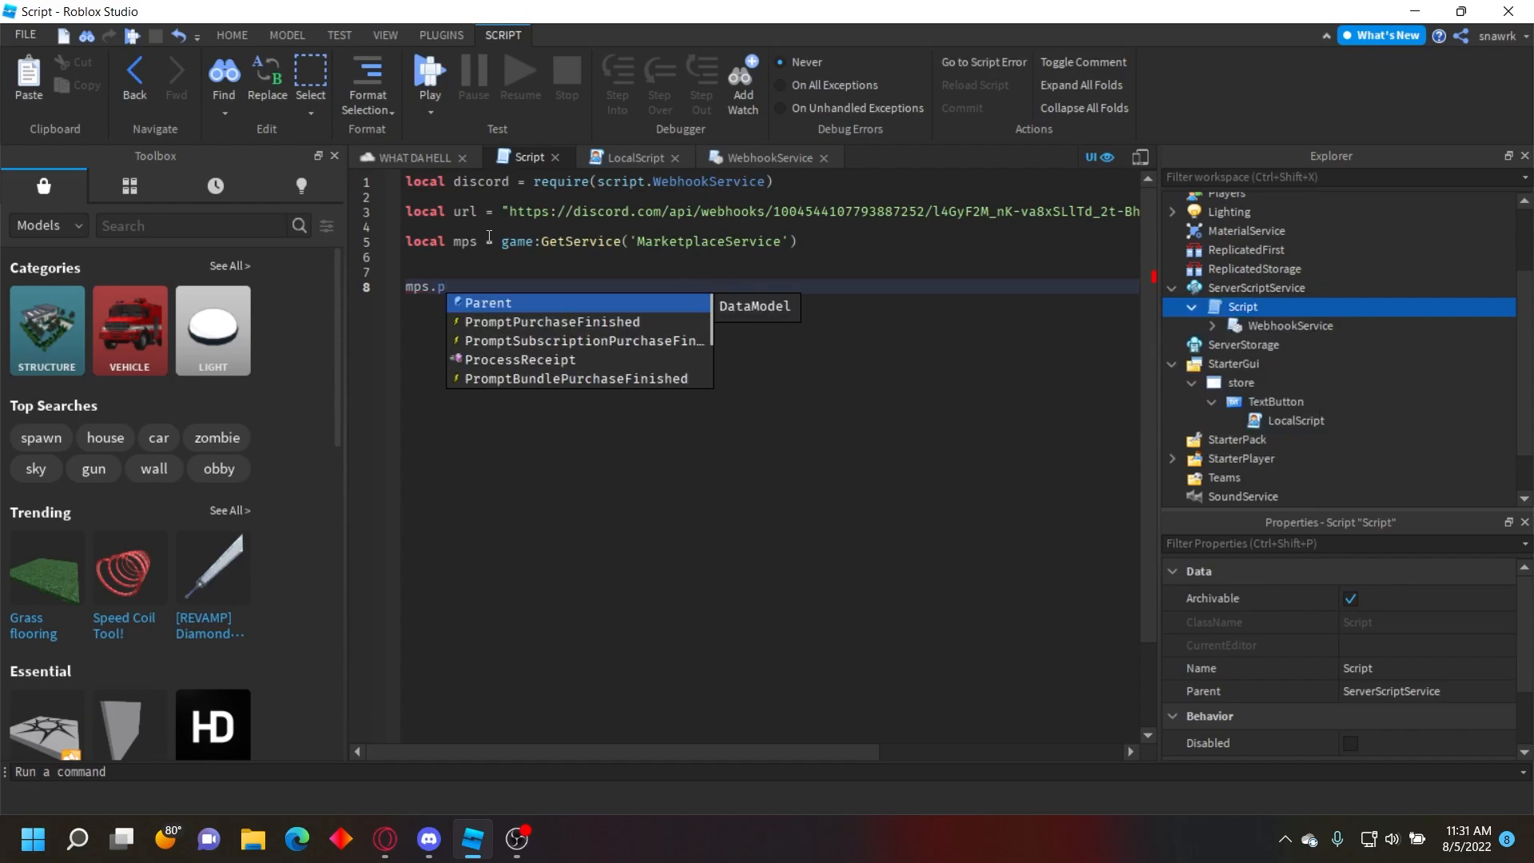
text(rompprodu)
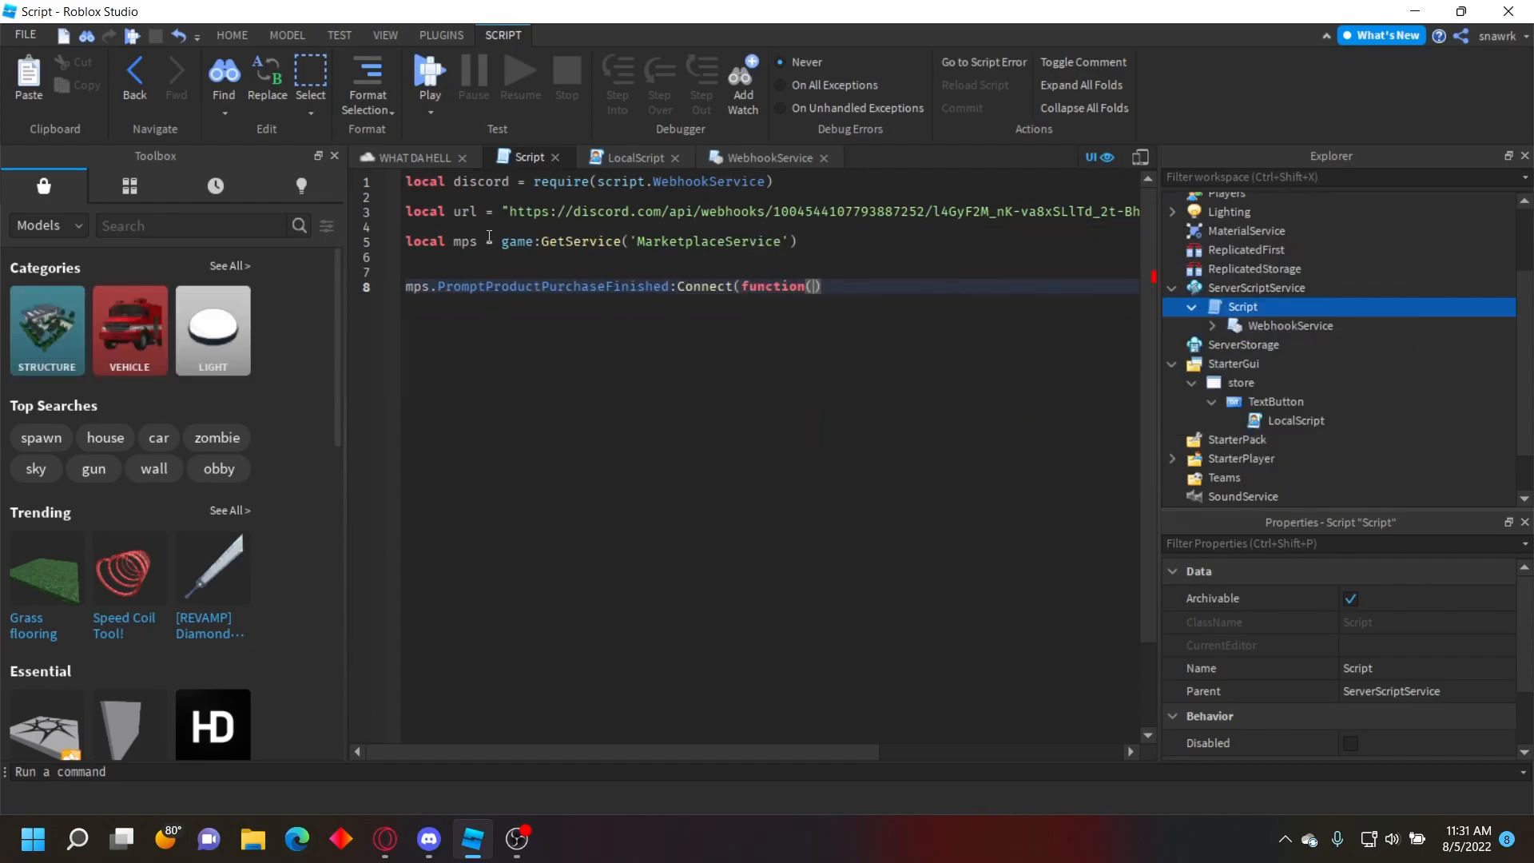
text(usie)
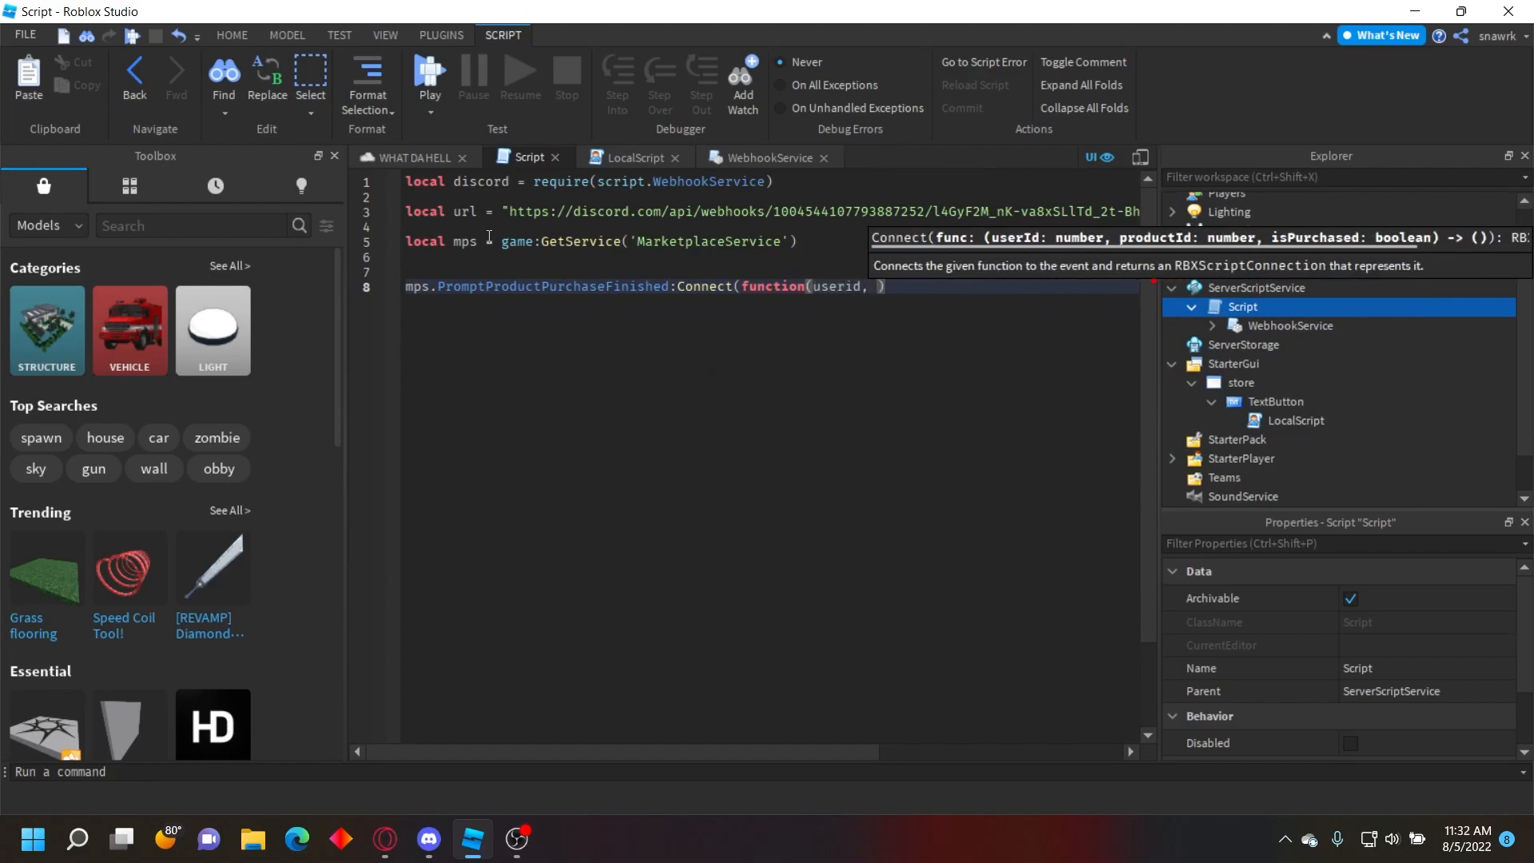
text(productid, ip)
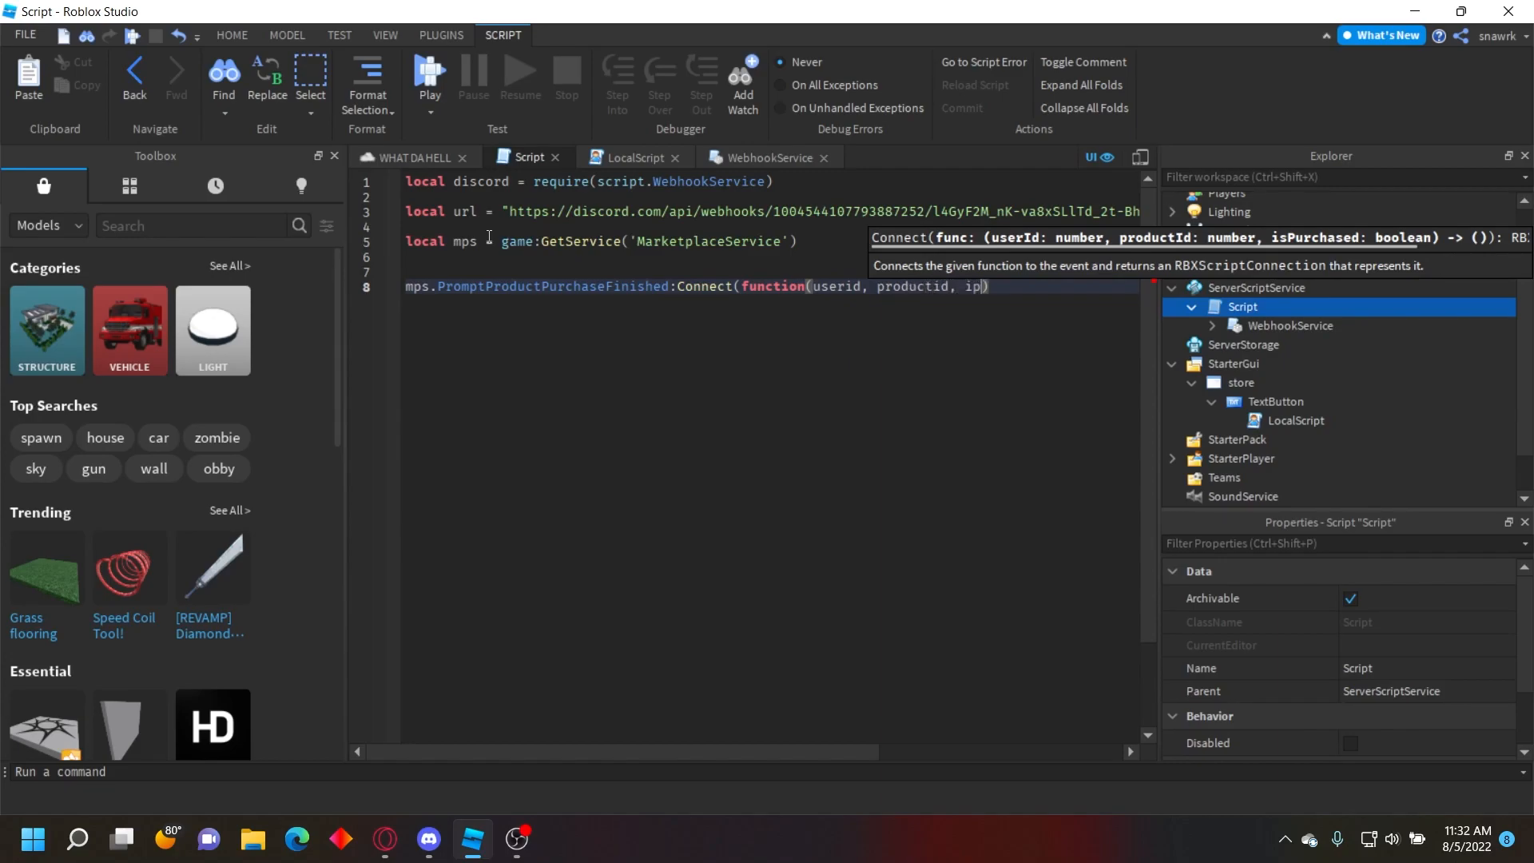
text(s)
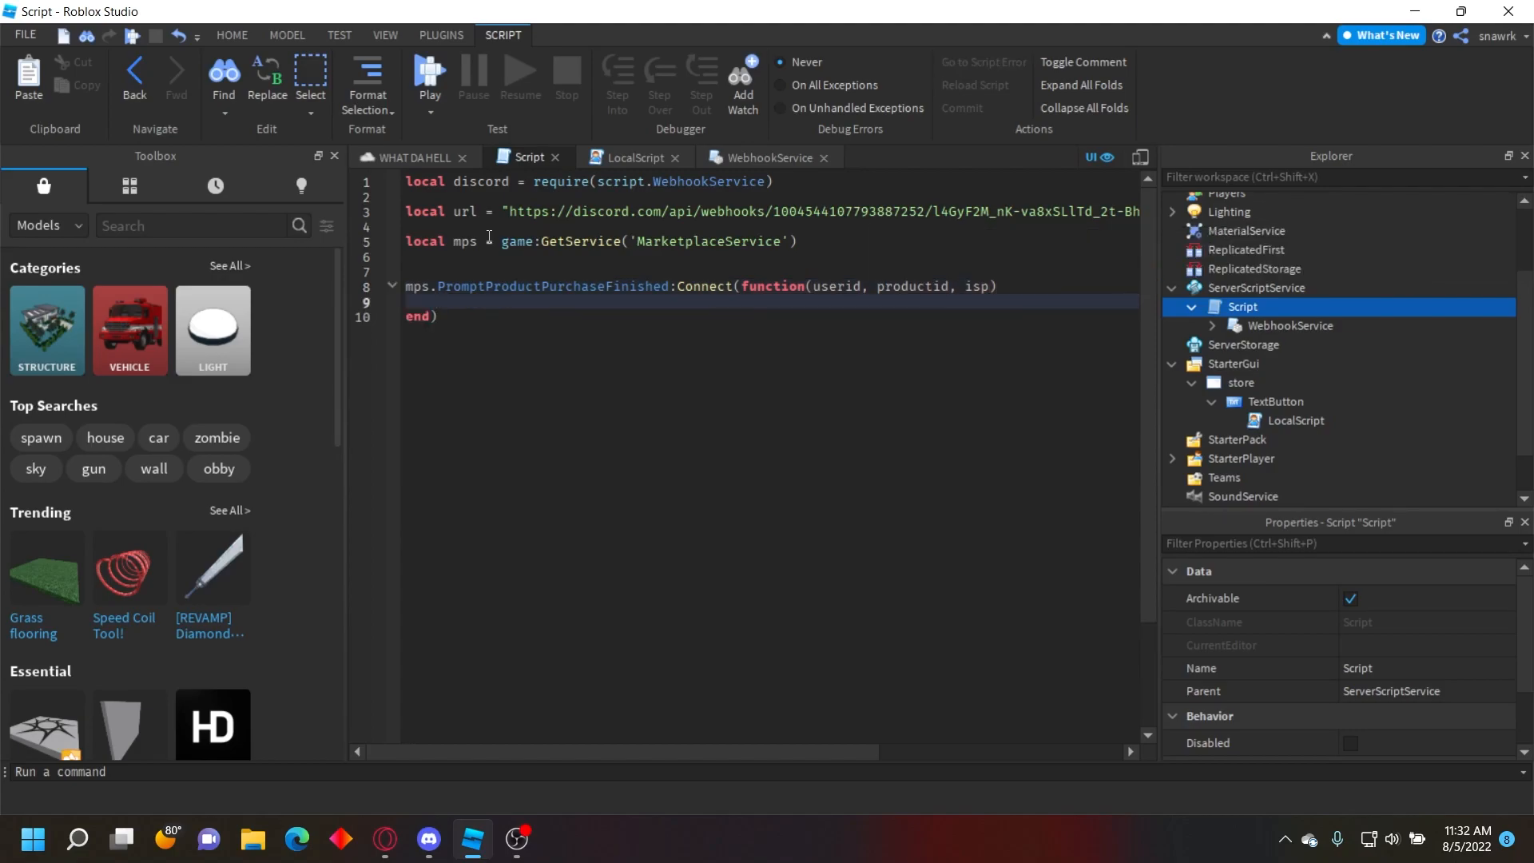
text(if isp then)
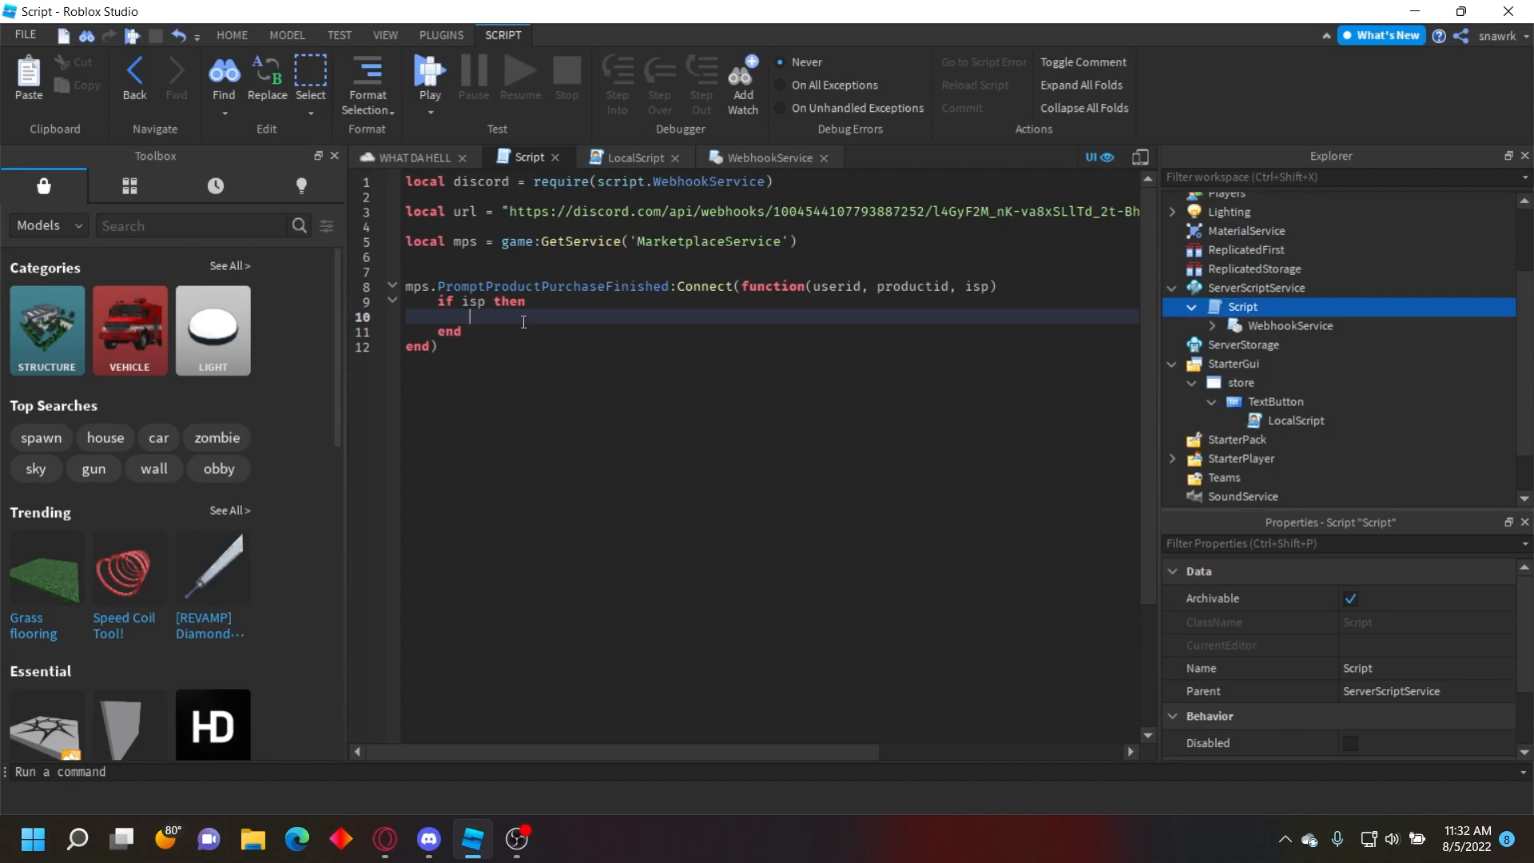
mouse_move(703, 285)
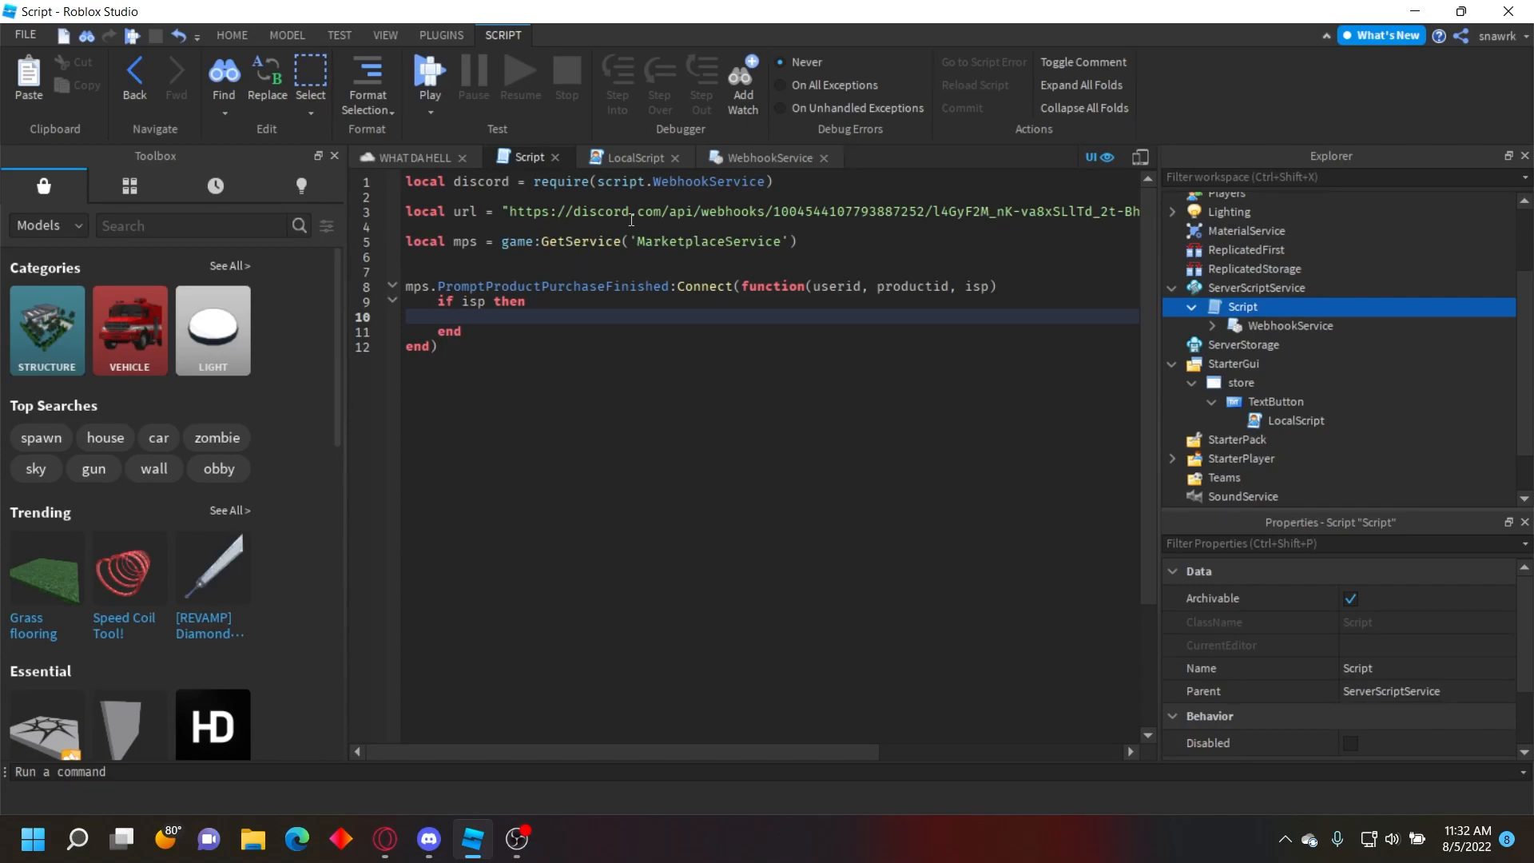
Type discord:createEmbed(url, "Donation!", ...) inside the if isp block
text(discord)
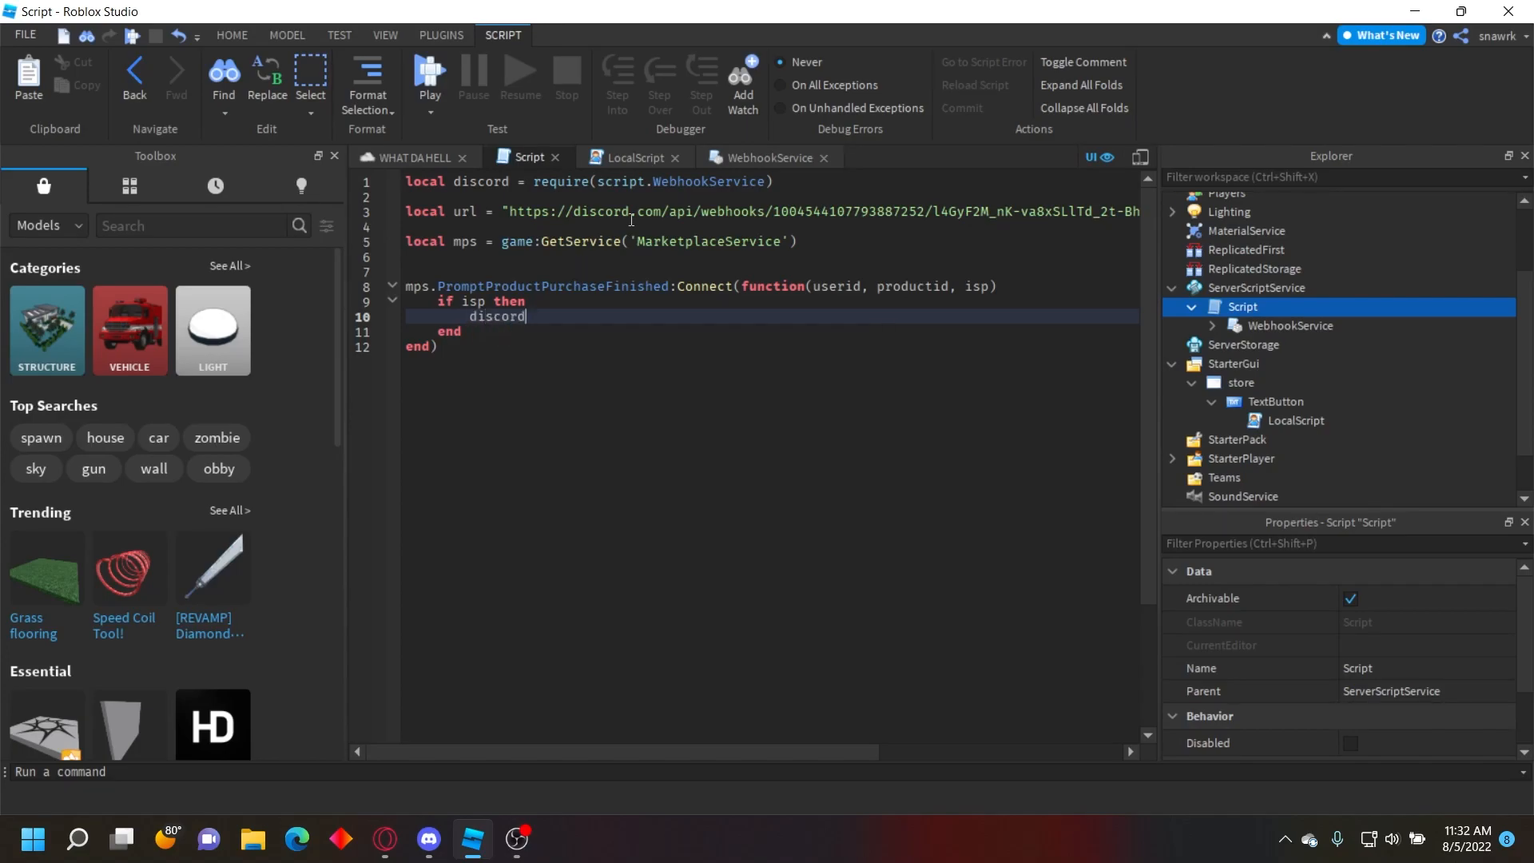
text(:createEmbed()
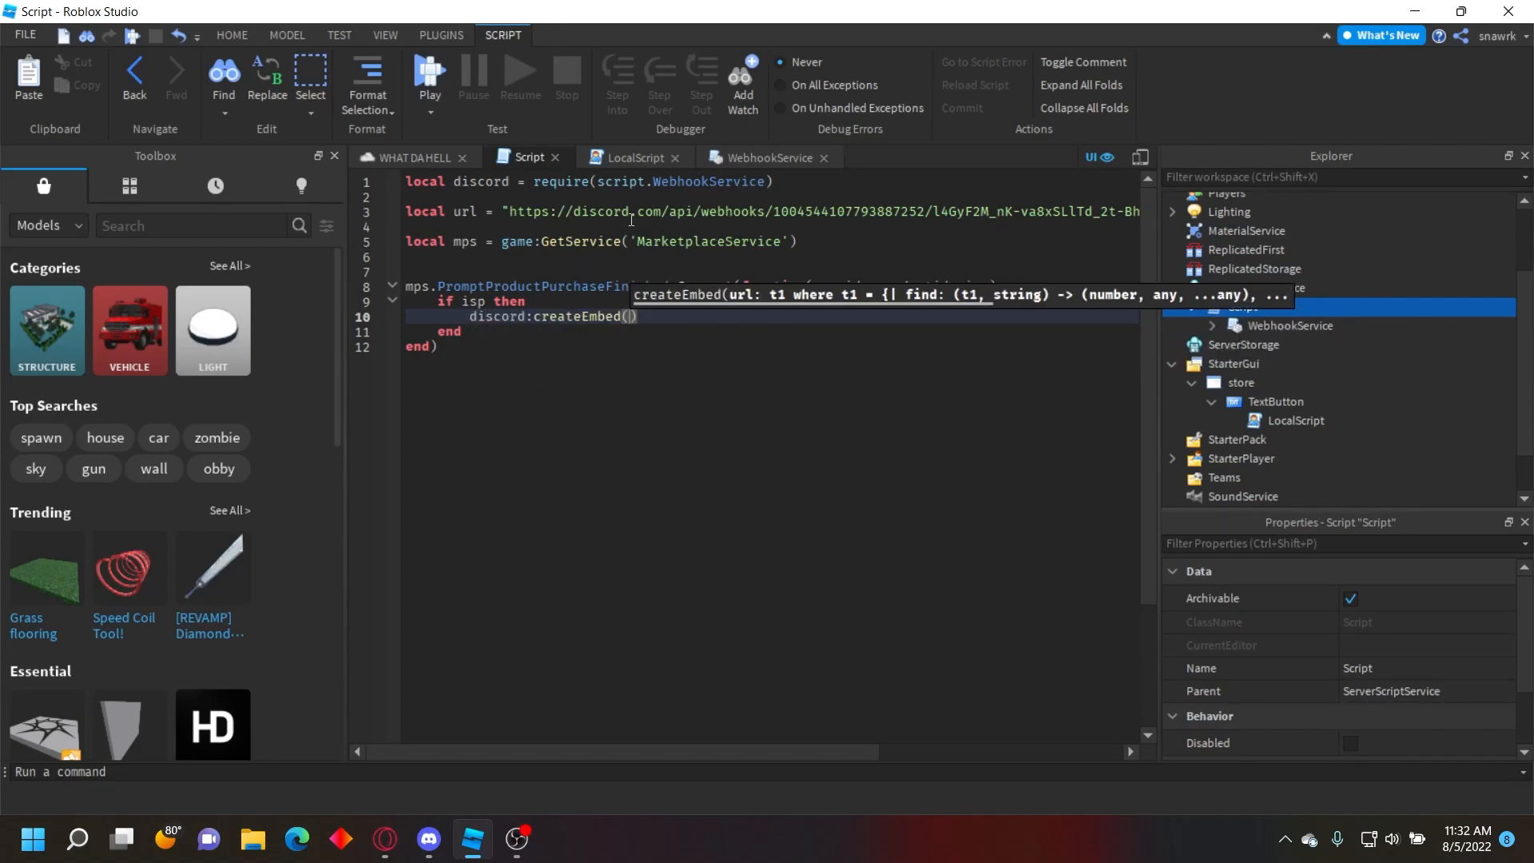
text(url, ")
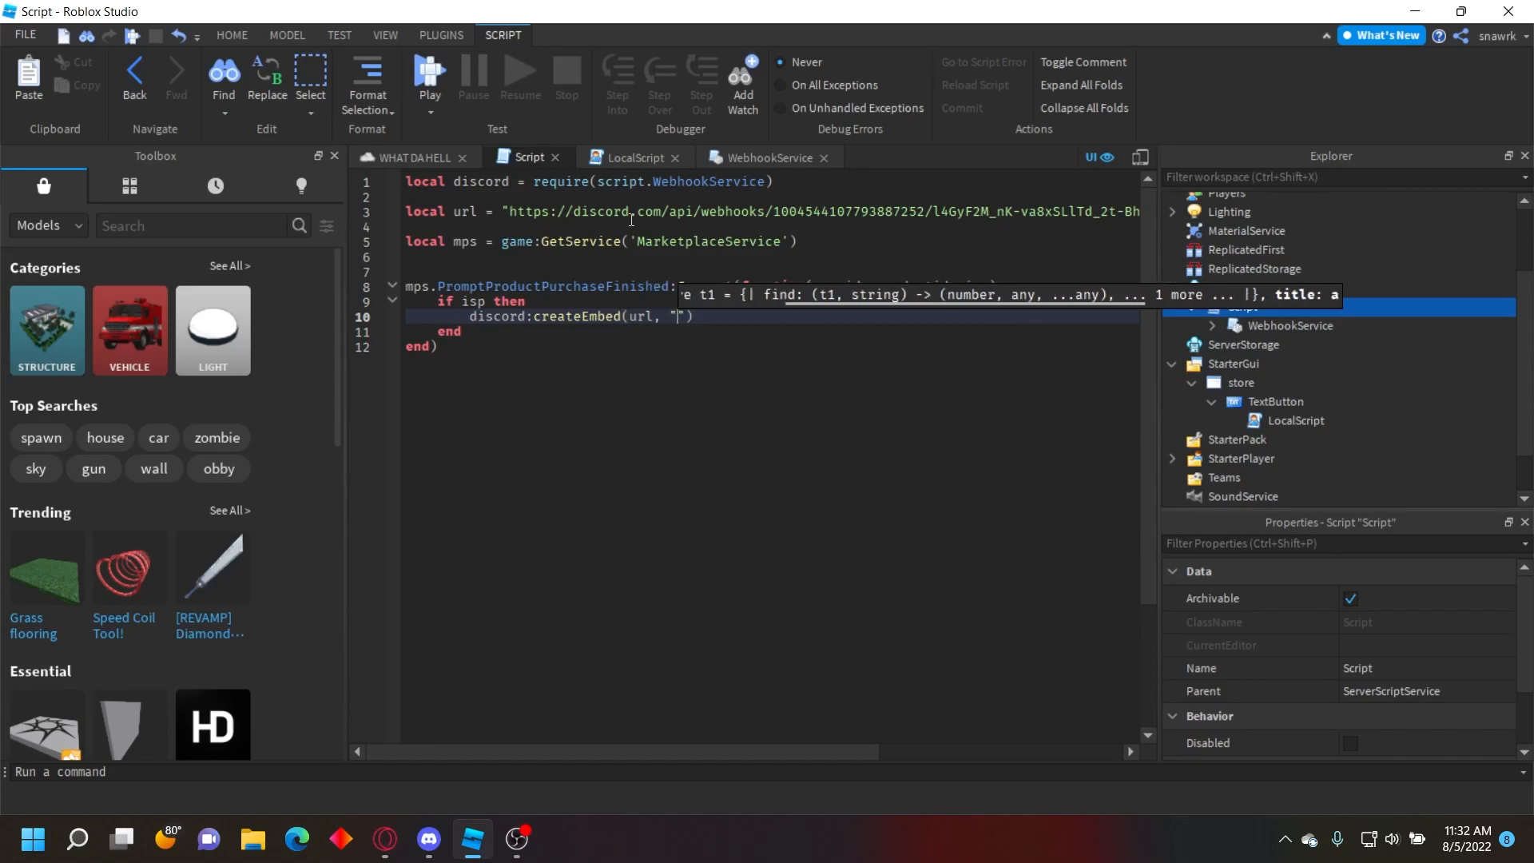
text(Donation!)
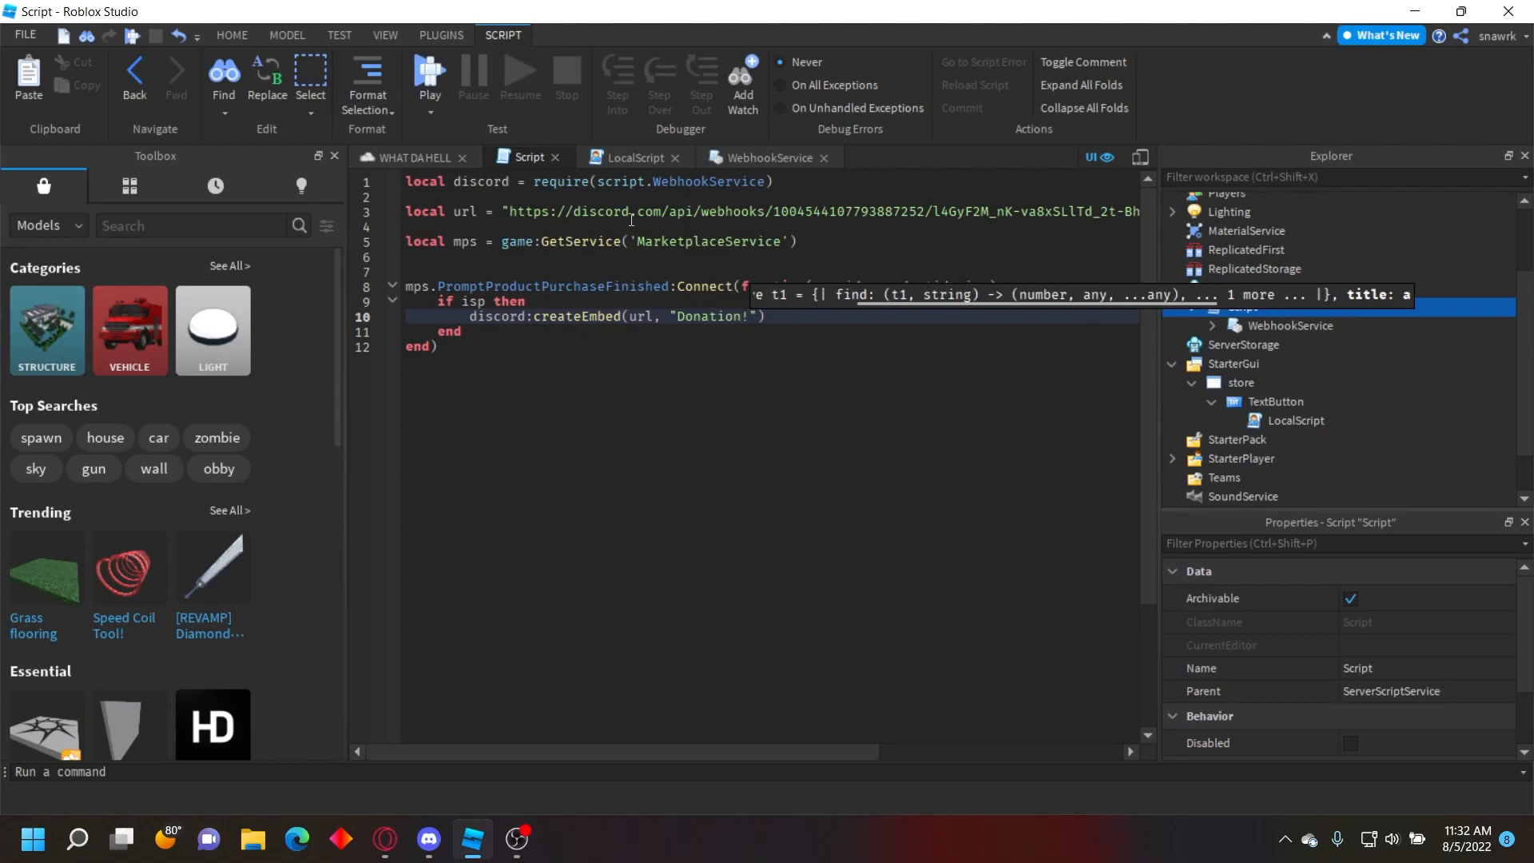
text(,)
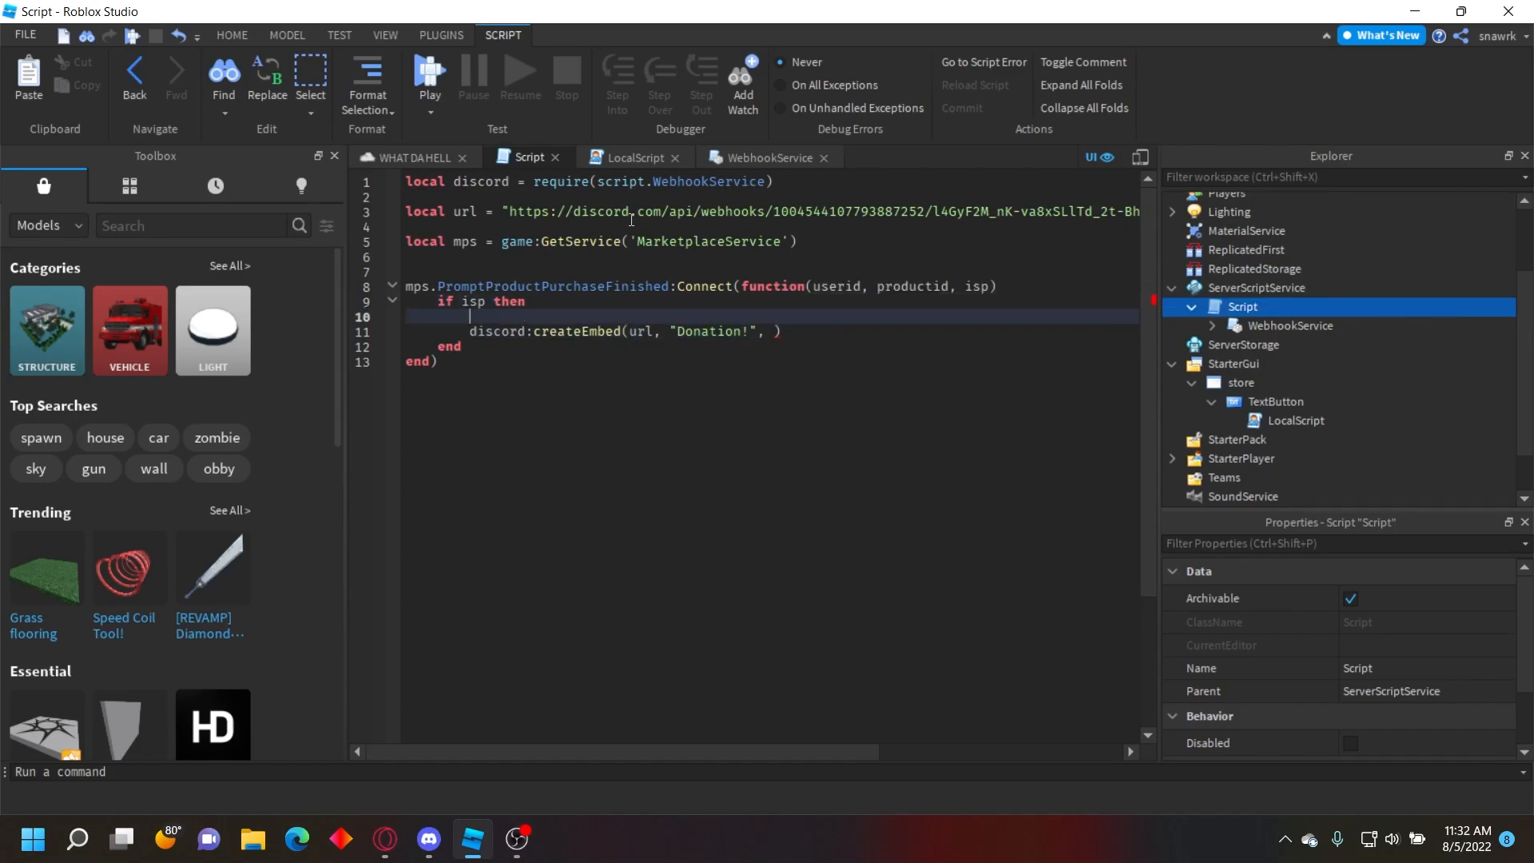
Find the buying player and build a Donation! embed: player.Name .. " Purchased " with the product's info
text(local player = game.Players:)
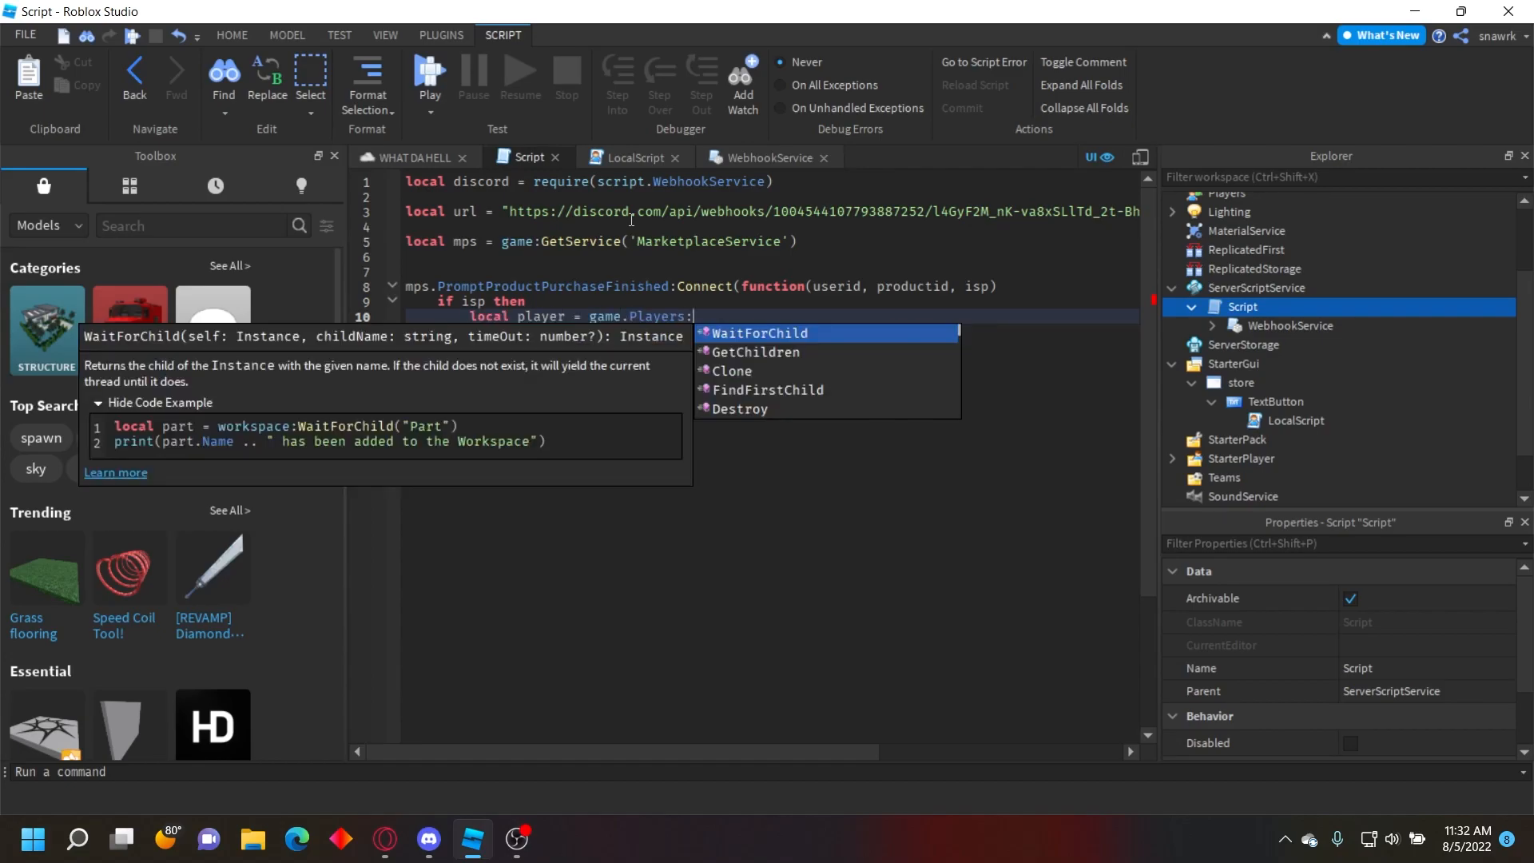
text(getpplayerfo)
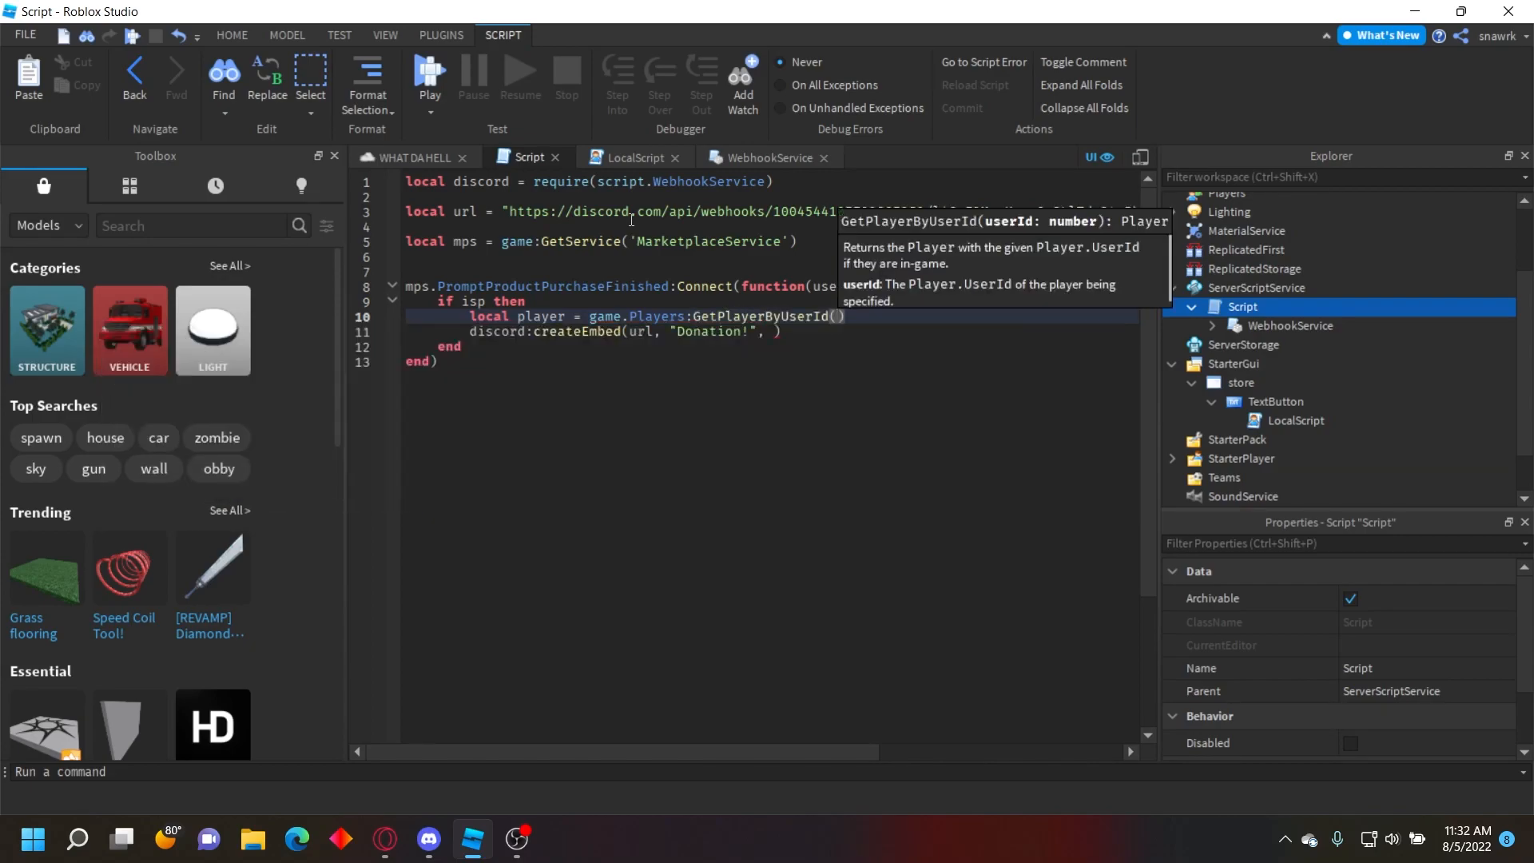
text(UserSettings()
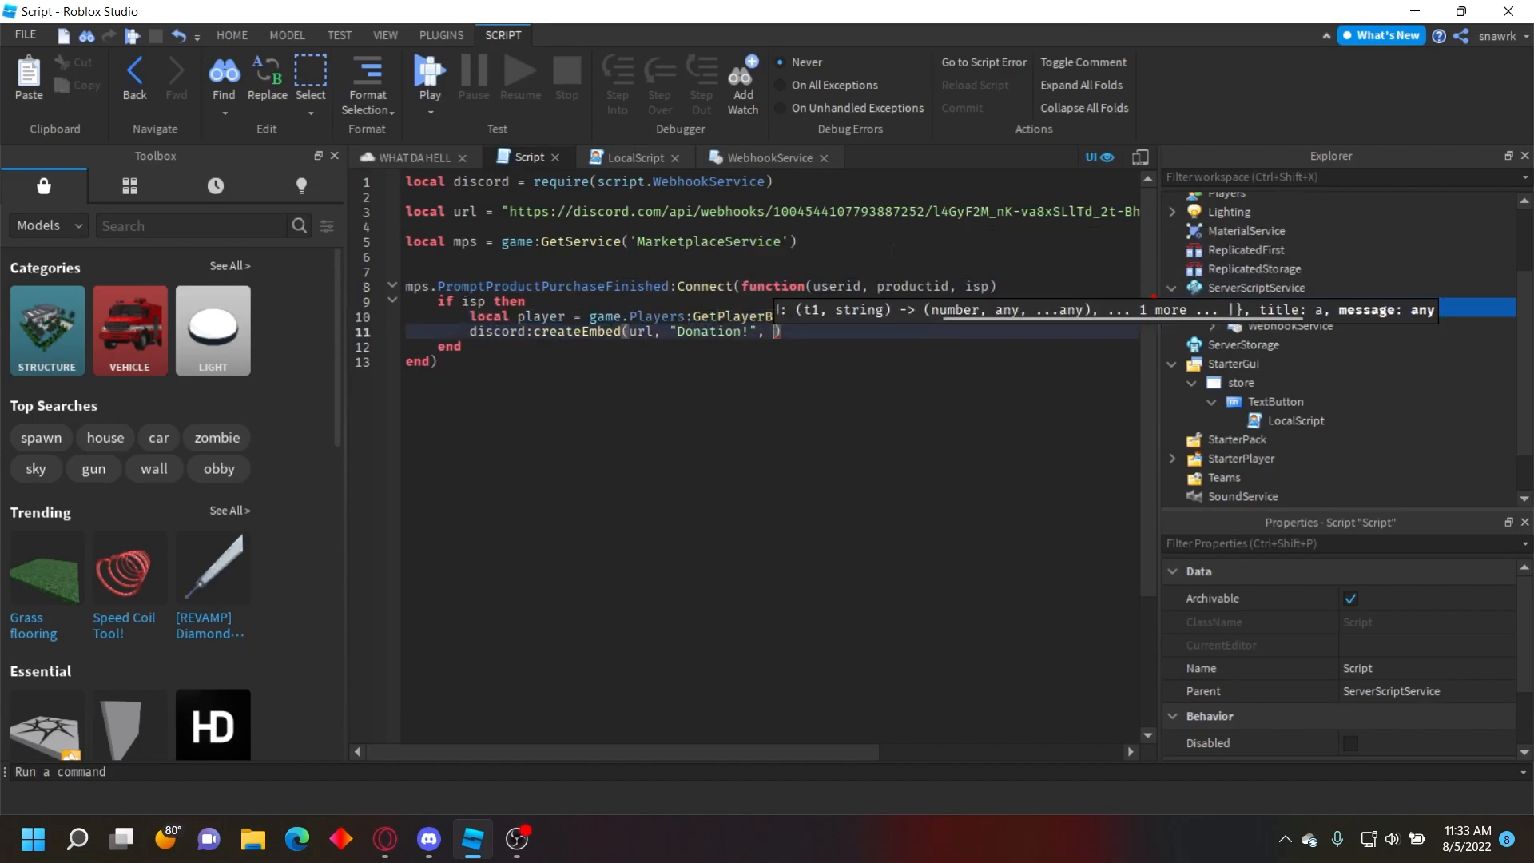
text(player.Name .. " Purchased " .. mps:GetProductInfo()
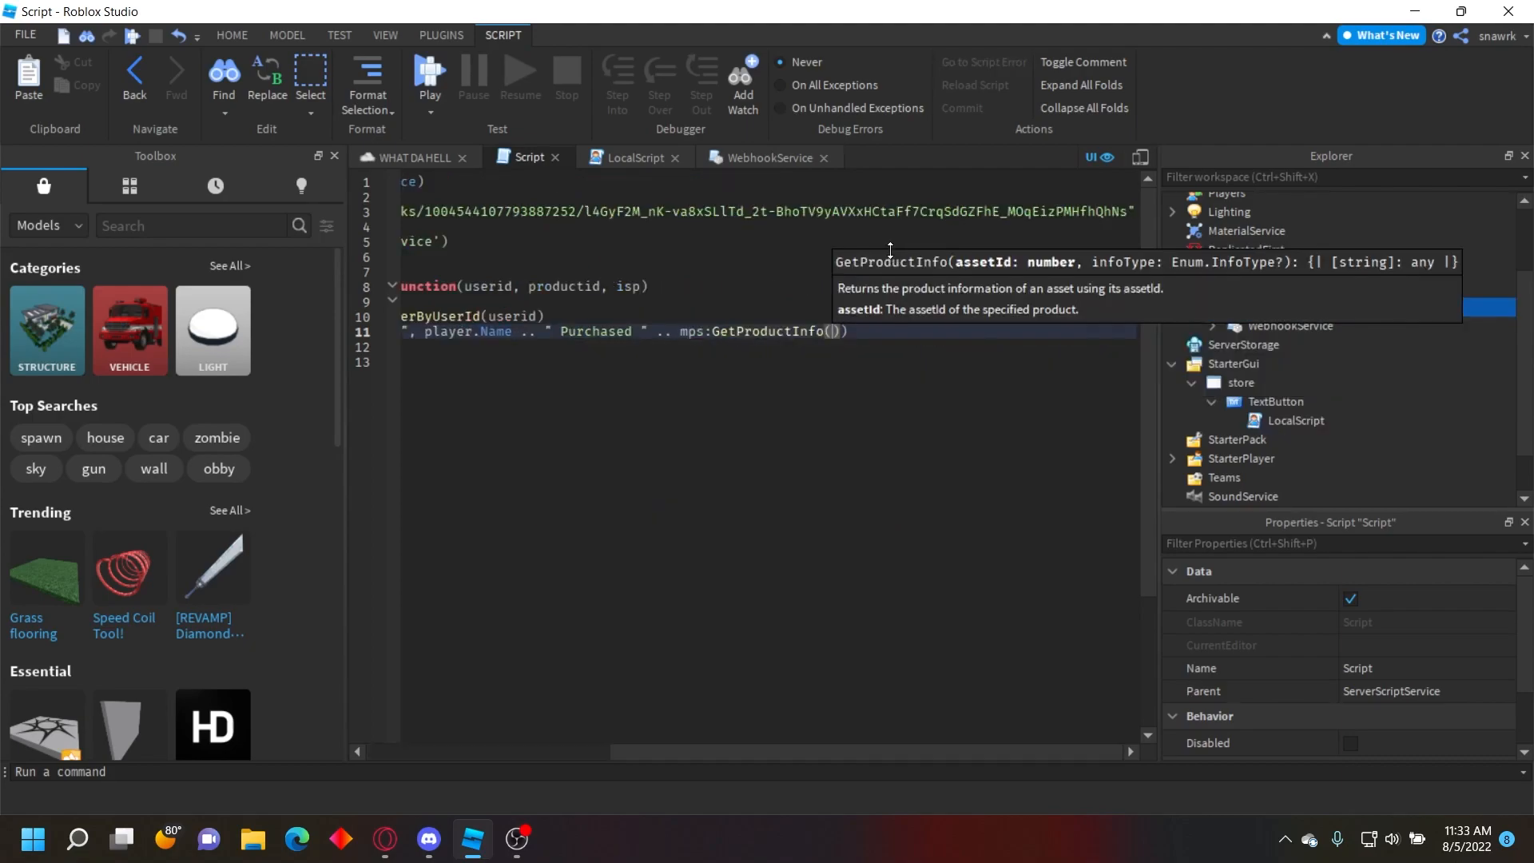
text(productid, Enum.InfoType)
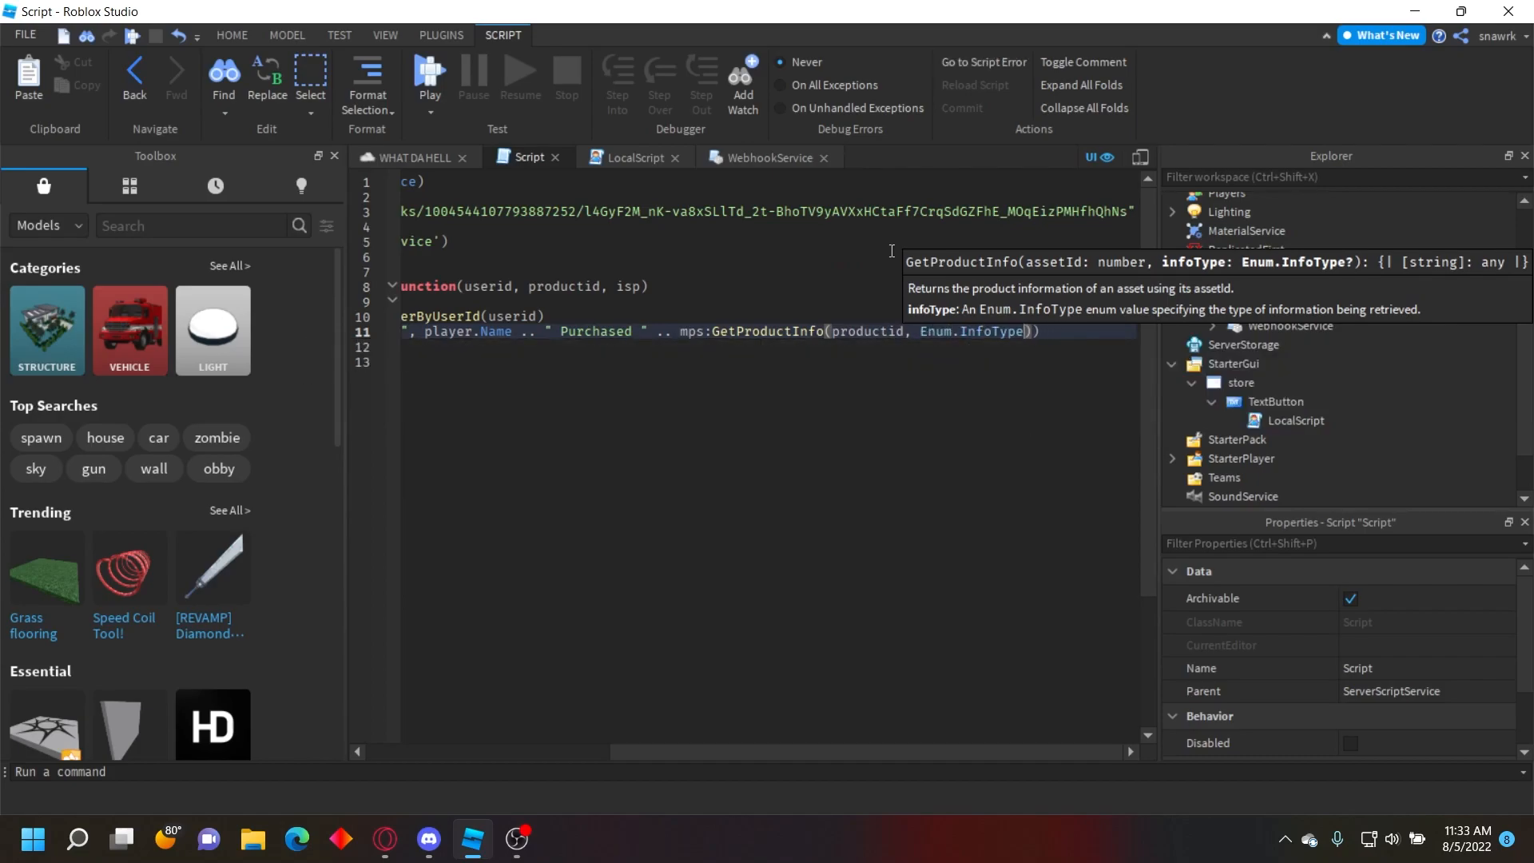
text(.)
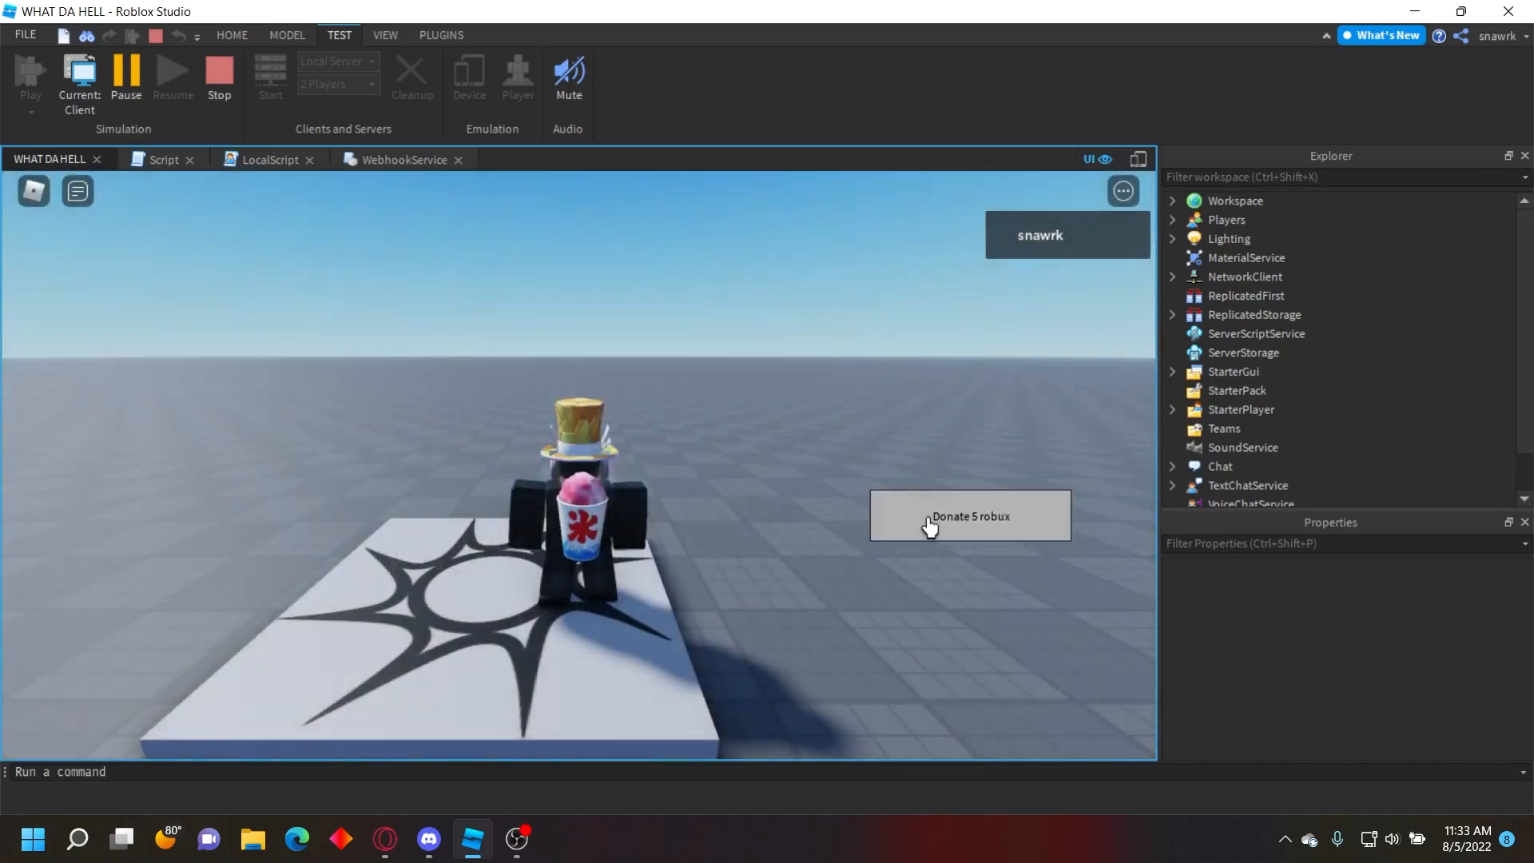
Click Donate 5 robux in the playtest and confirm the 5 R$ Donation test purchase
click(969, 515)
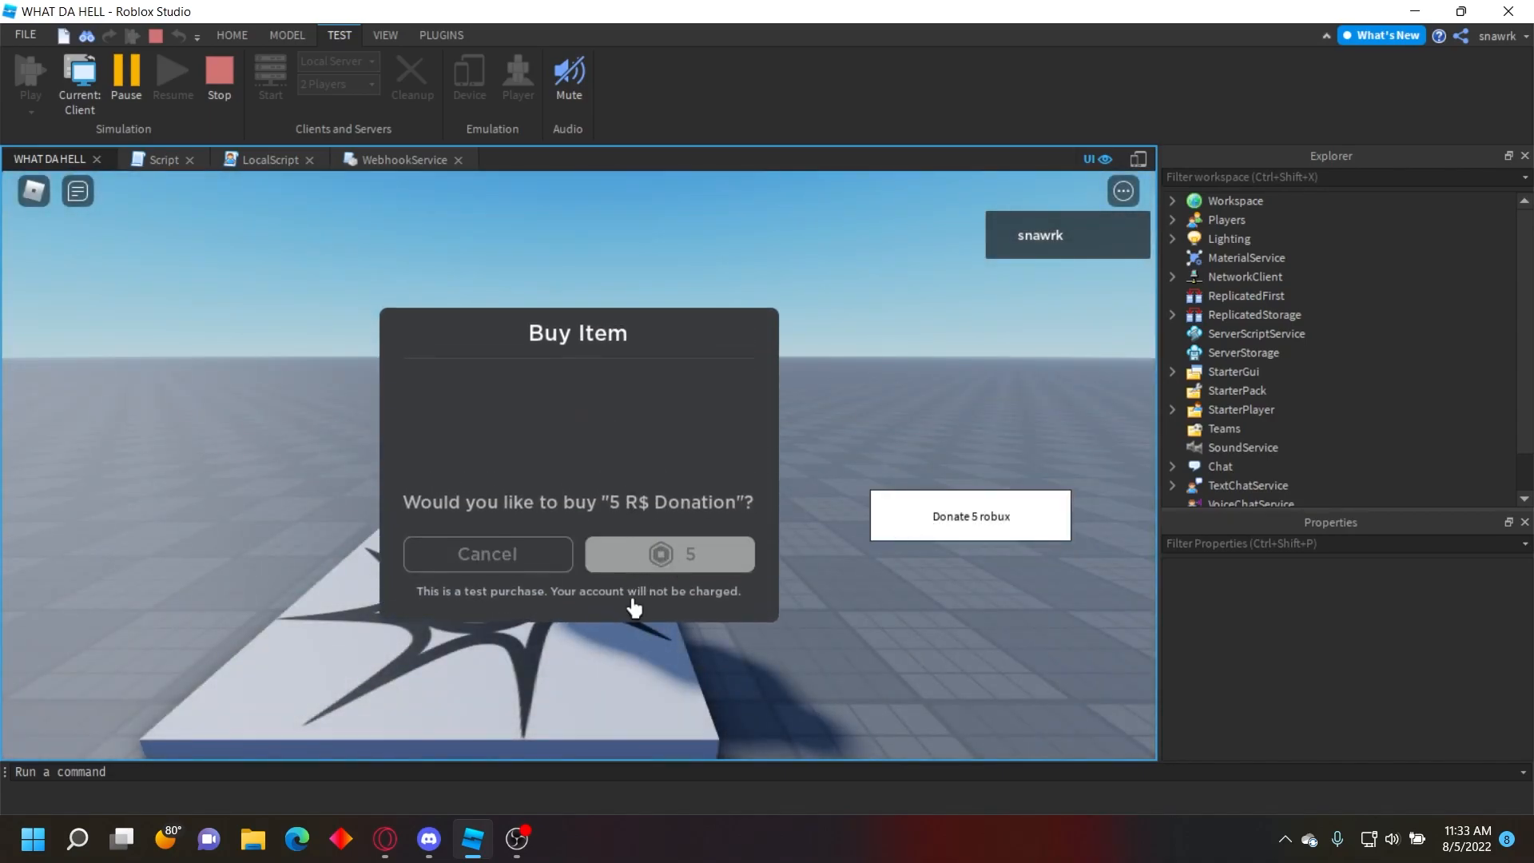
click(668, 554)
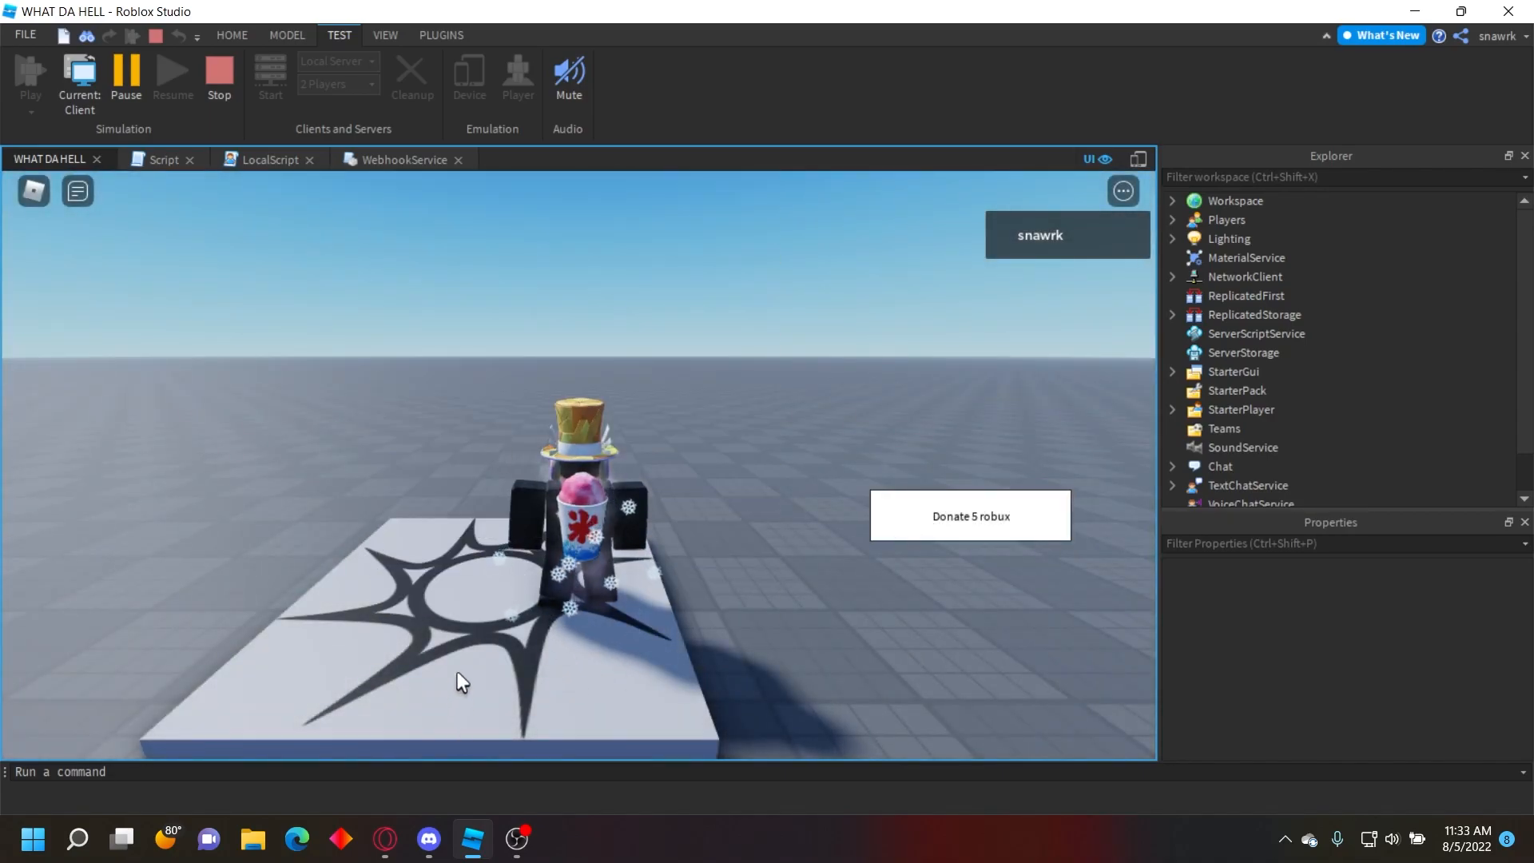
click(384, 35)
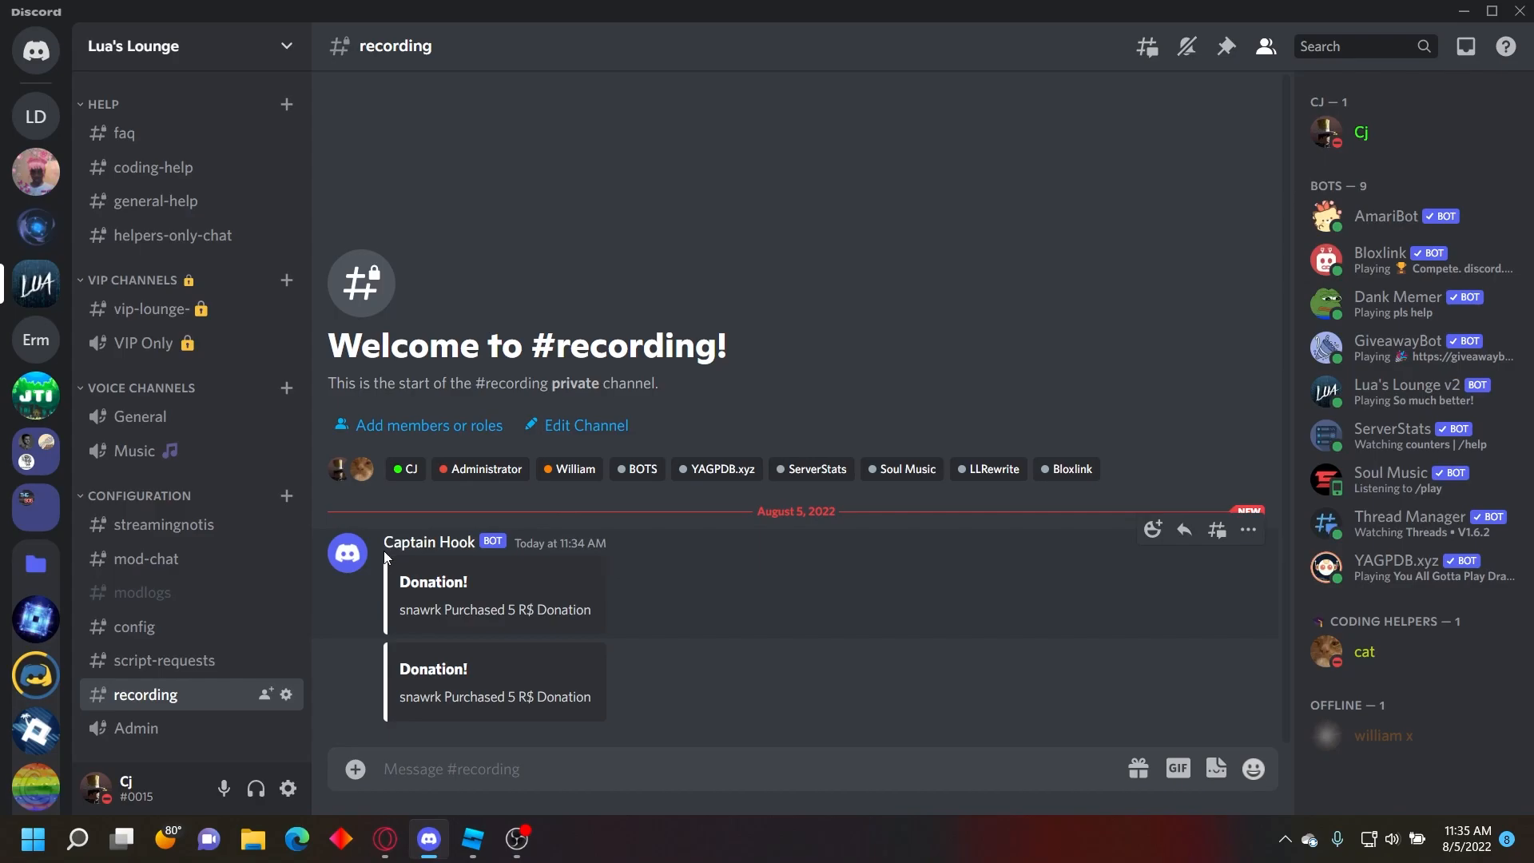
mouse_move(373, 531)
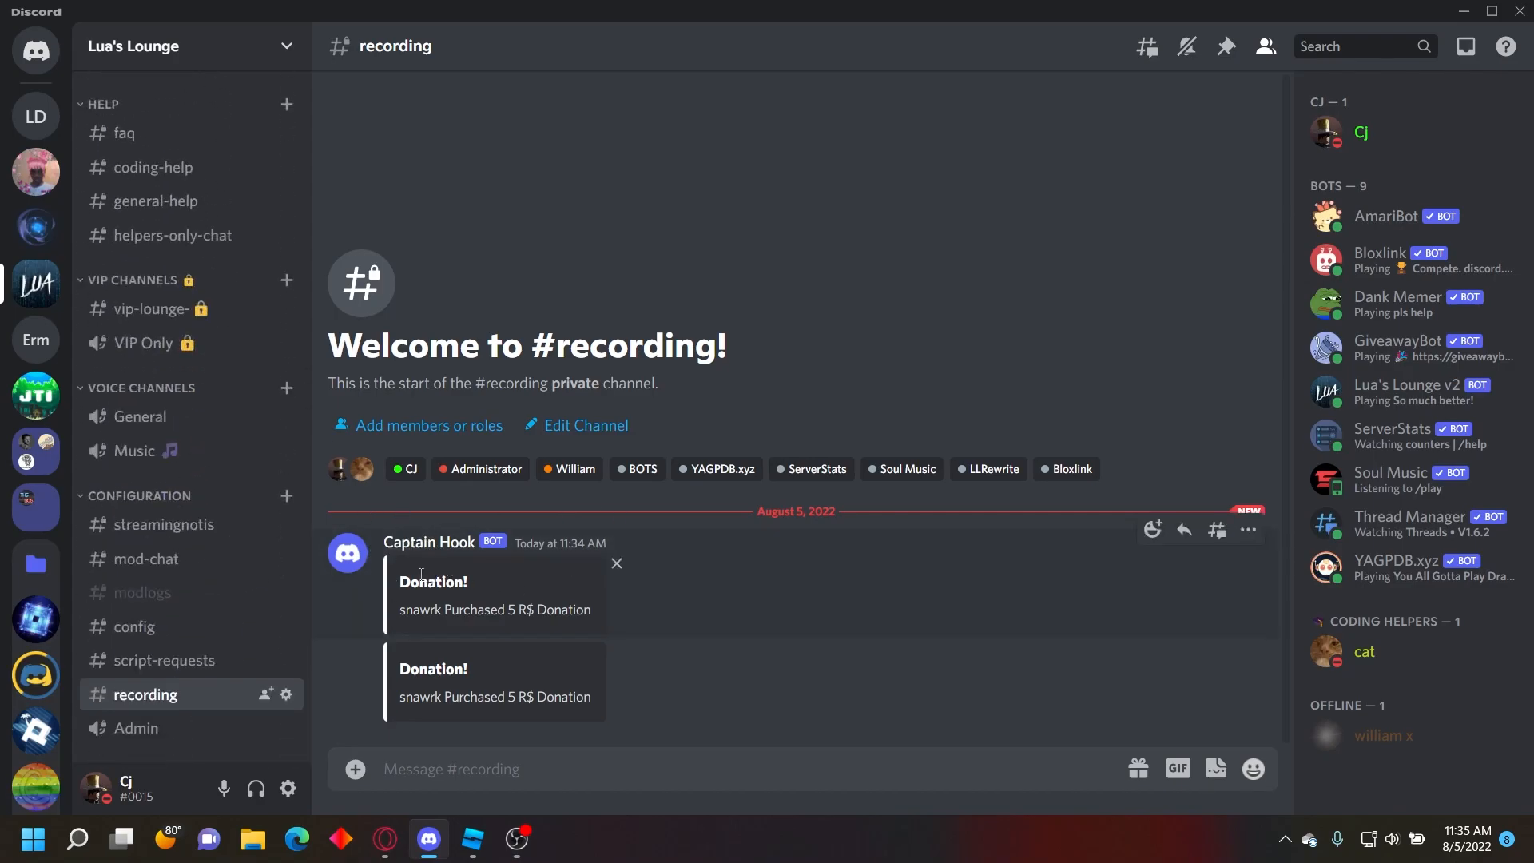
Review the bot's "snawrk Purchased 5 R$ Donation" embeds in Discord's #recording channel
drag(403, 610, 509, 610)
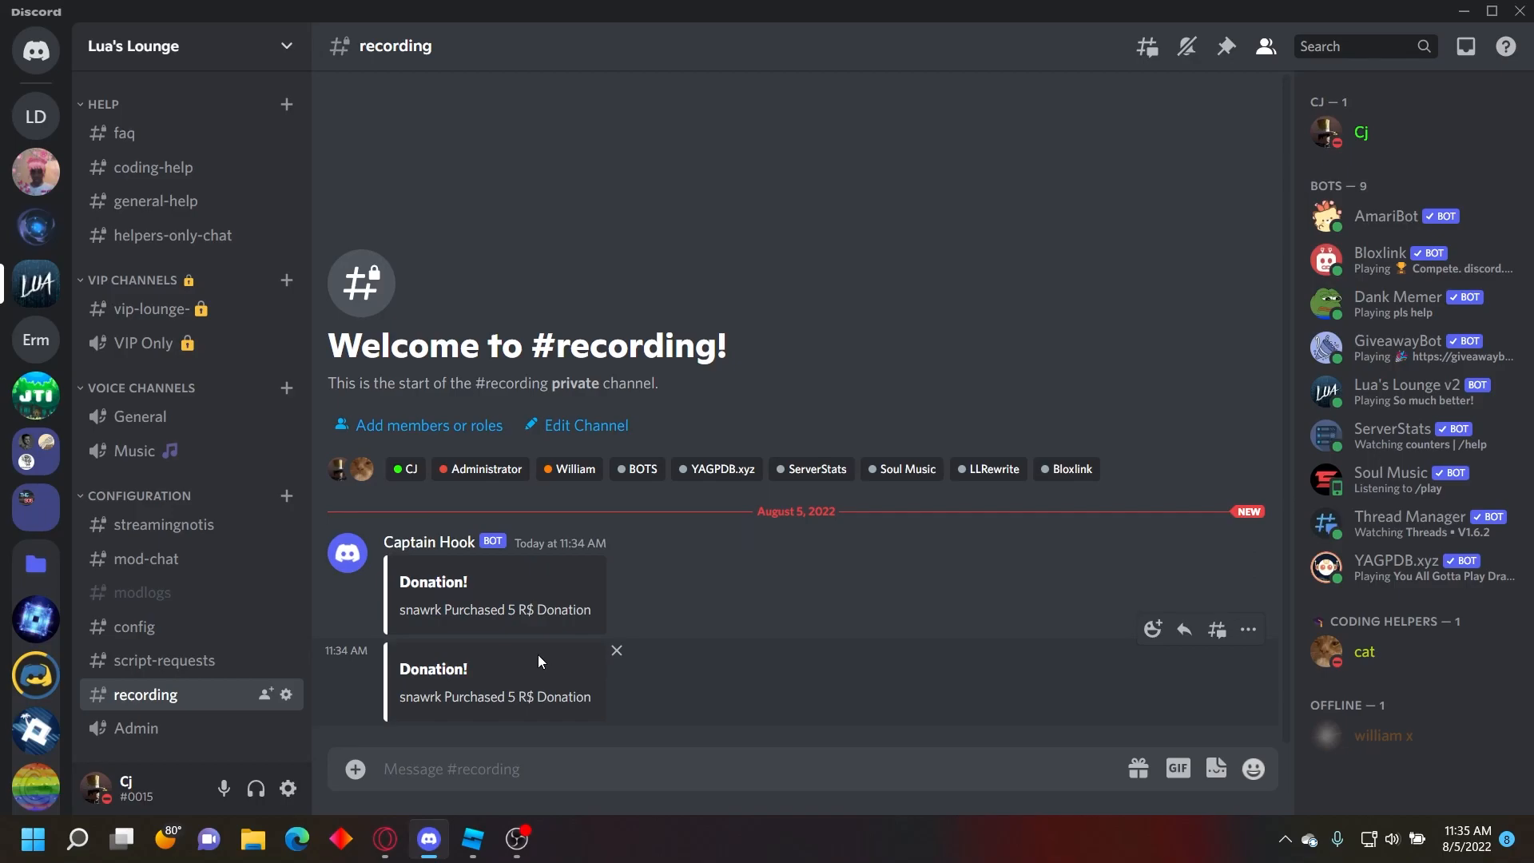
click(472, 839)
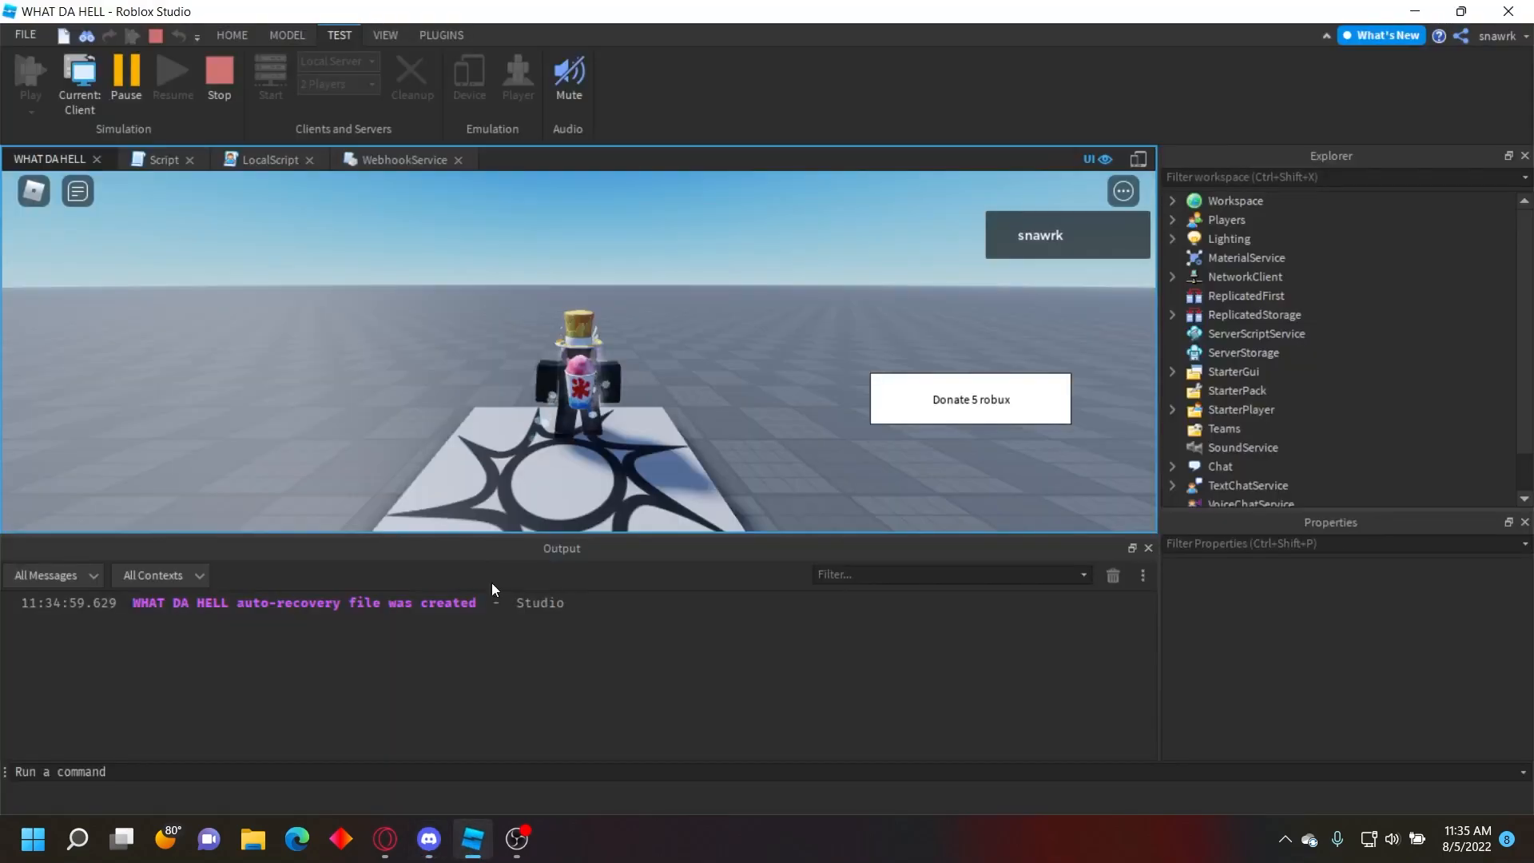
click(429, 840)
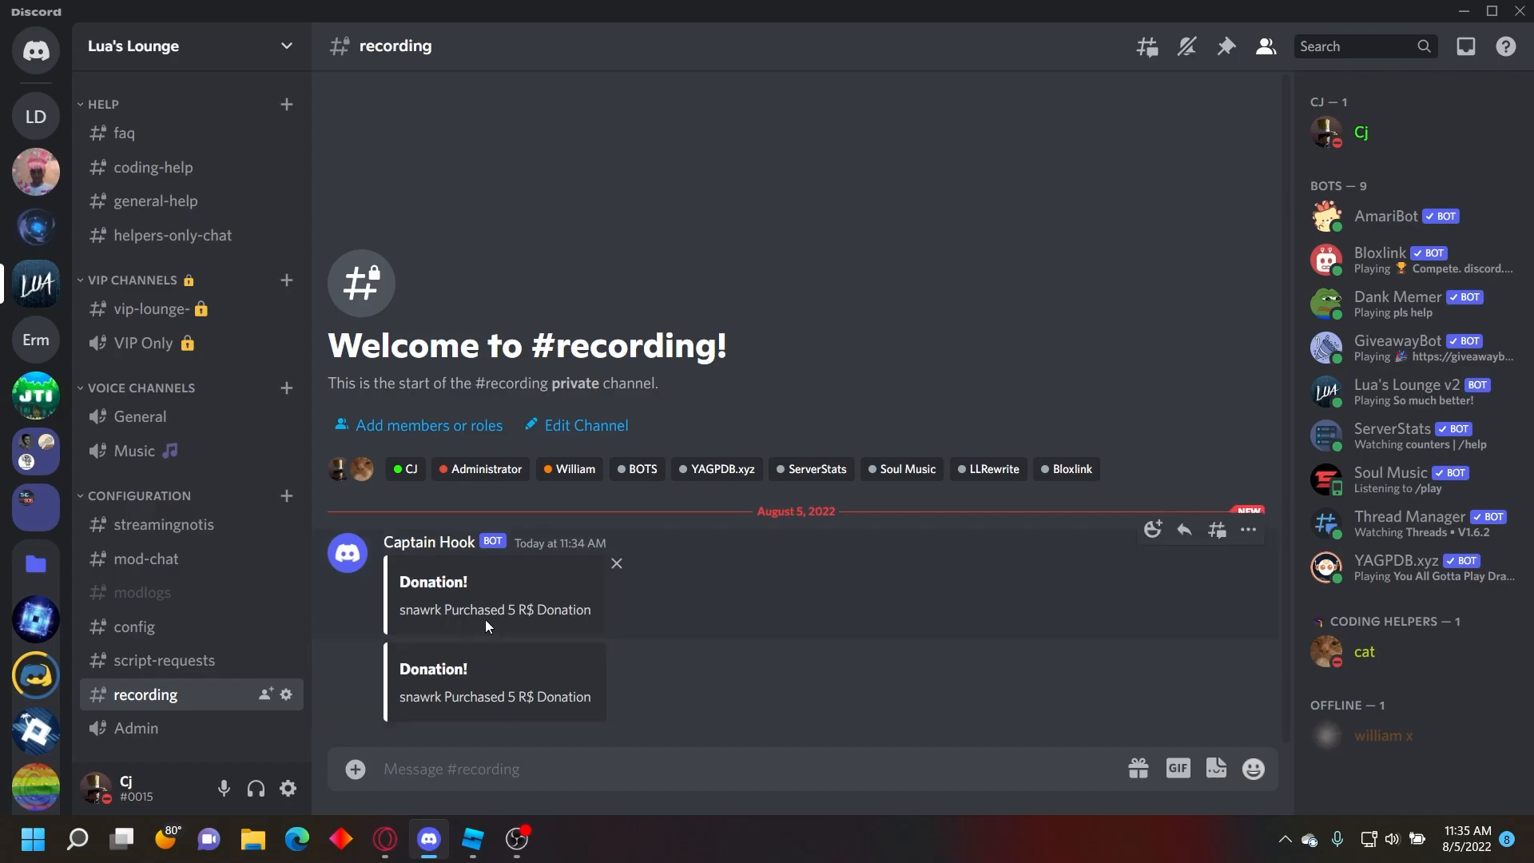
drag(507, 609, 550, 610)
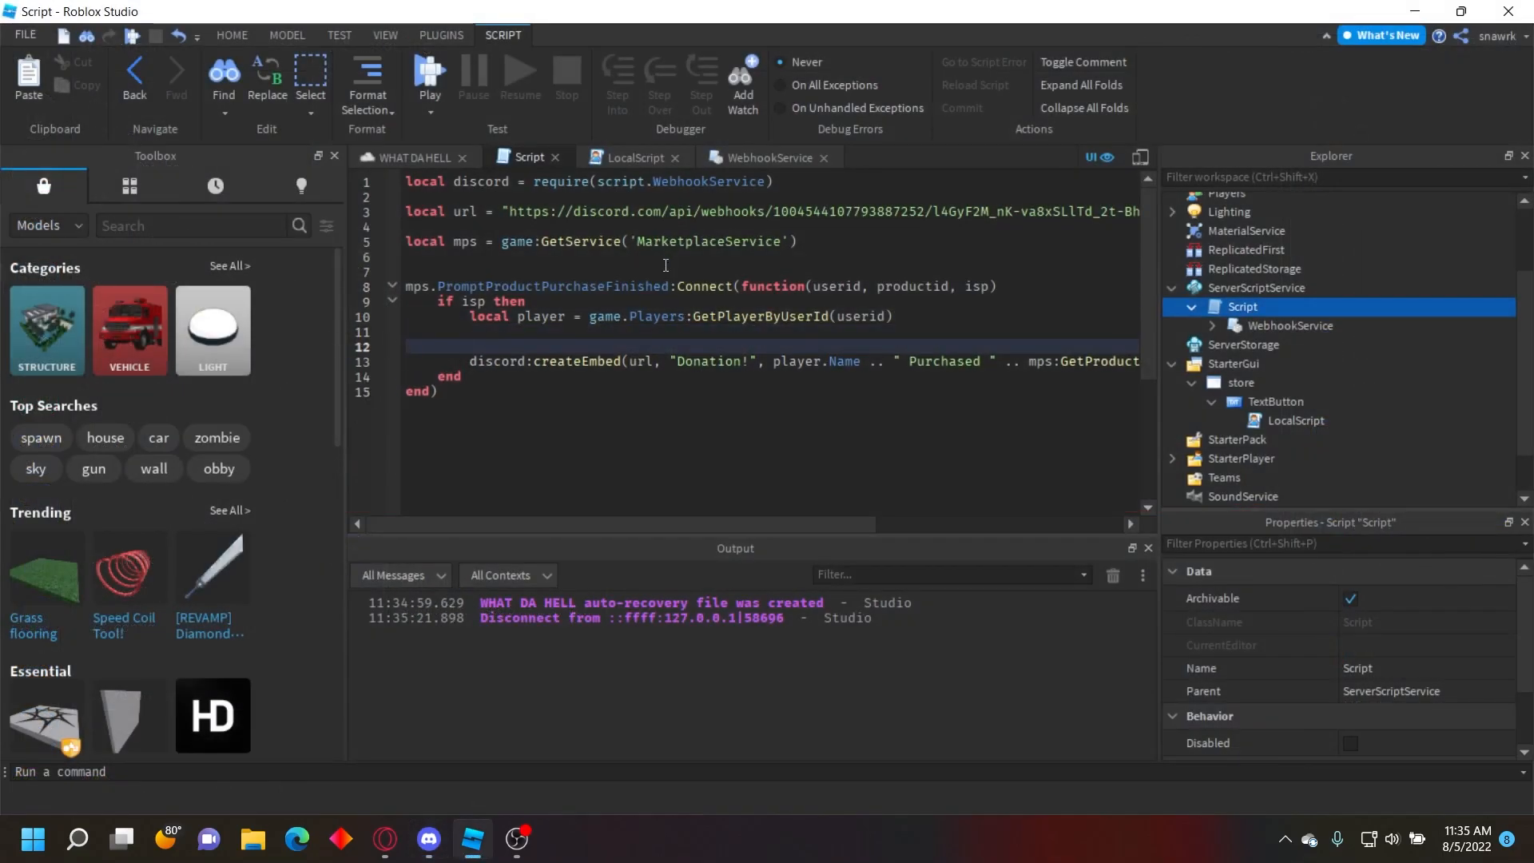
Check the webhook module's message function, then write local fields with an inline UserId entry holding player.UserId
click(771, 156)
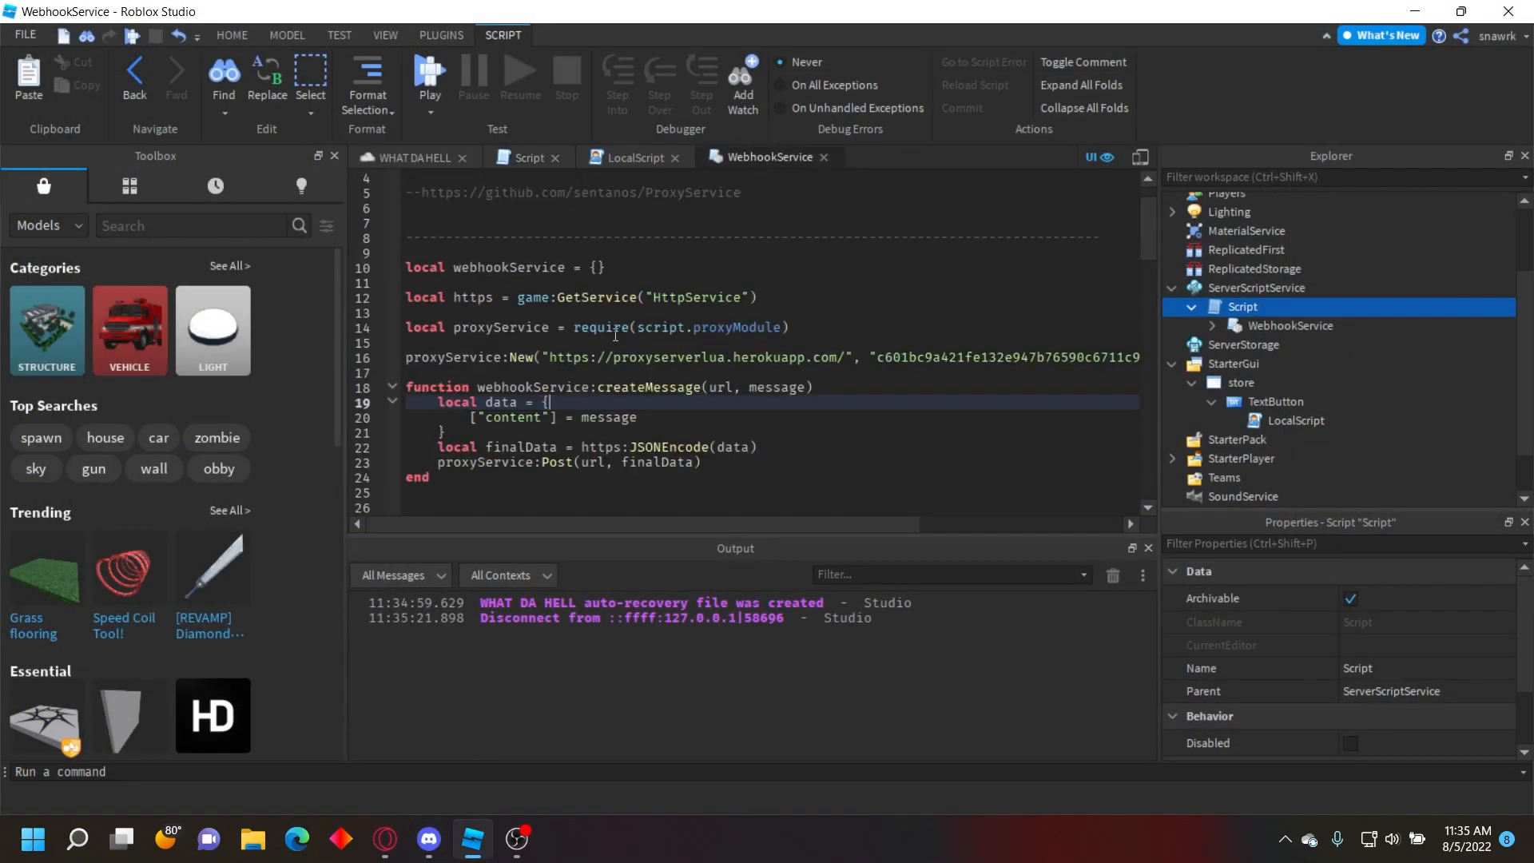
scroll(down, 3)
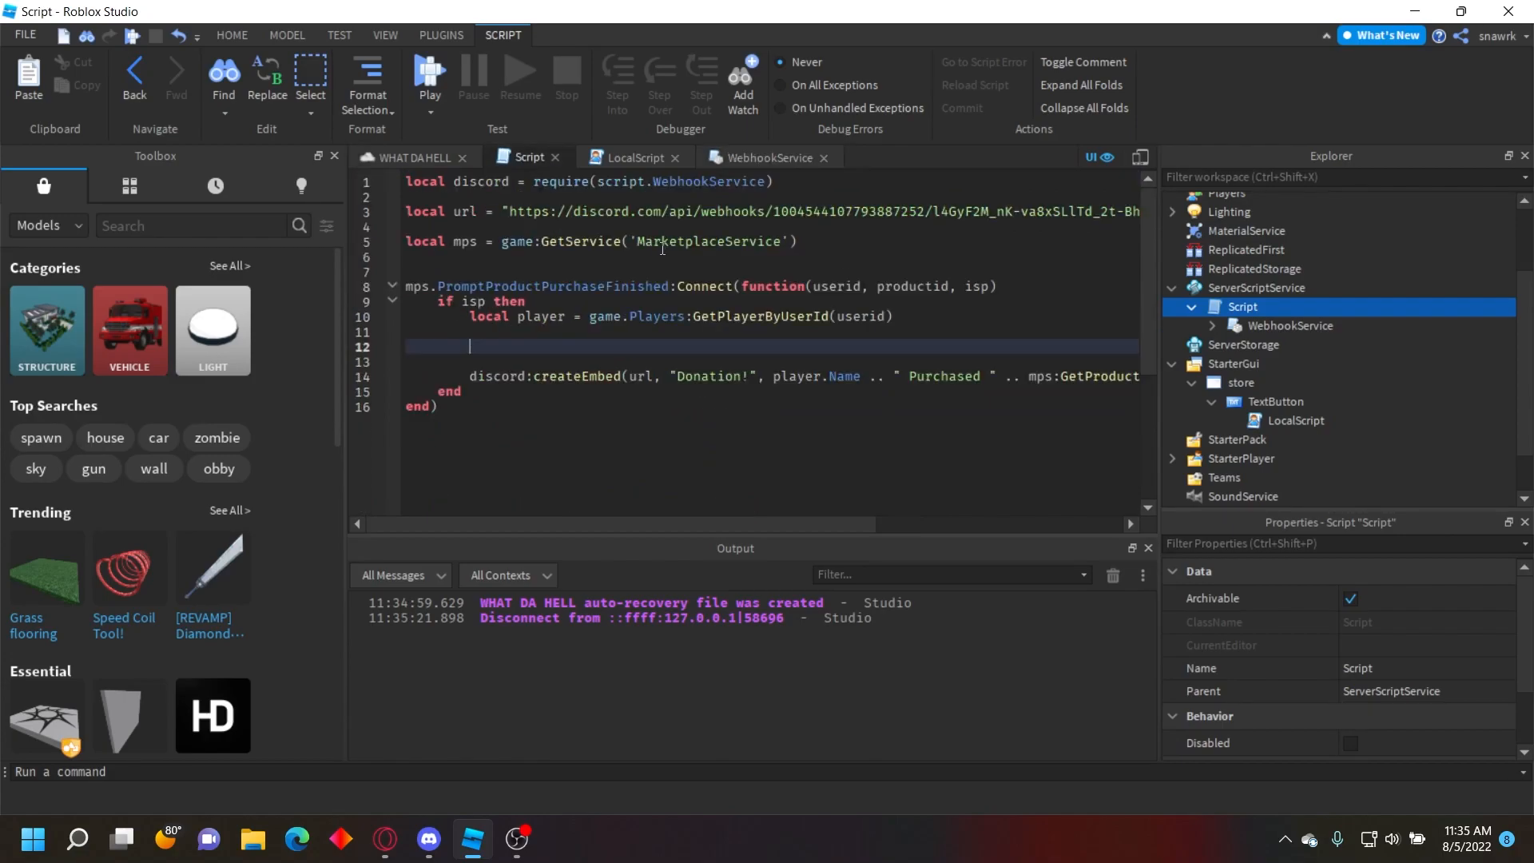
text(local fields = {})
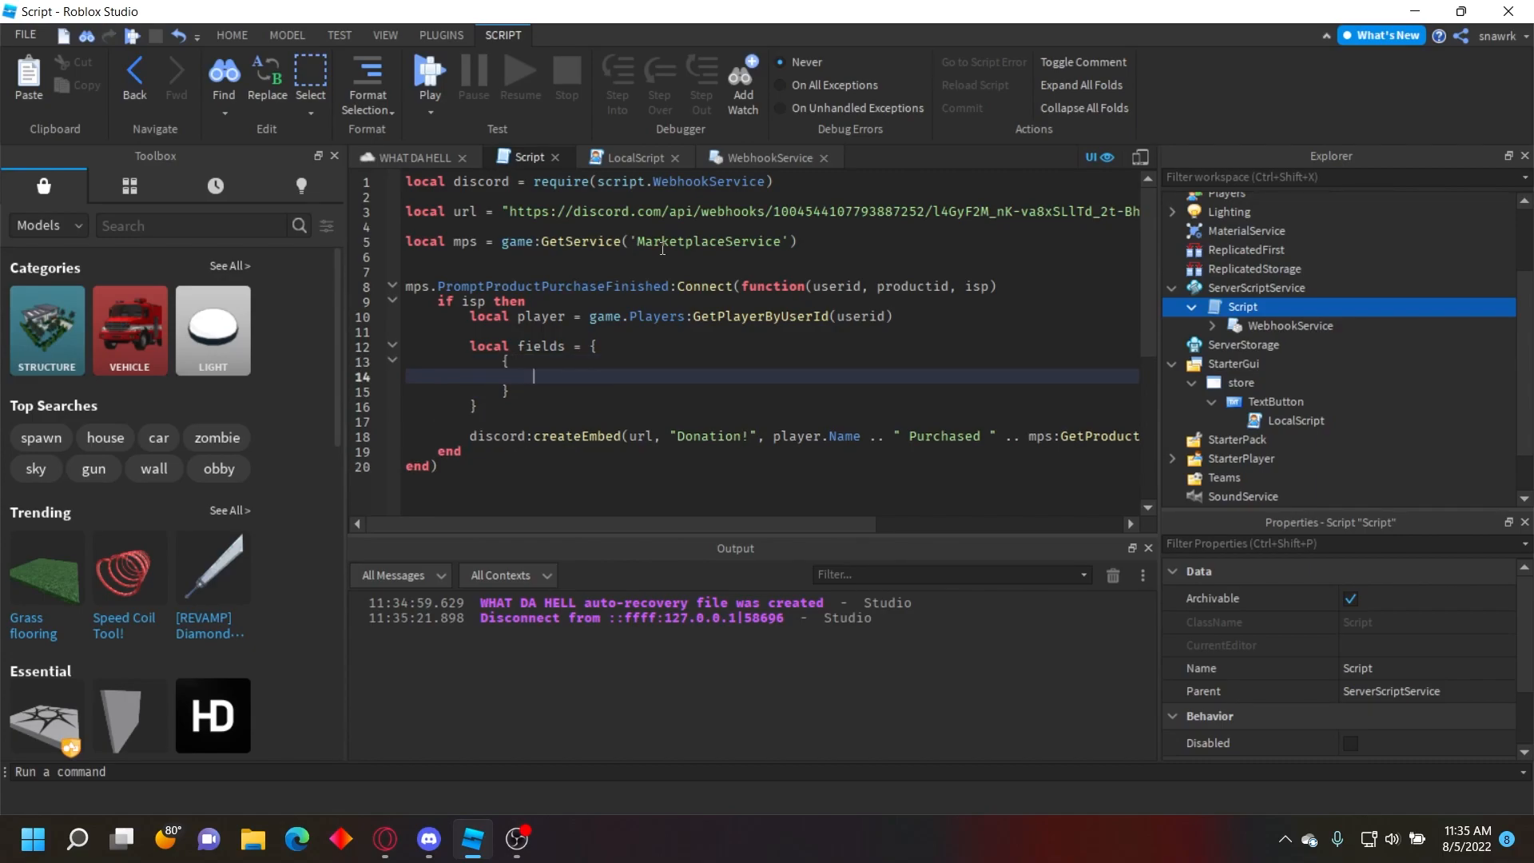
text([])
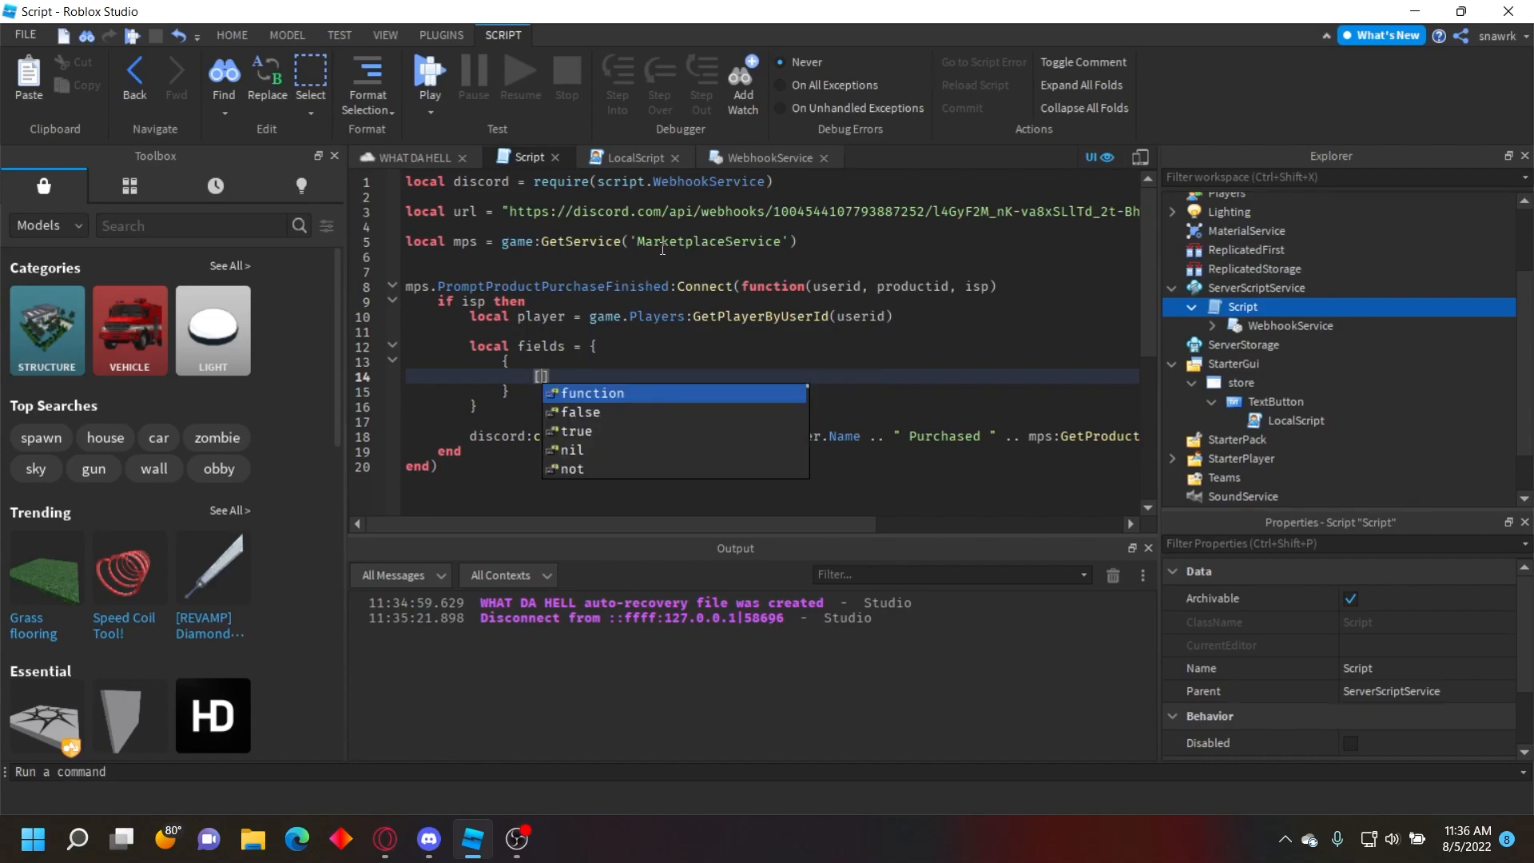
text(['name'] =)
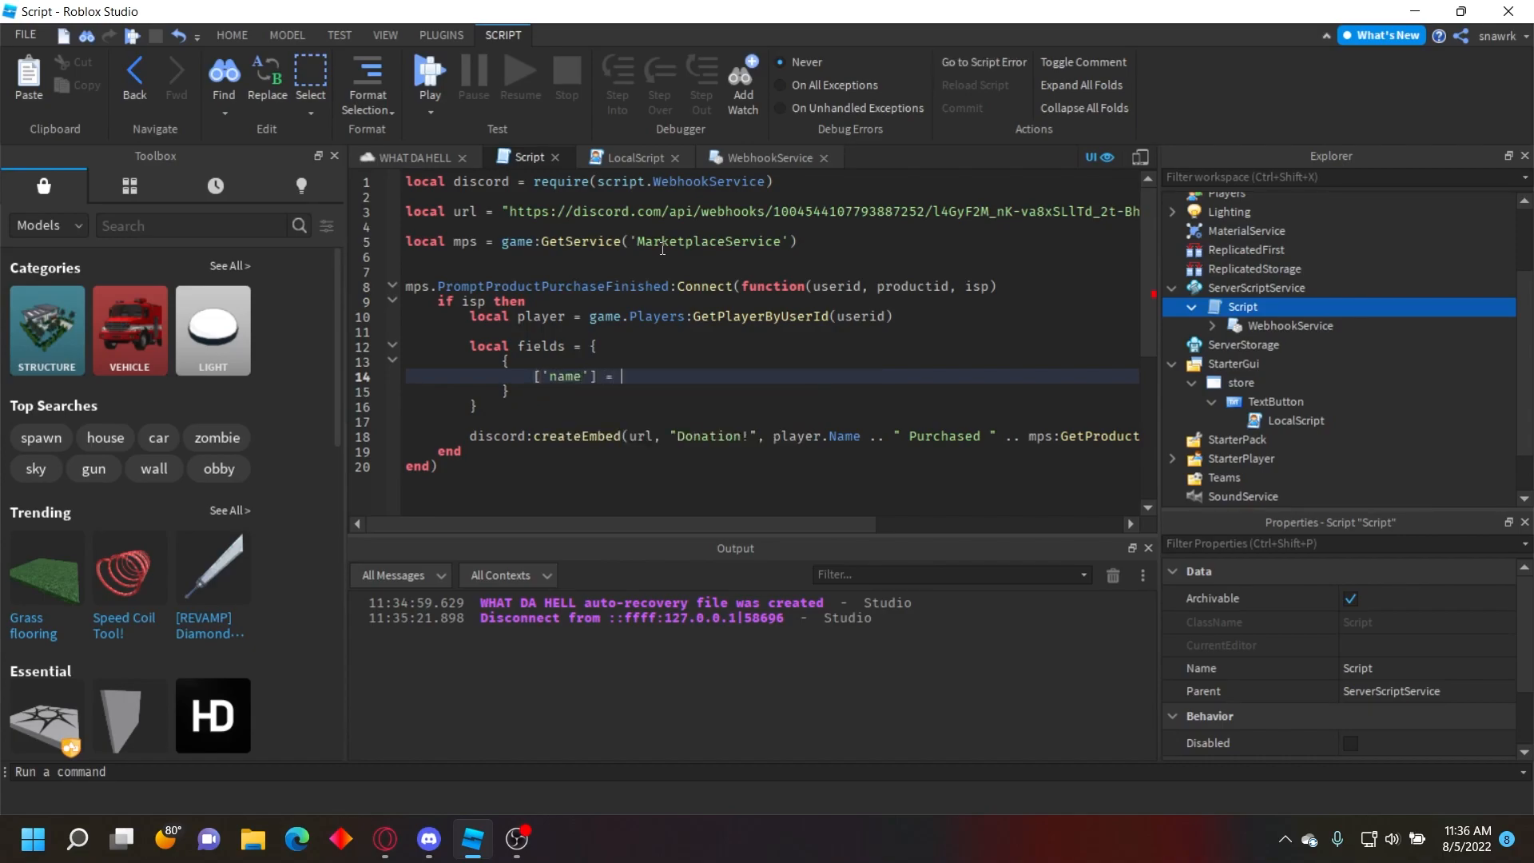
text("UserI")
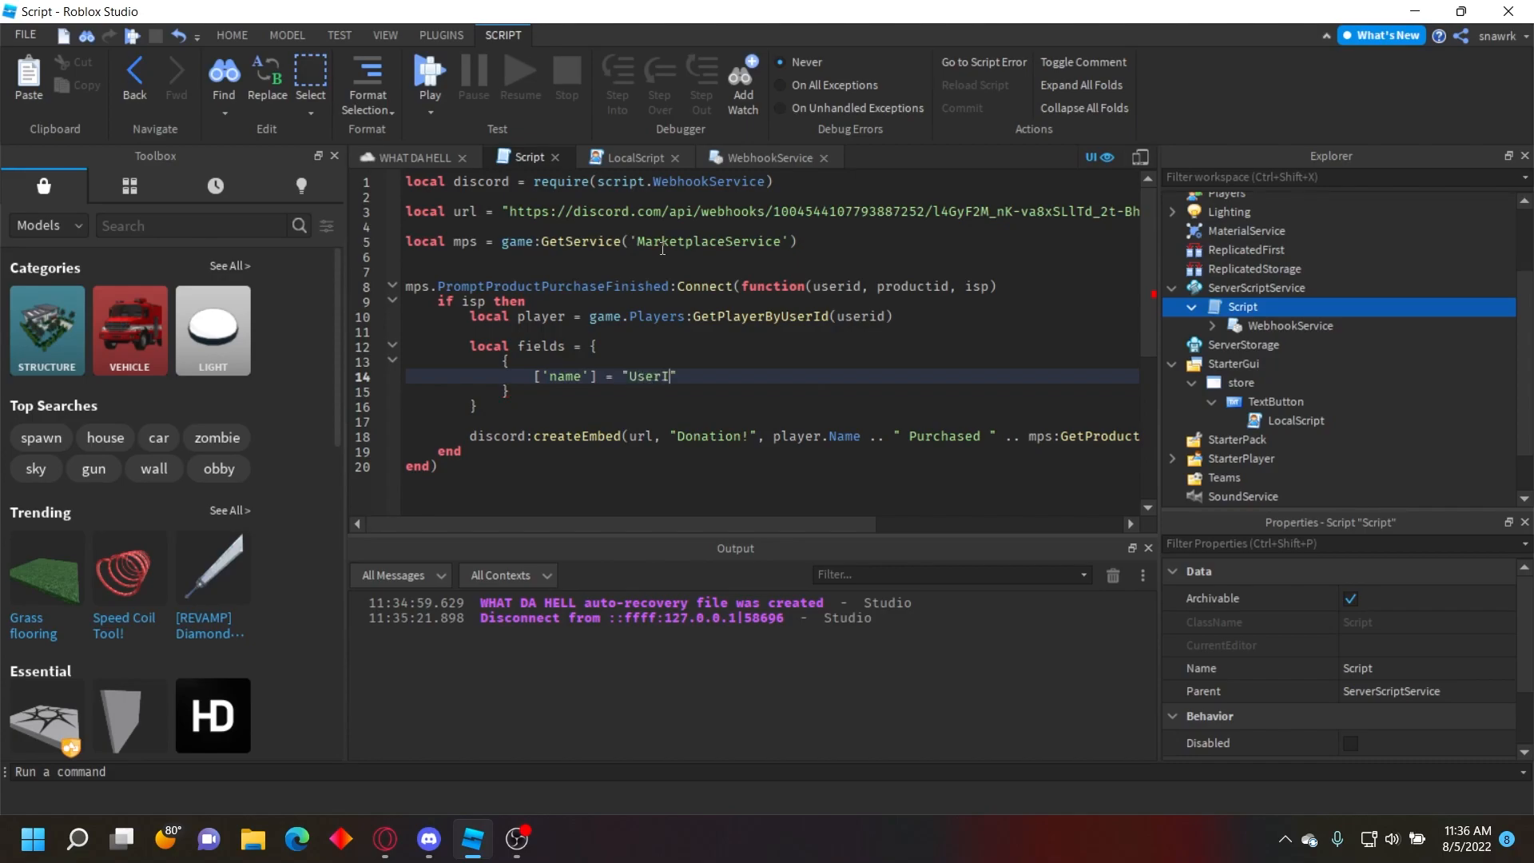
key(Enter)
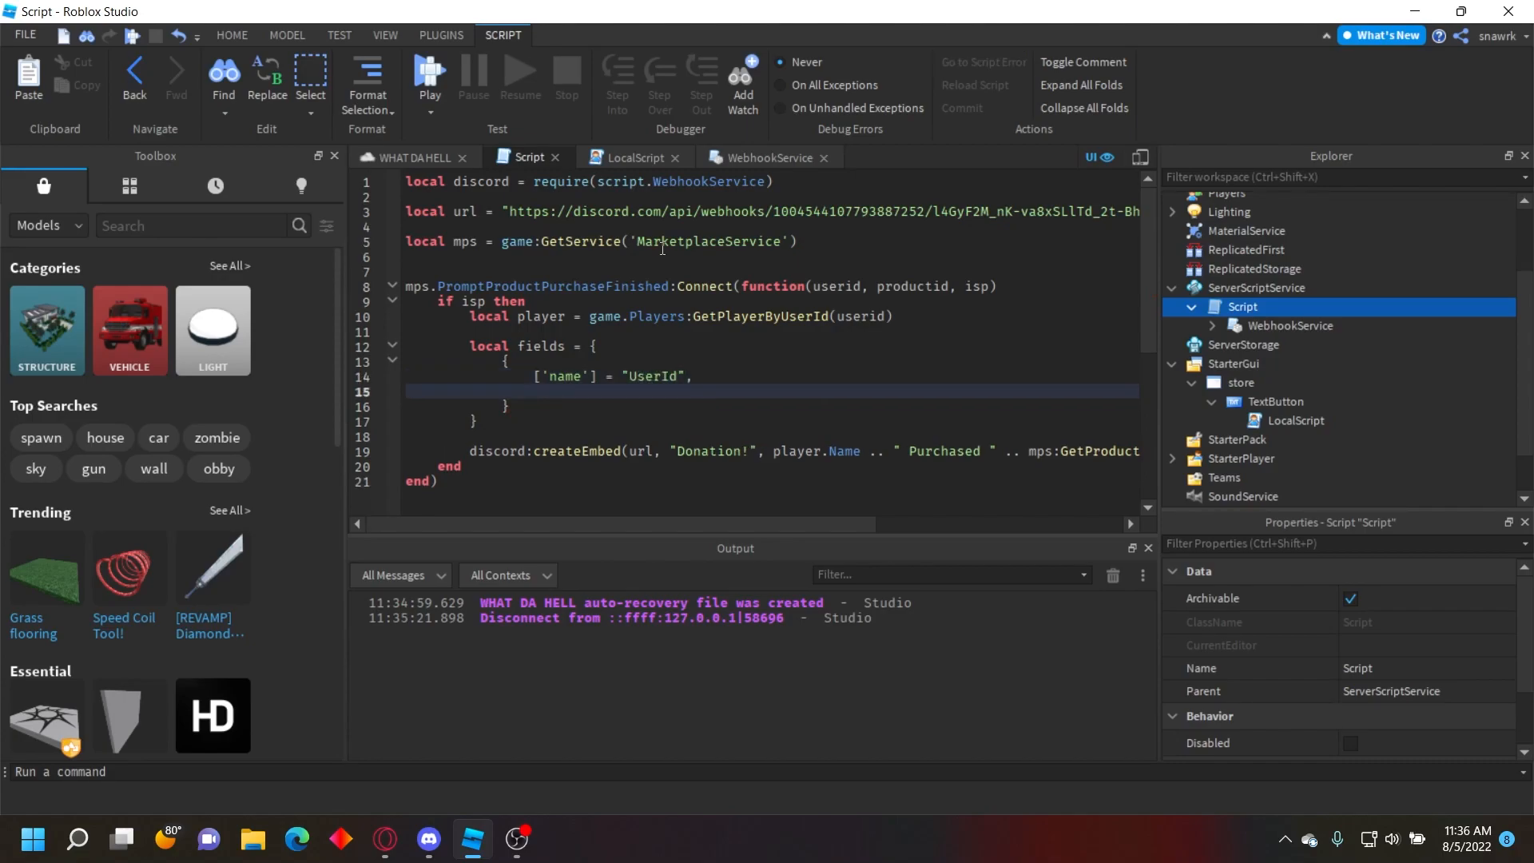
text(['value'] = player.UserId,)
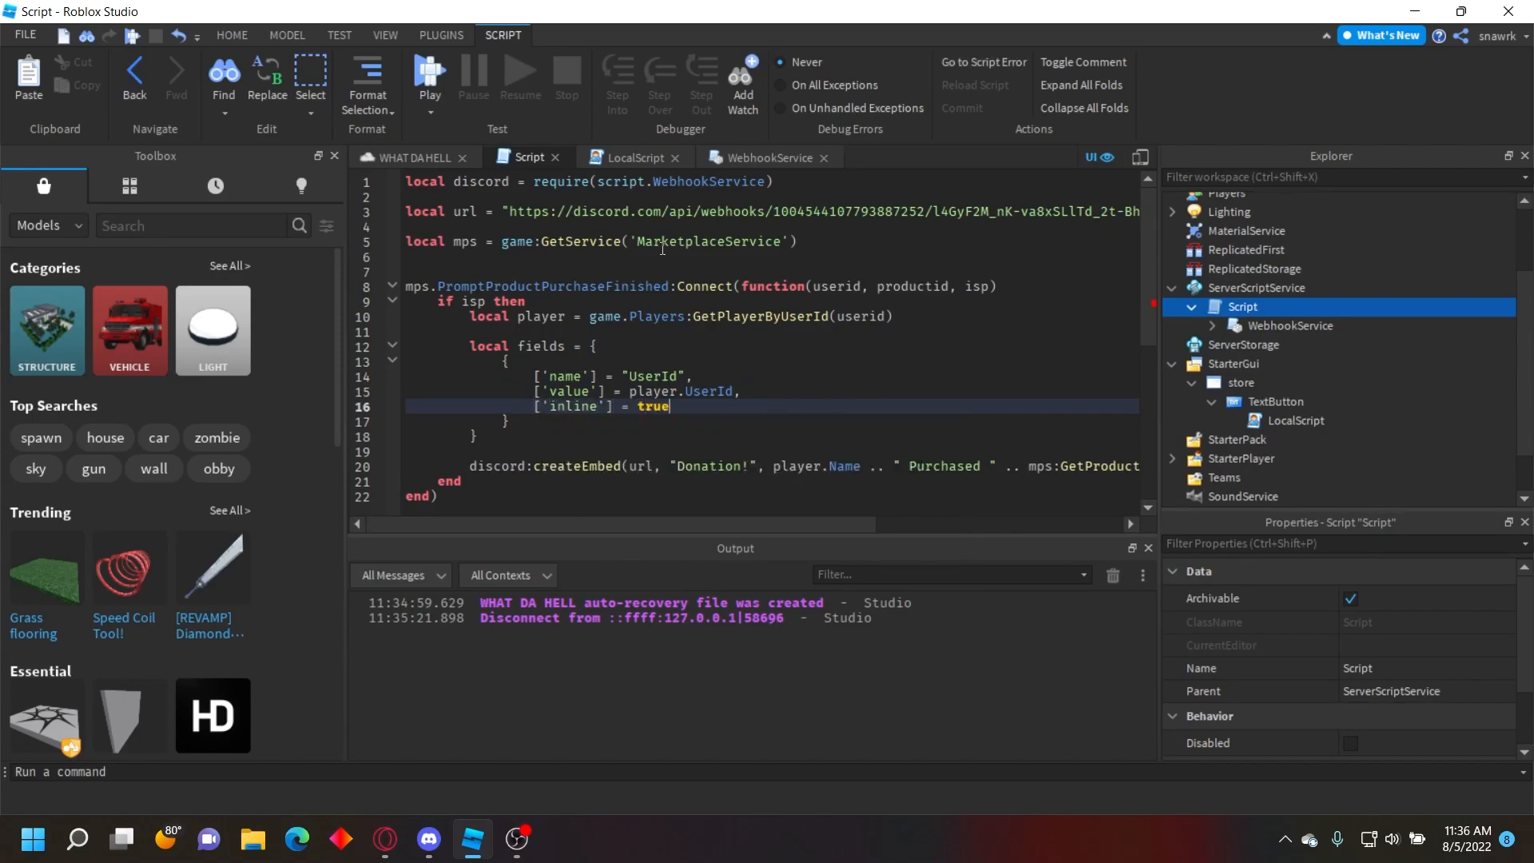
double_click(710, 391)
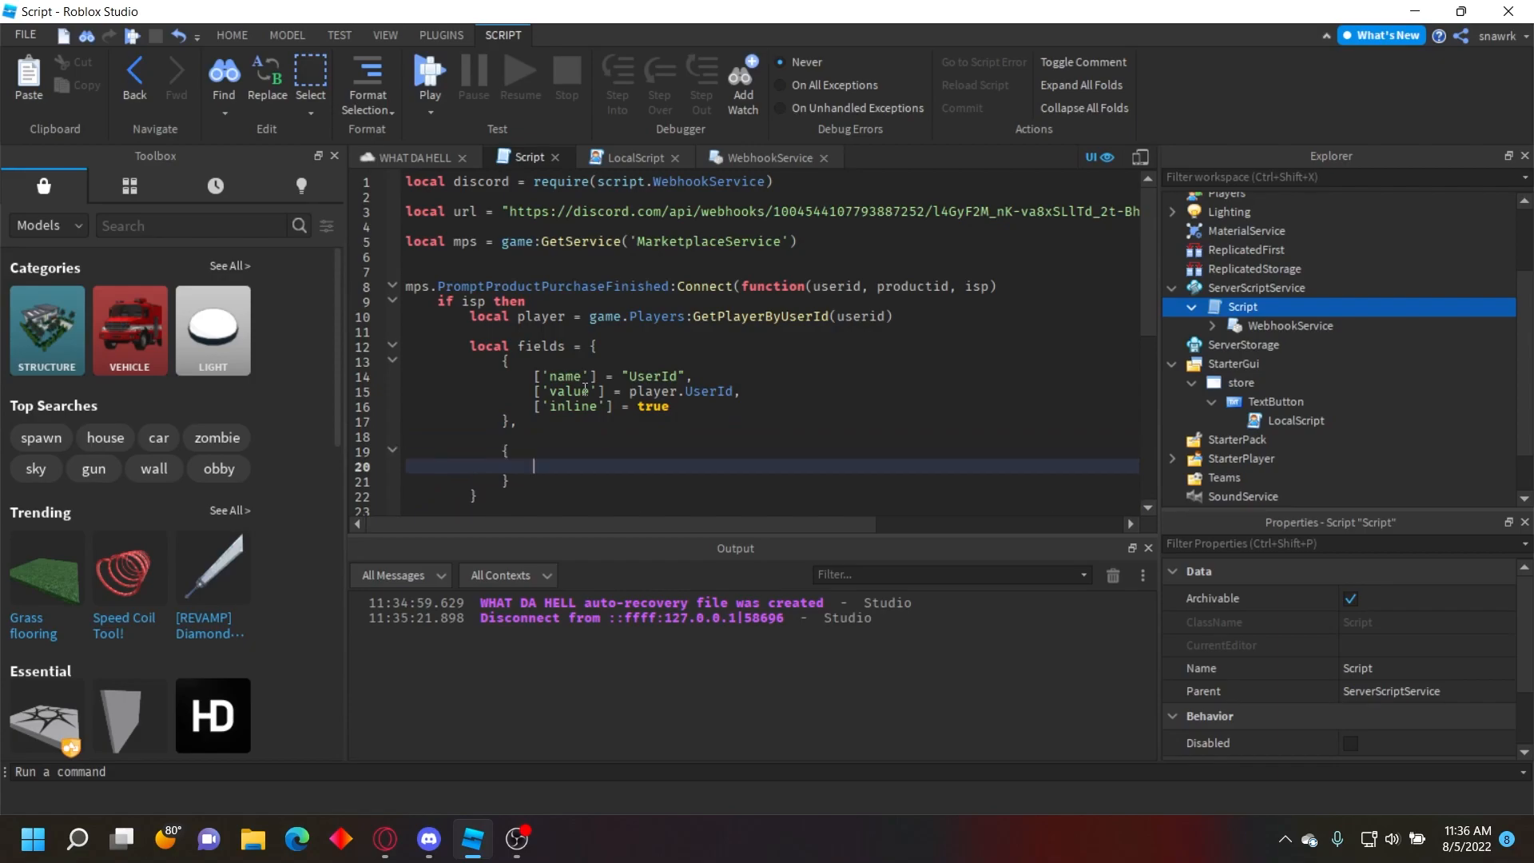
Add a second fields entry with ['name'] = "Product Id" and a ['value'] line
text(['name'] =)
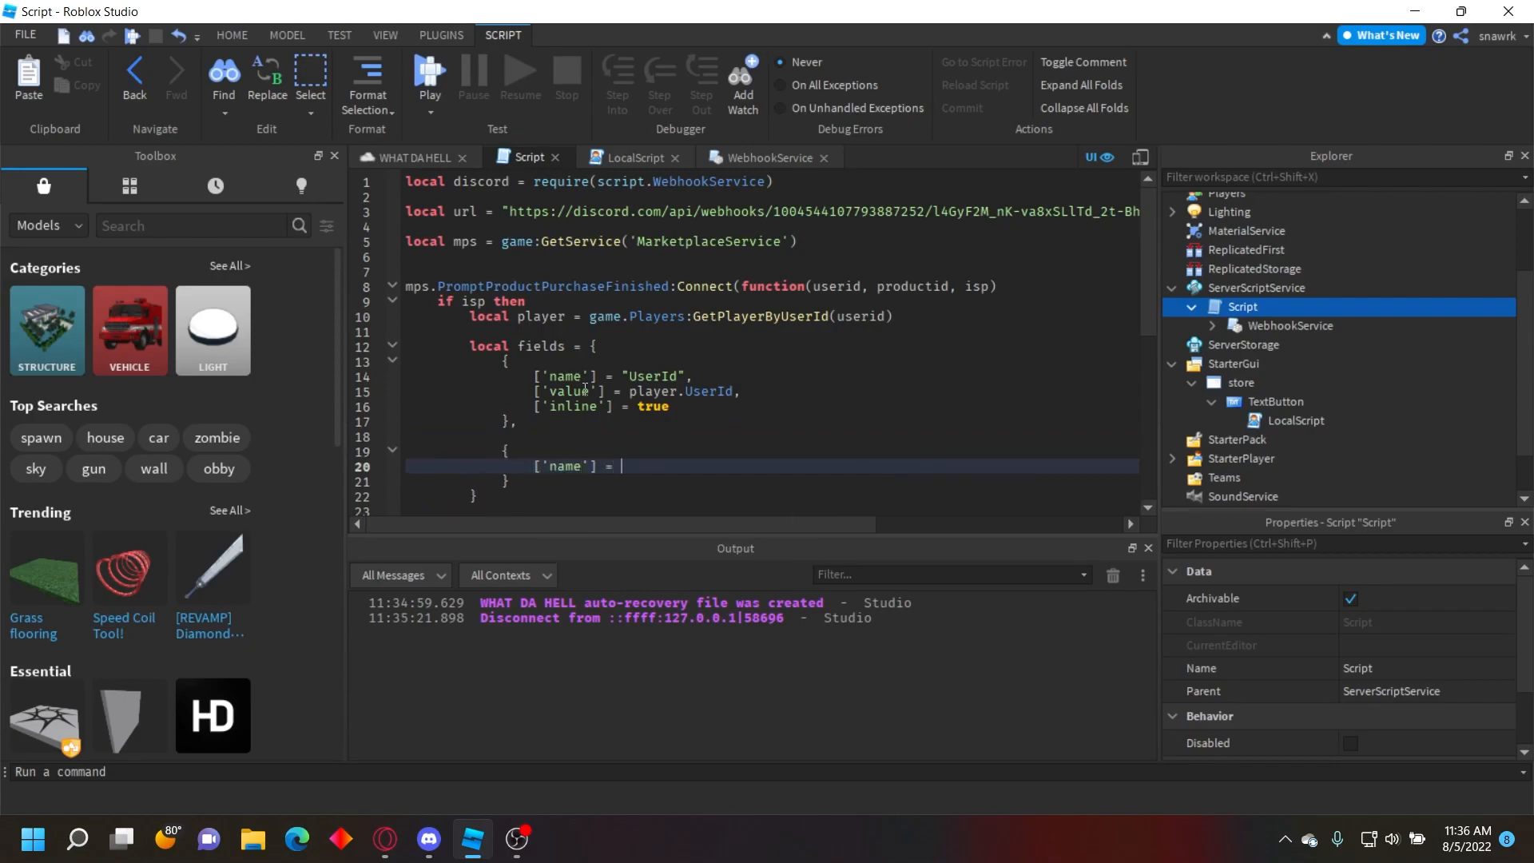
text("Product Id")
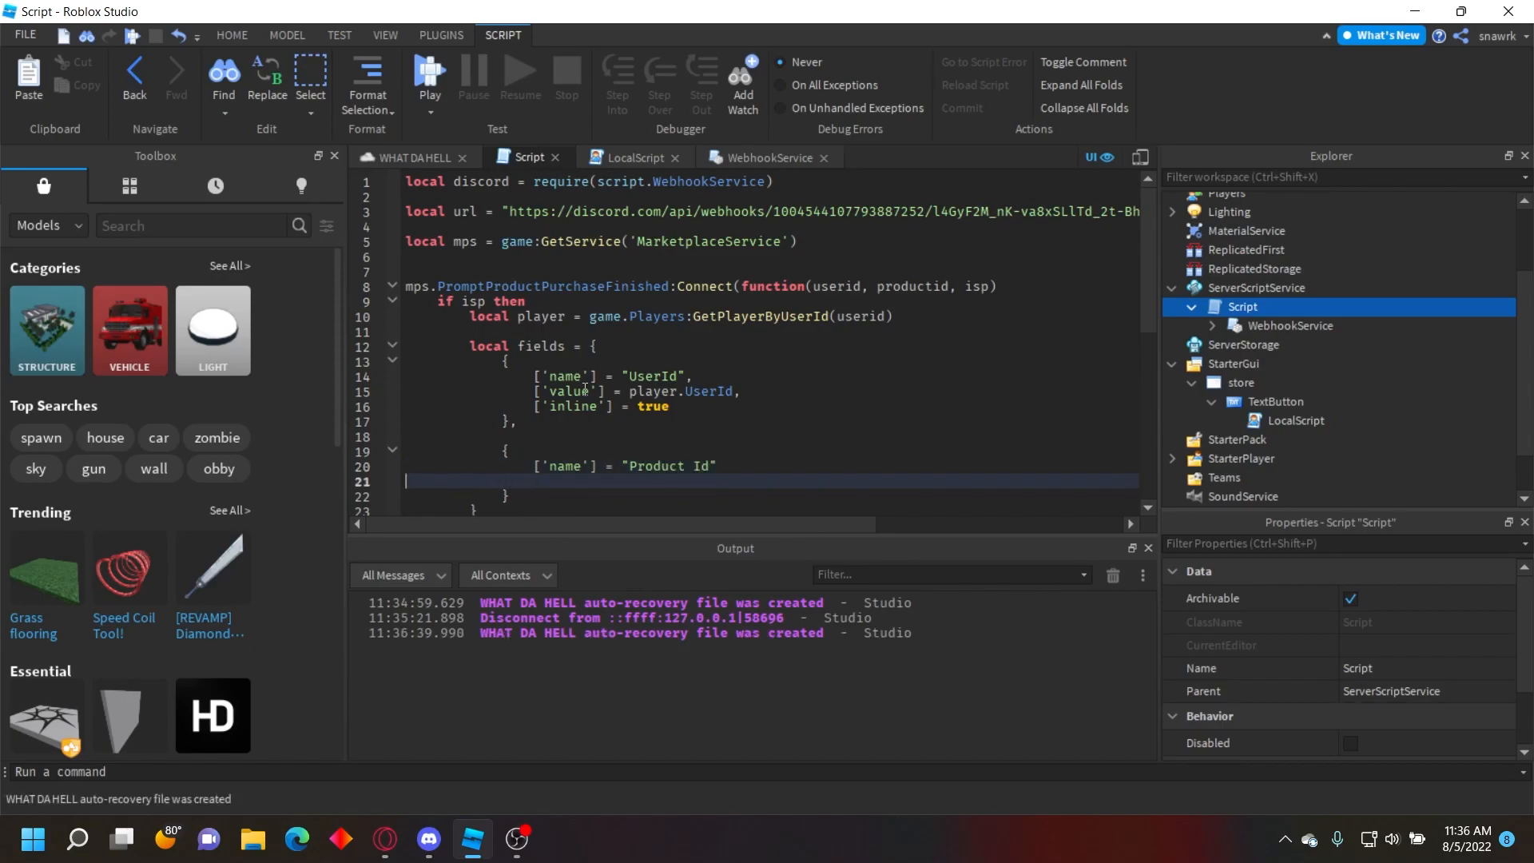
text(['value'])
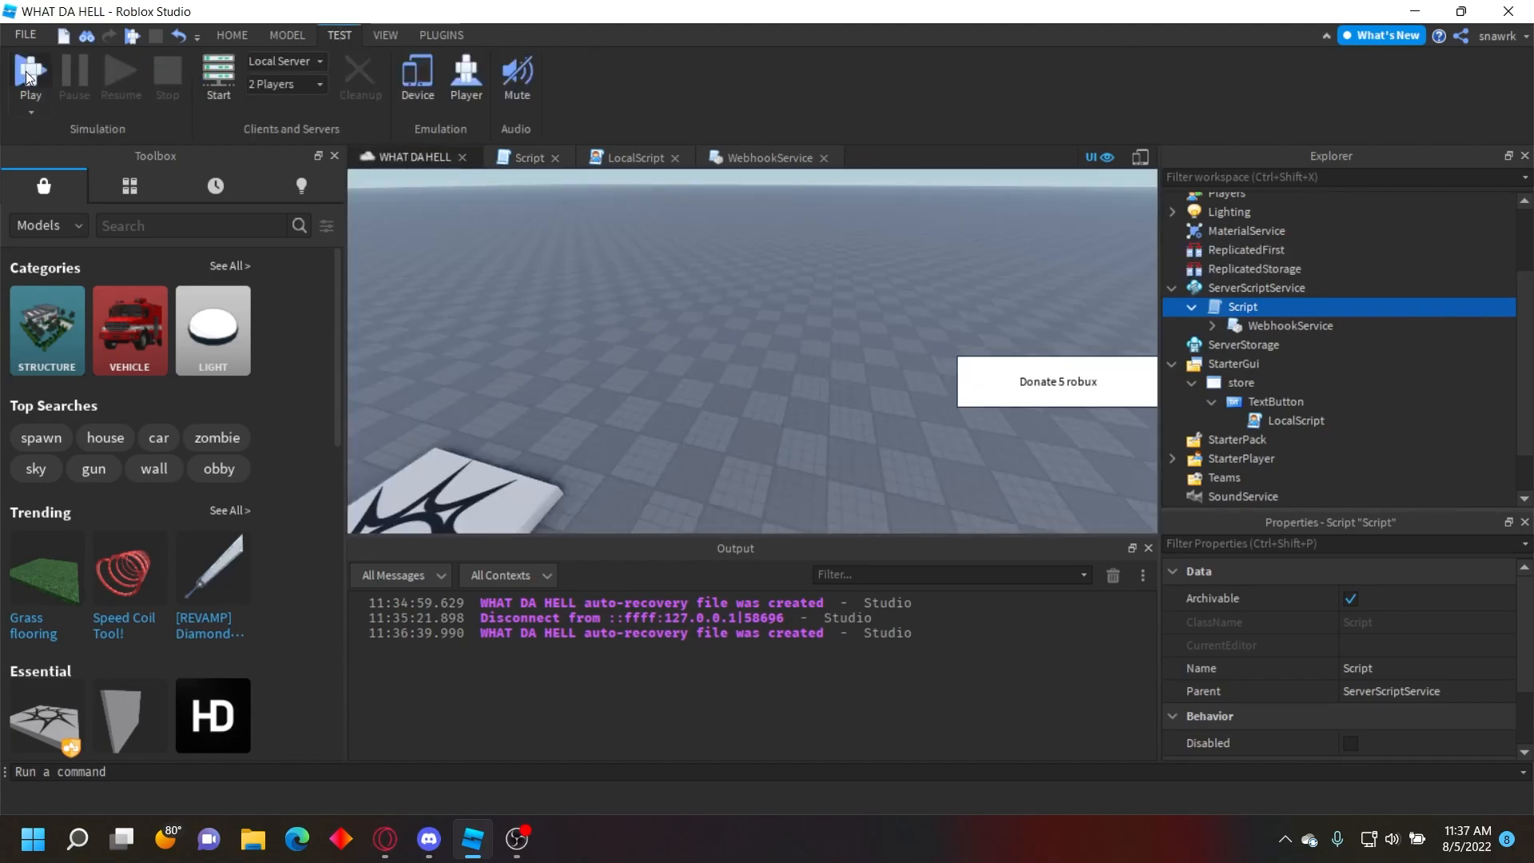
Start a playtest, buy the 5 R$ Donation, and view the Discord embed listing UserId and Product Id
click(30, 78)
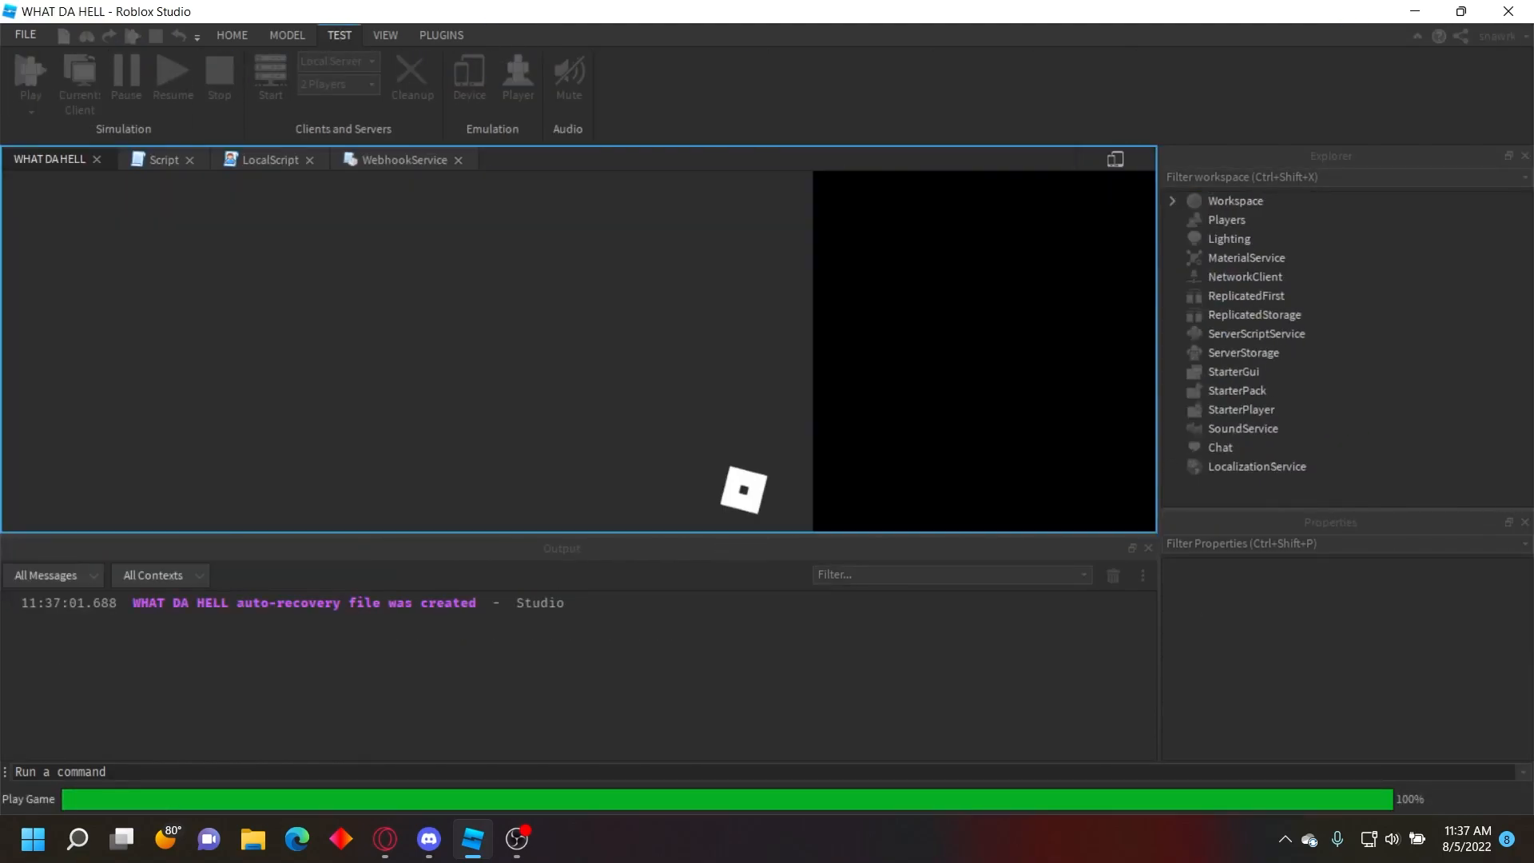
click(30, 78)
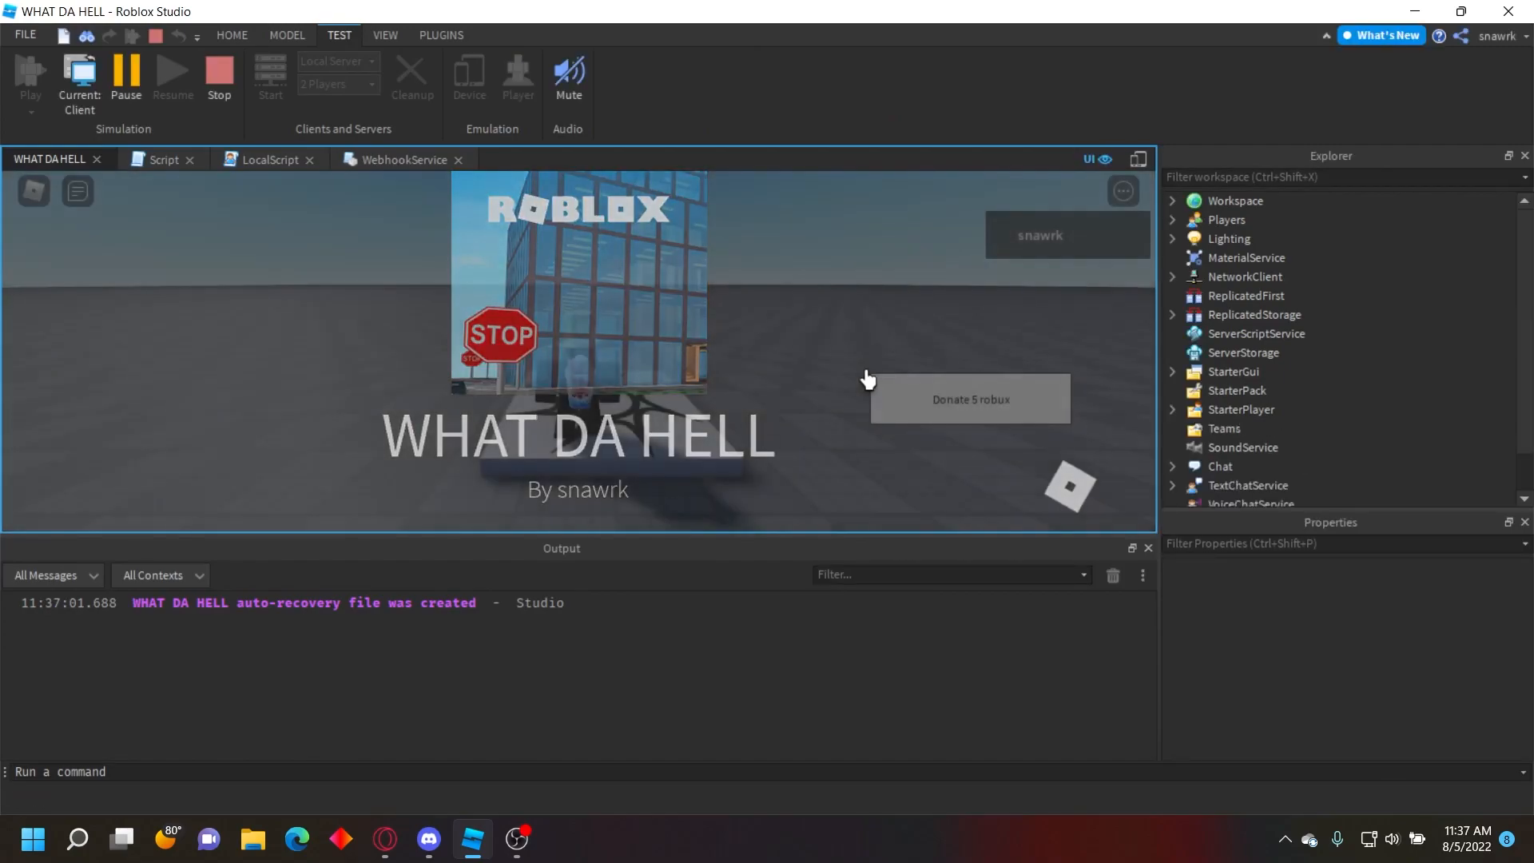
click(968, 398)
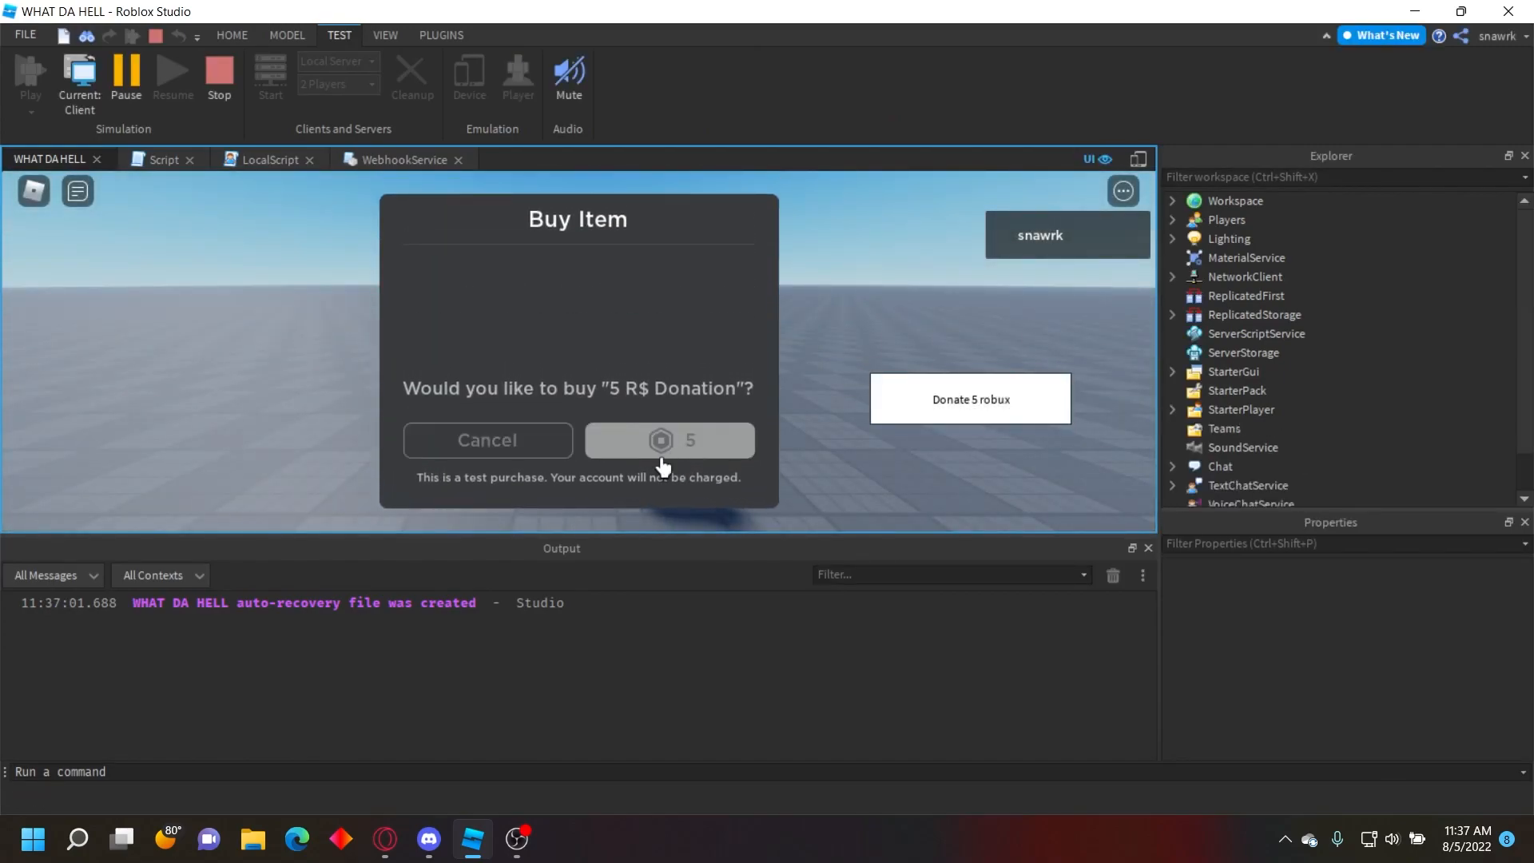
click(670, 439)
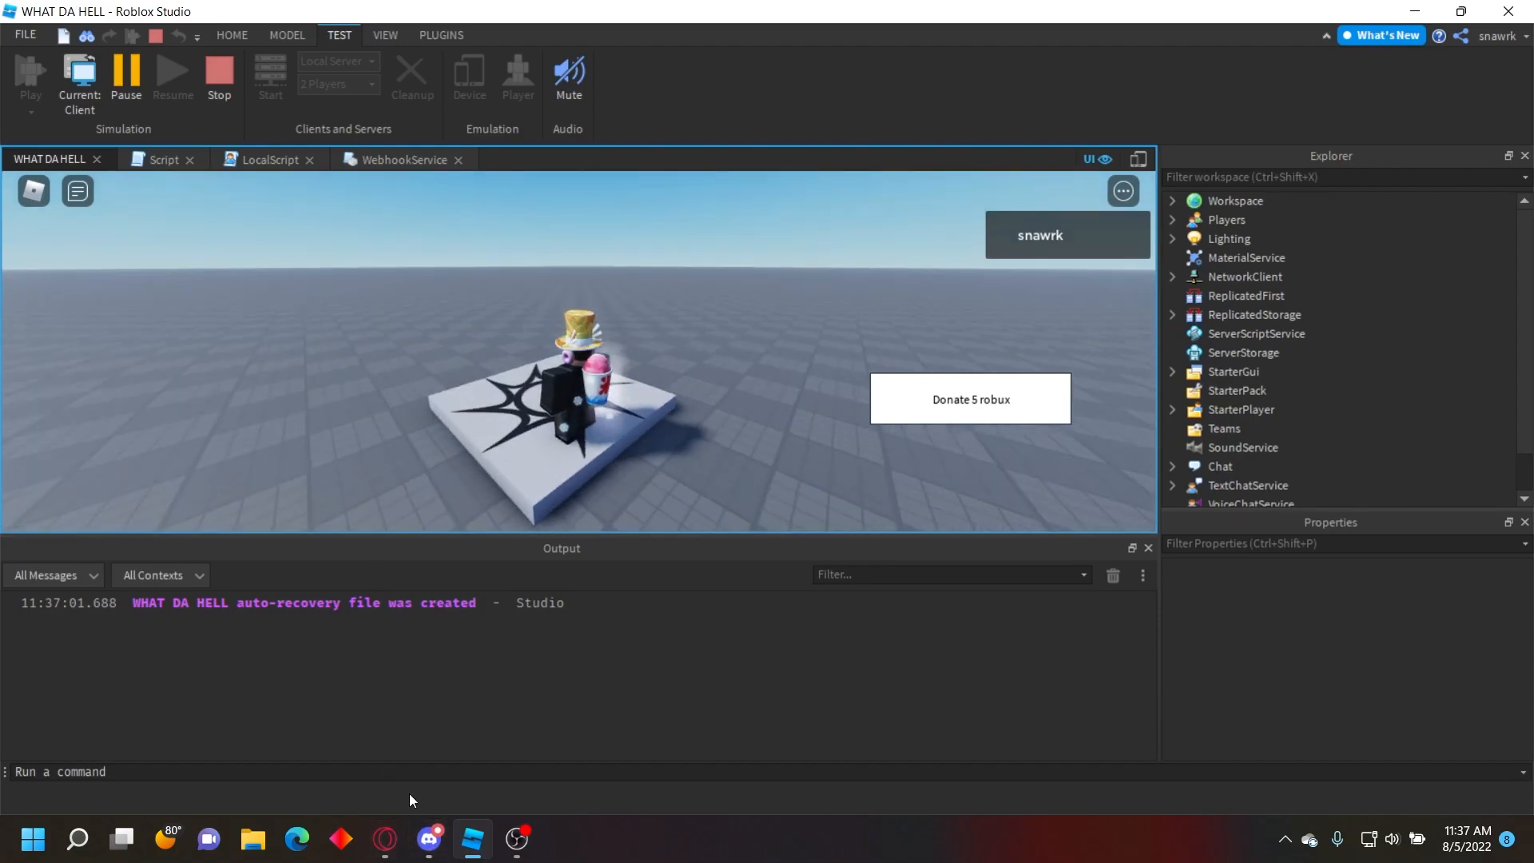
click(428, 840)
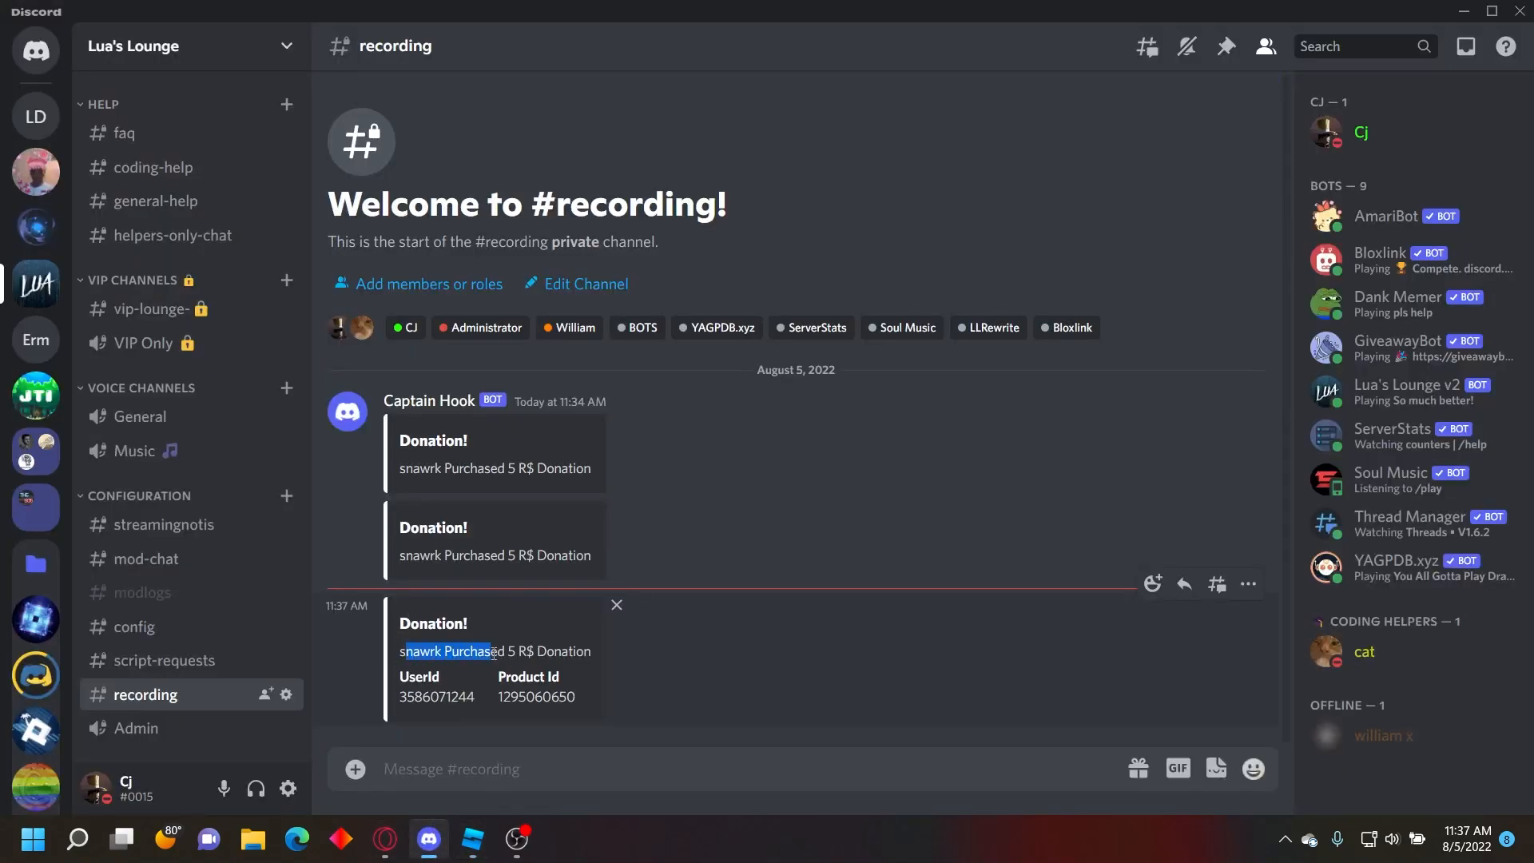